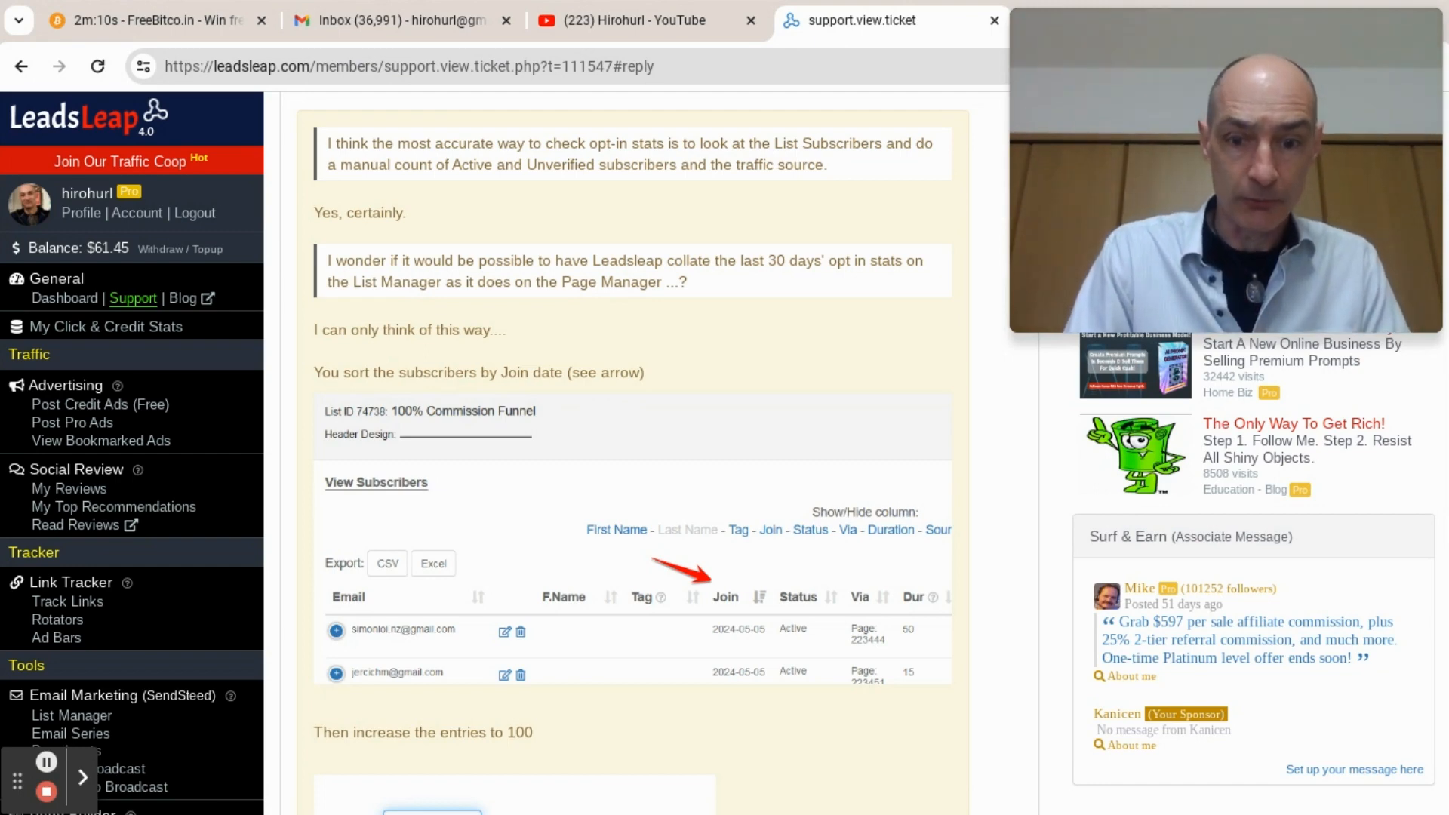
Open List Manager from the Dashboard and bring the 100% Commission Funnel list (486 subscribers) into view
scroll("down", 3)
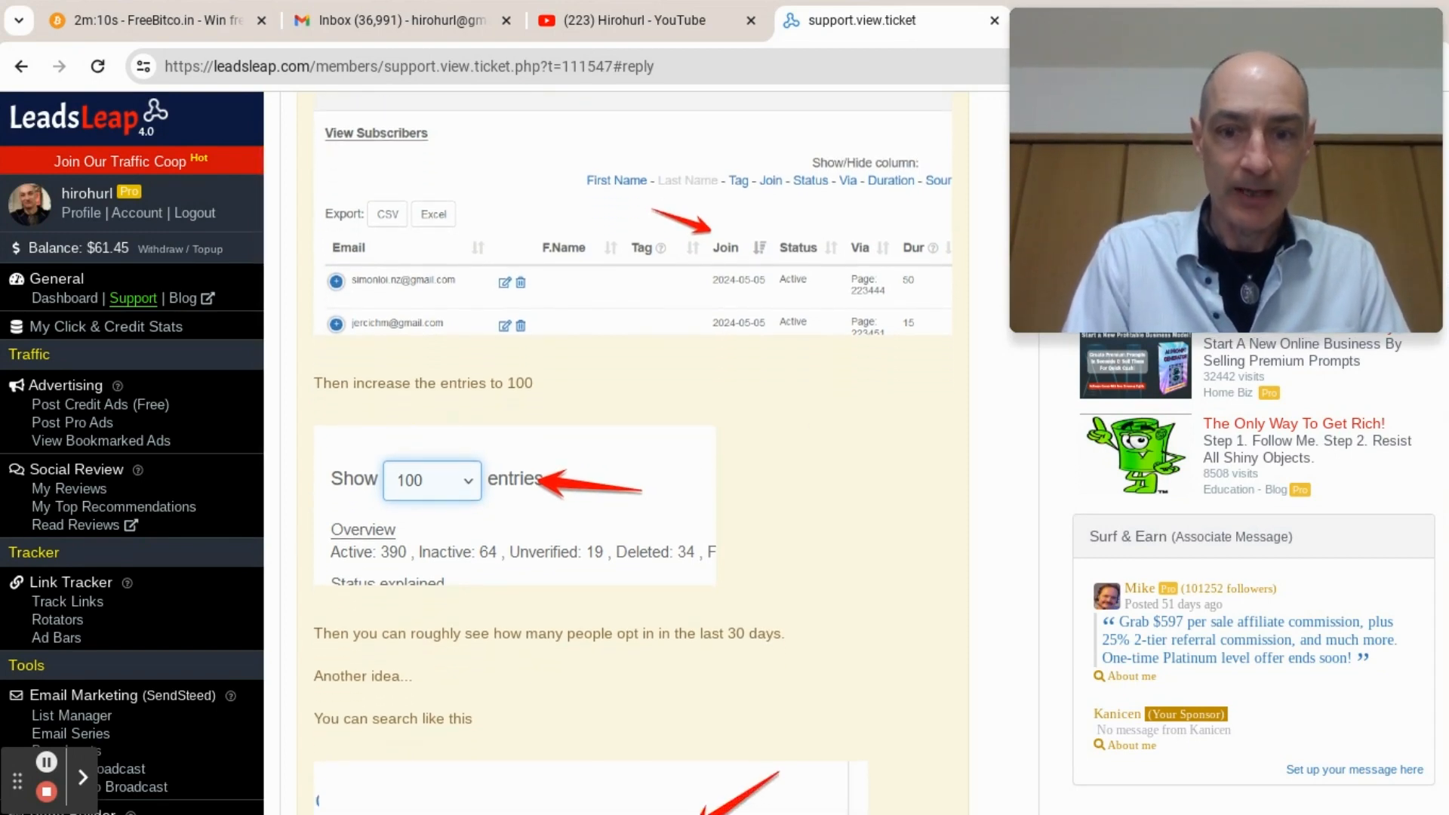
mouse_move(704, 309)
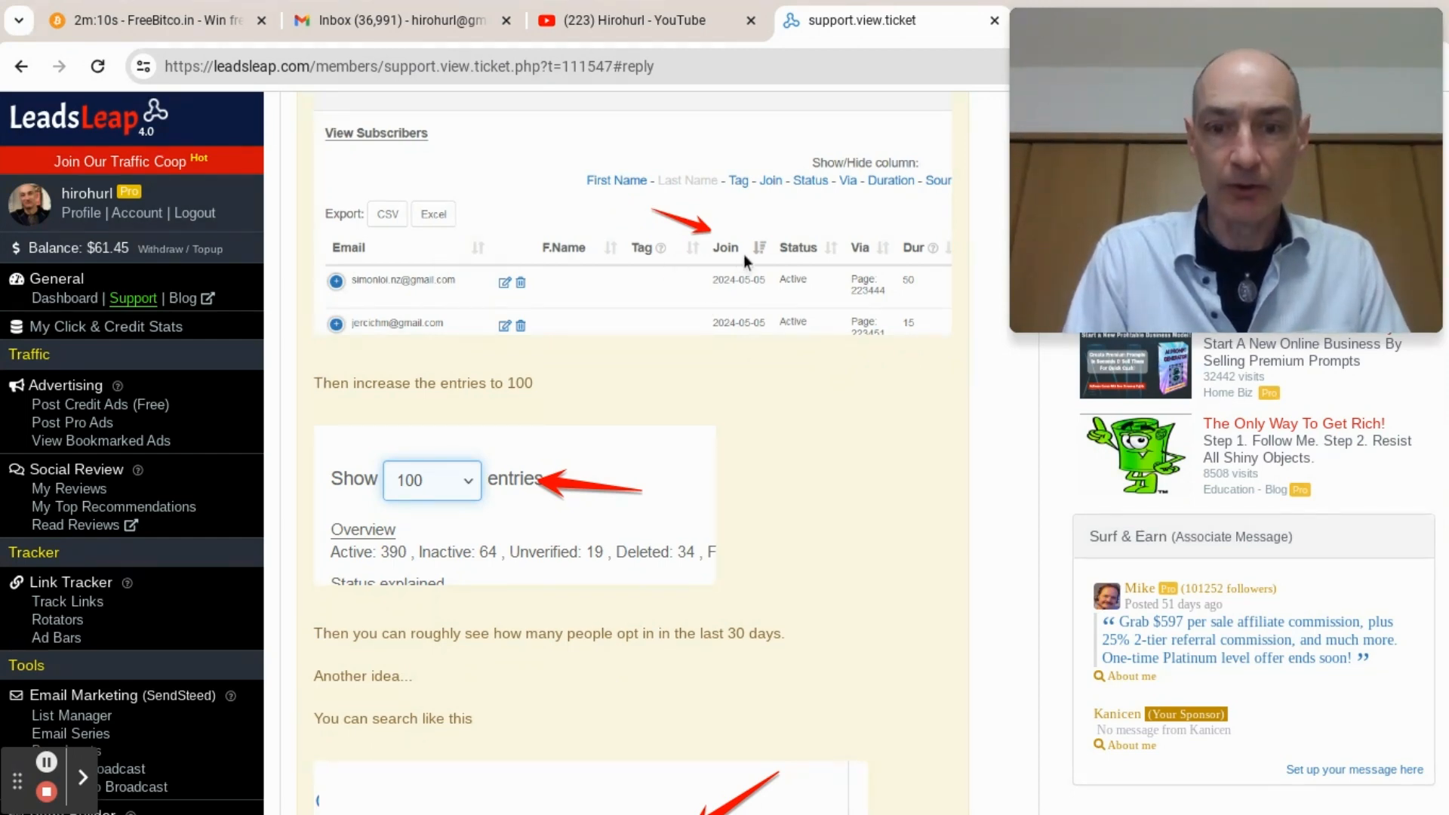
mouse_move(758, 255)
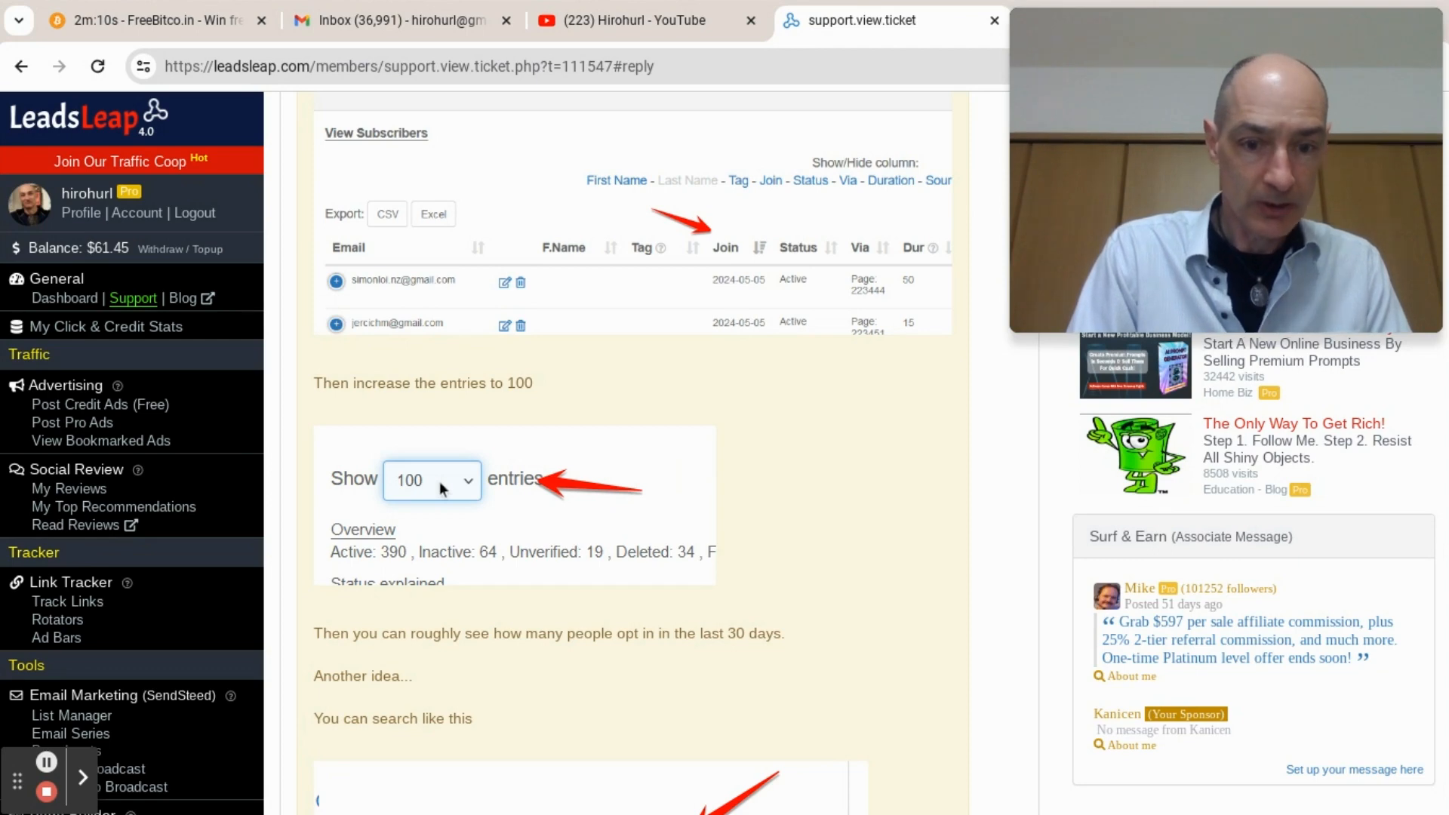
mouse_move(744, 453)
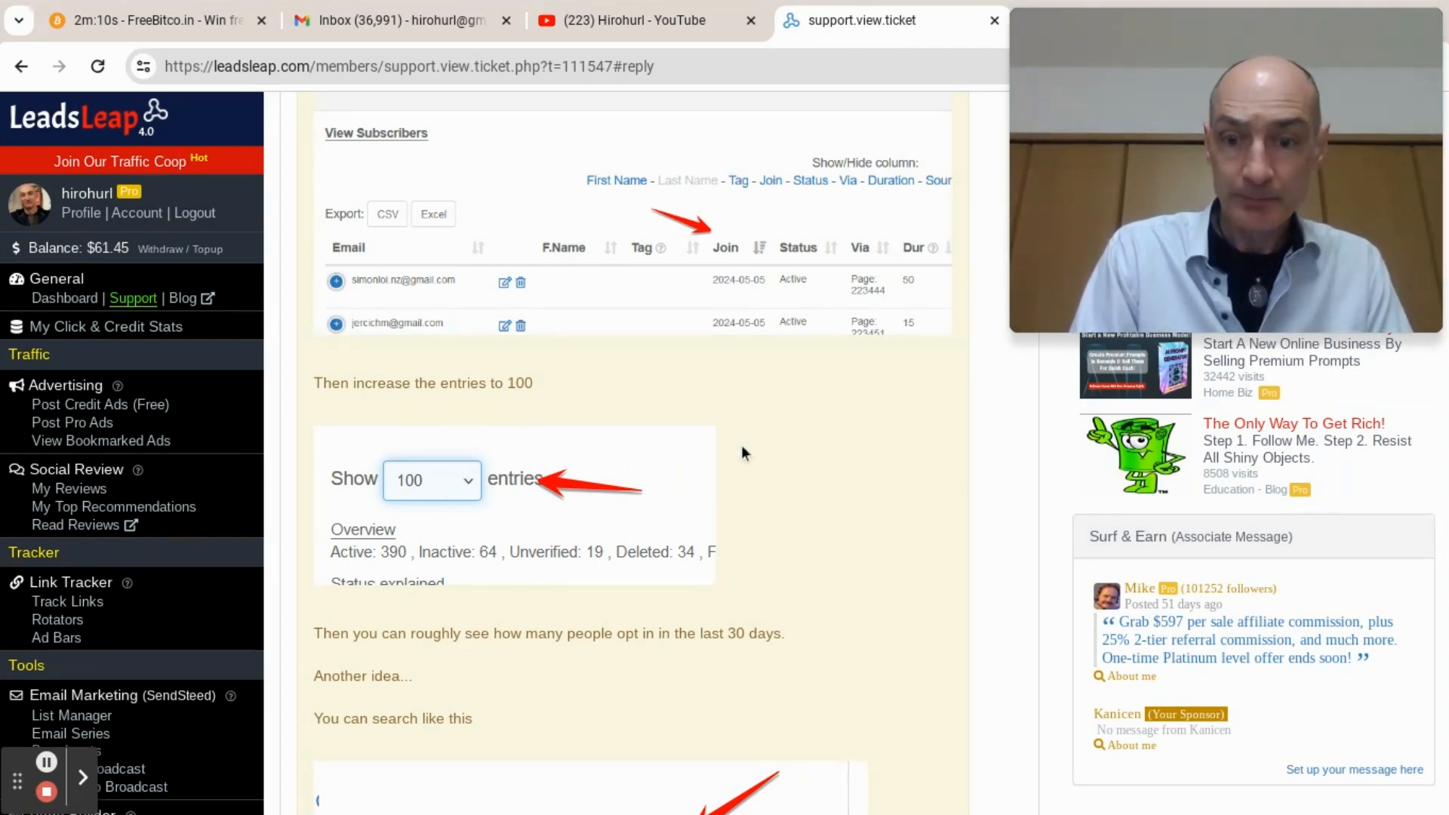
scroll("down", 3)
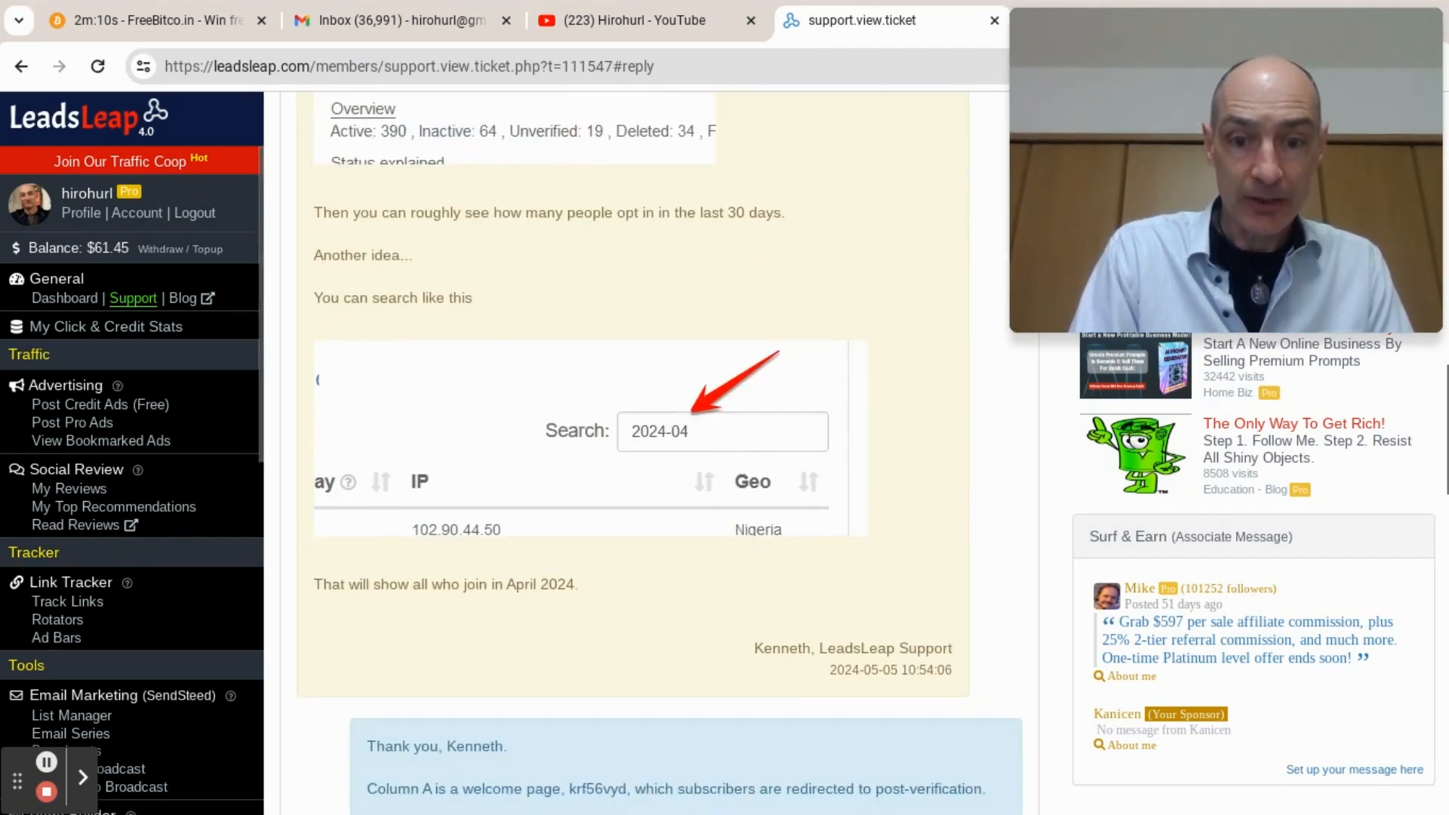
mouse_move(691, 446)
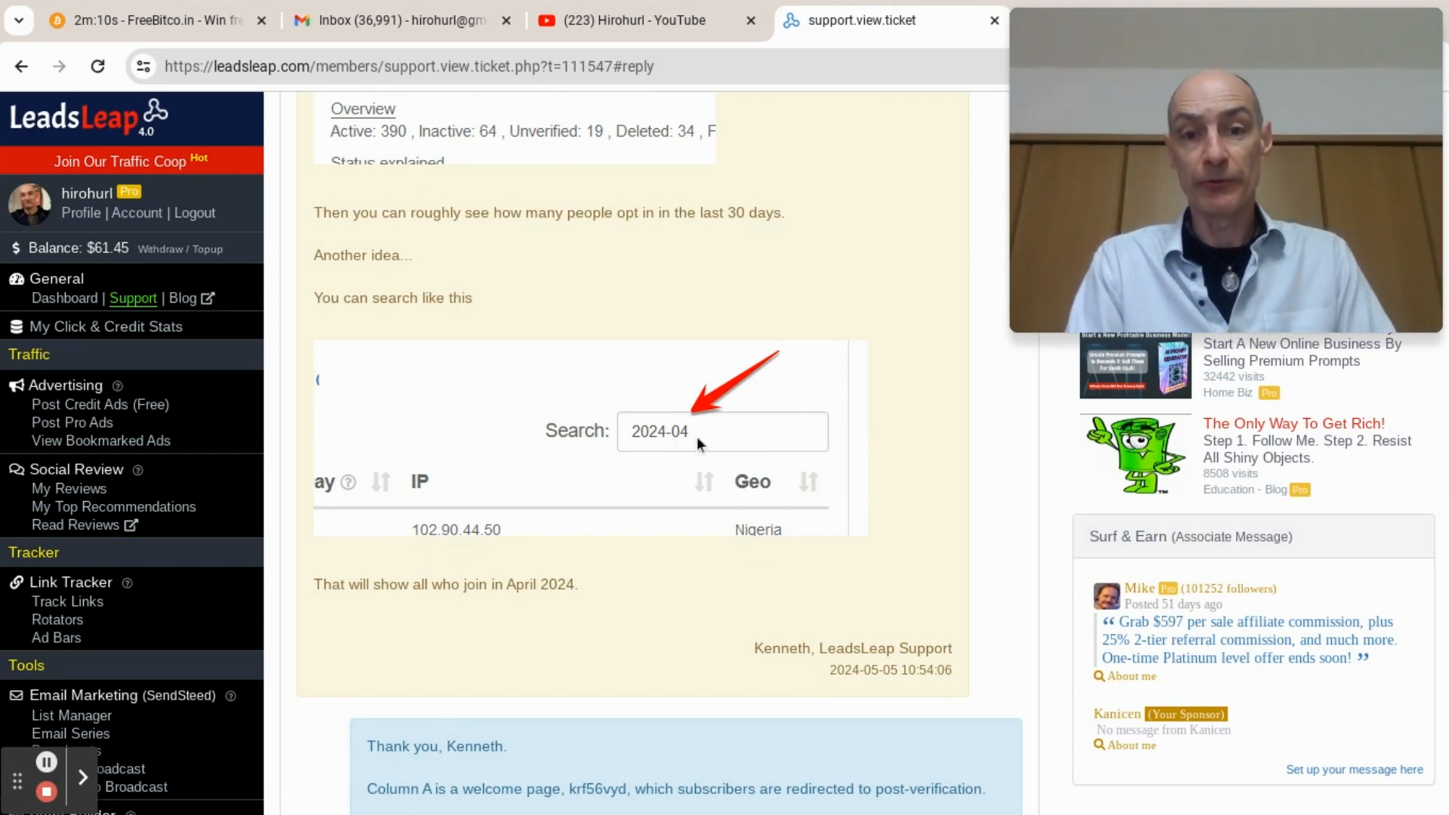
scroll("down", 3)
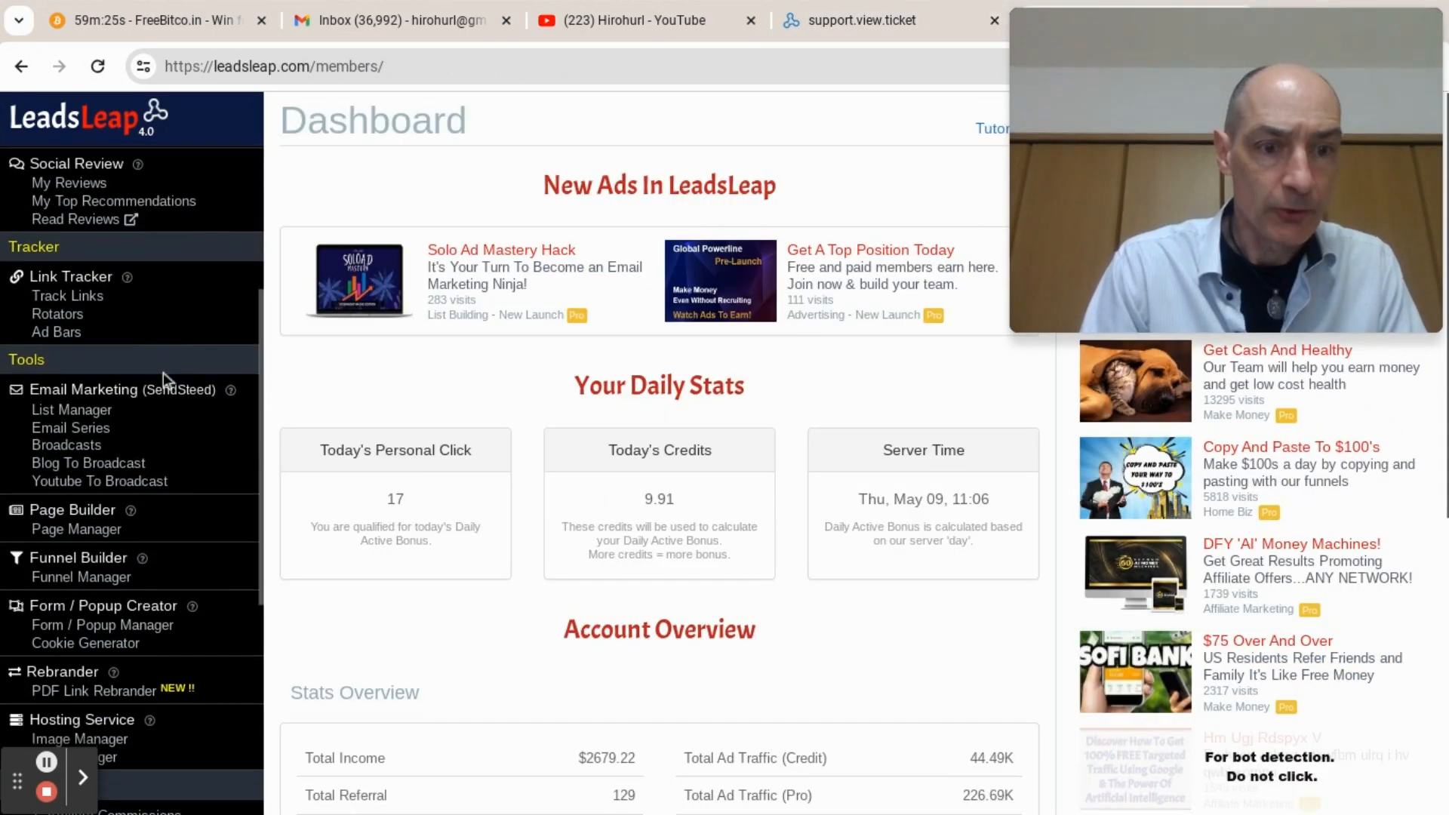
left_click(71, 395)
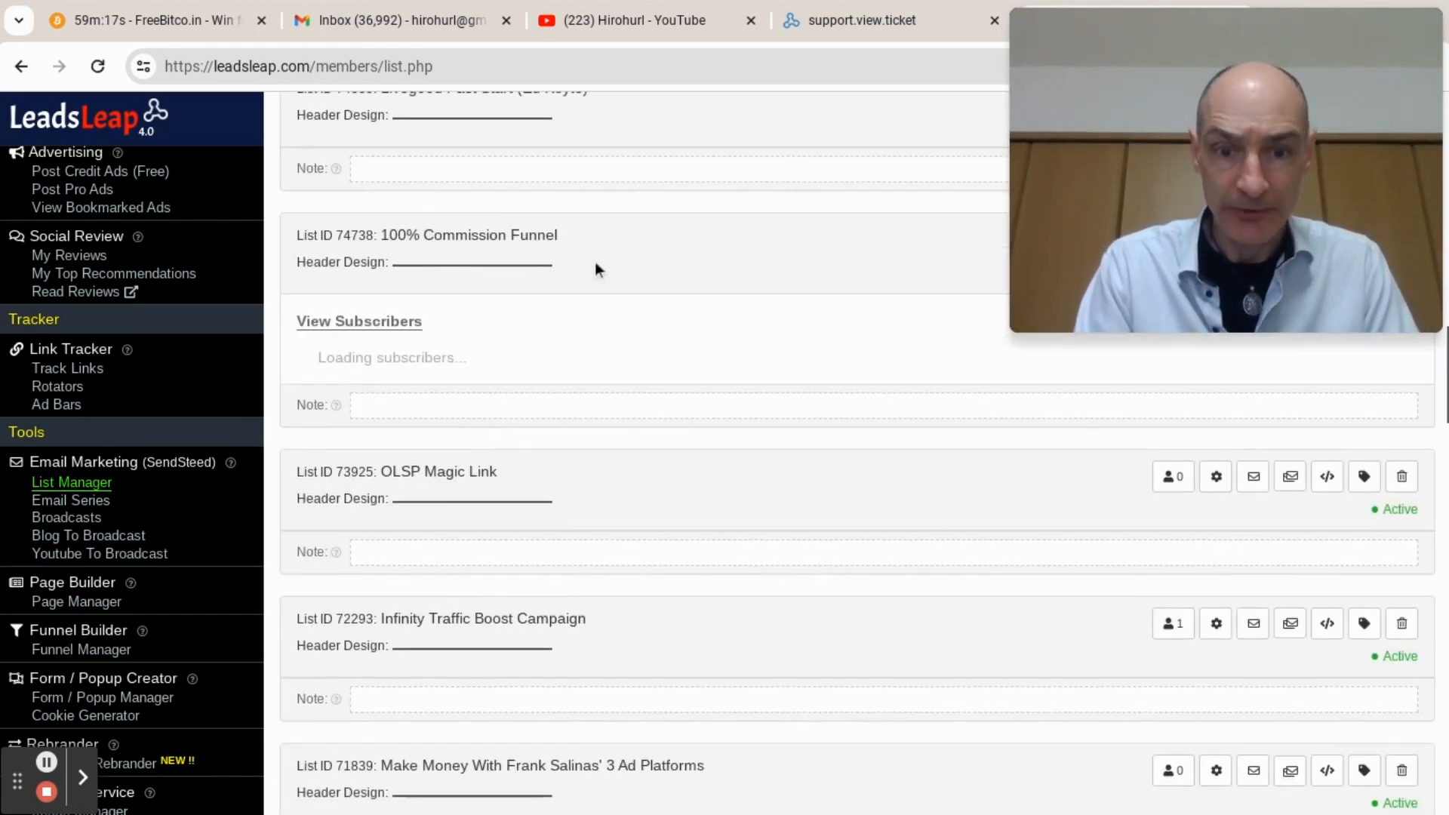
left_click(1166, 418)
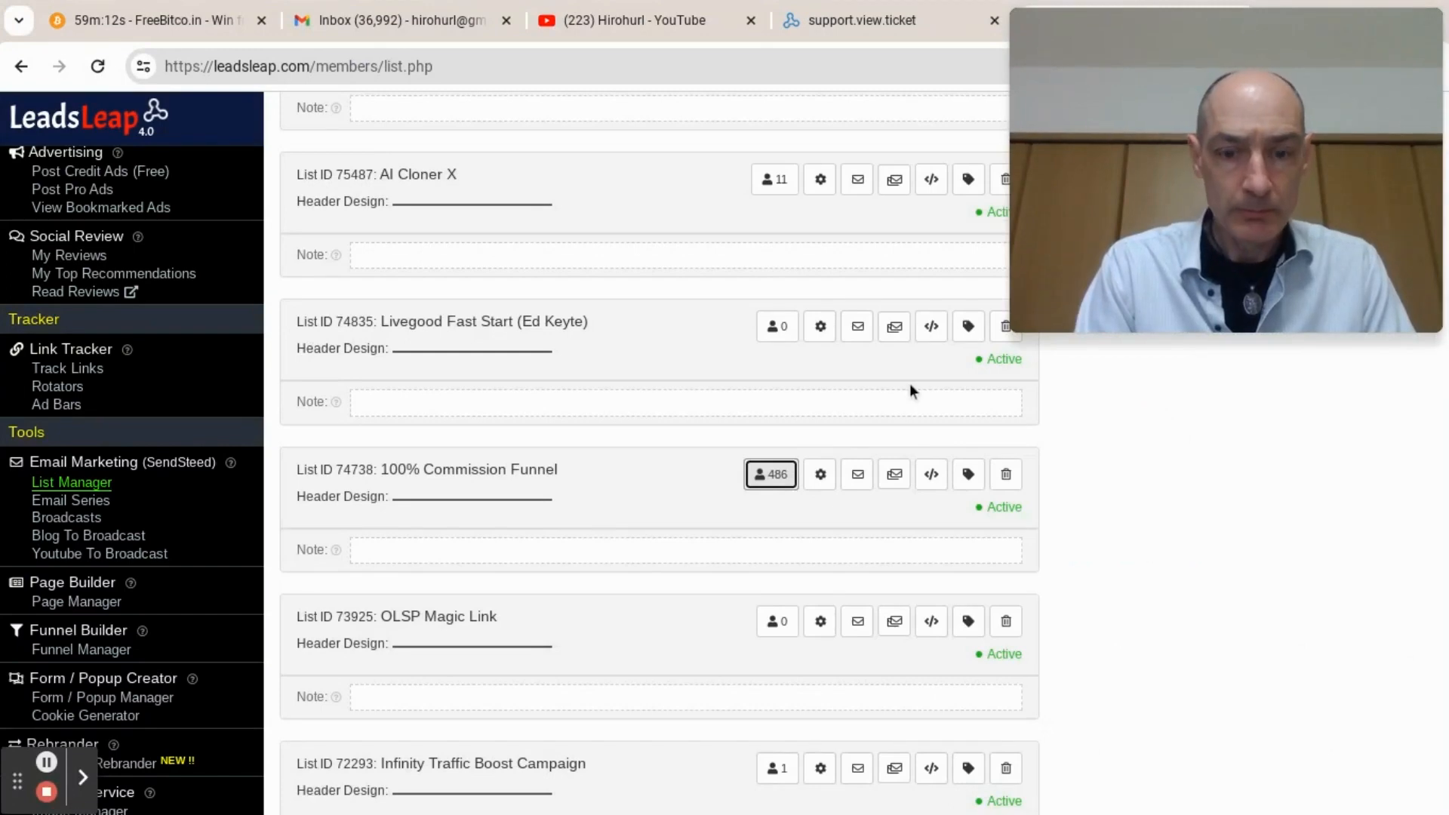
Open the 100% Commission Funnel subscriber table and show 100 entries per page
left_click(770, 474)
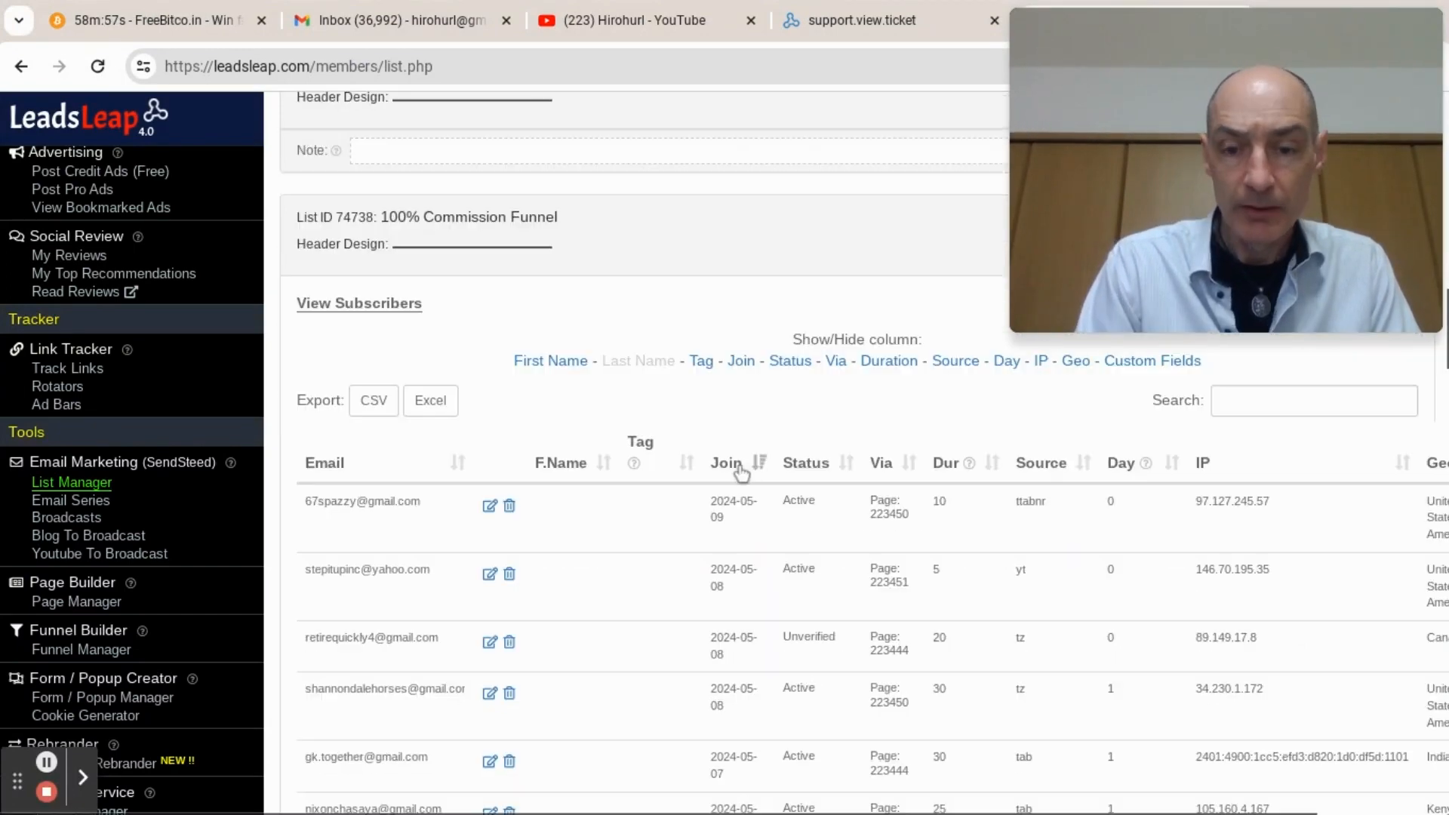
scroll("down", 3)
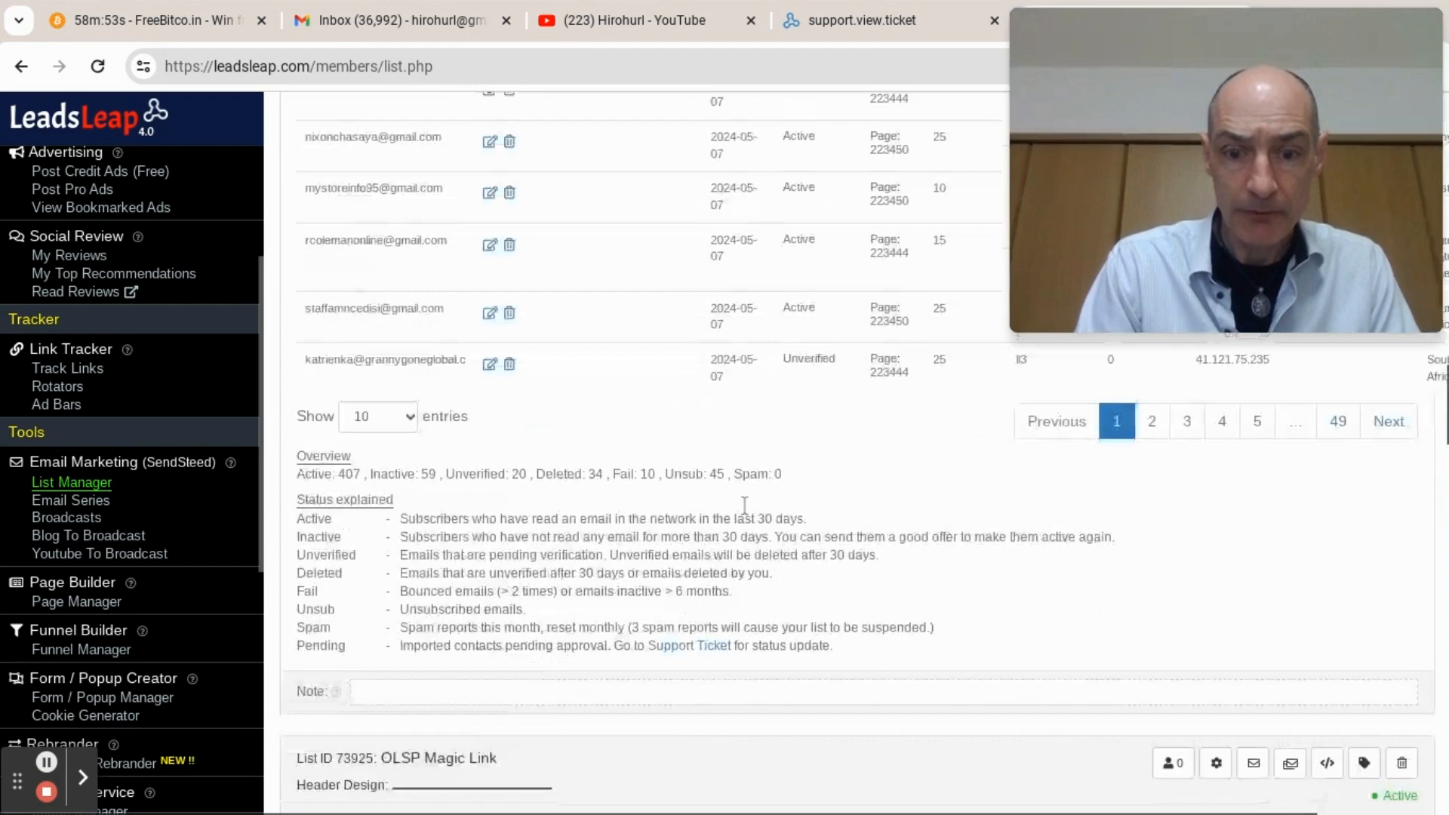
left_click(375, 416)
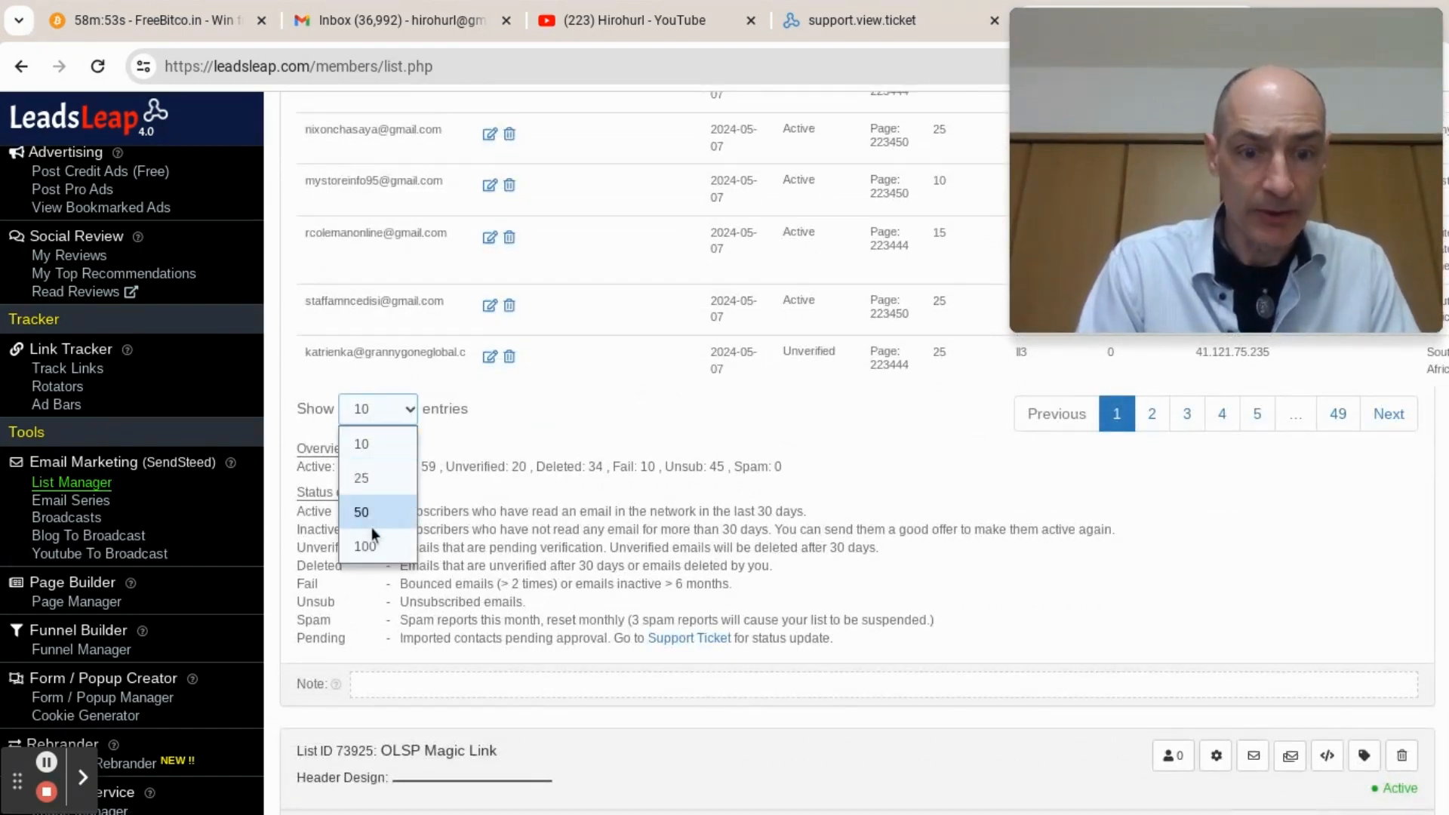
left_click(361, 511)
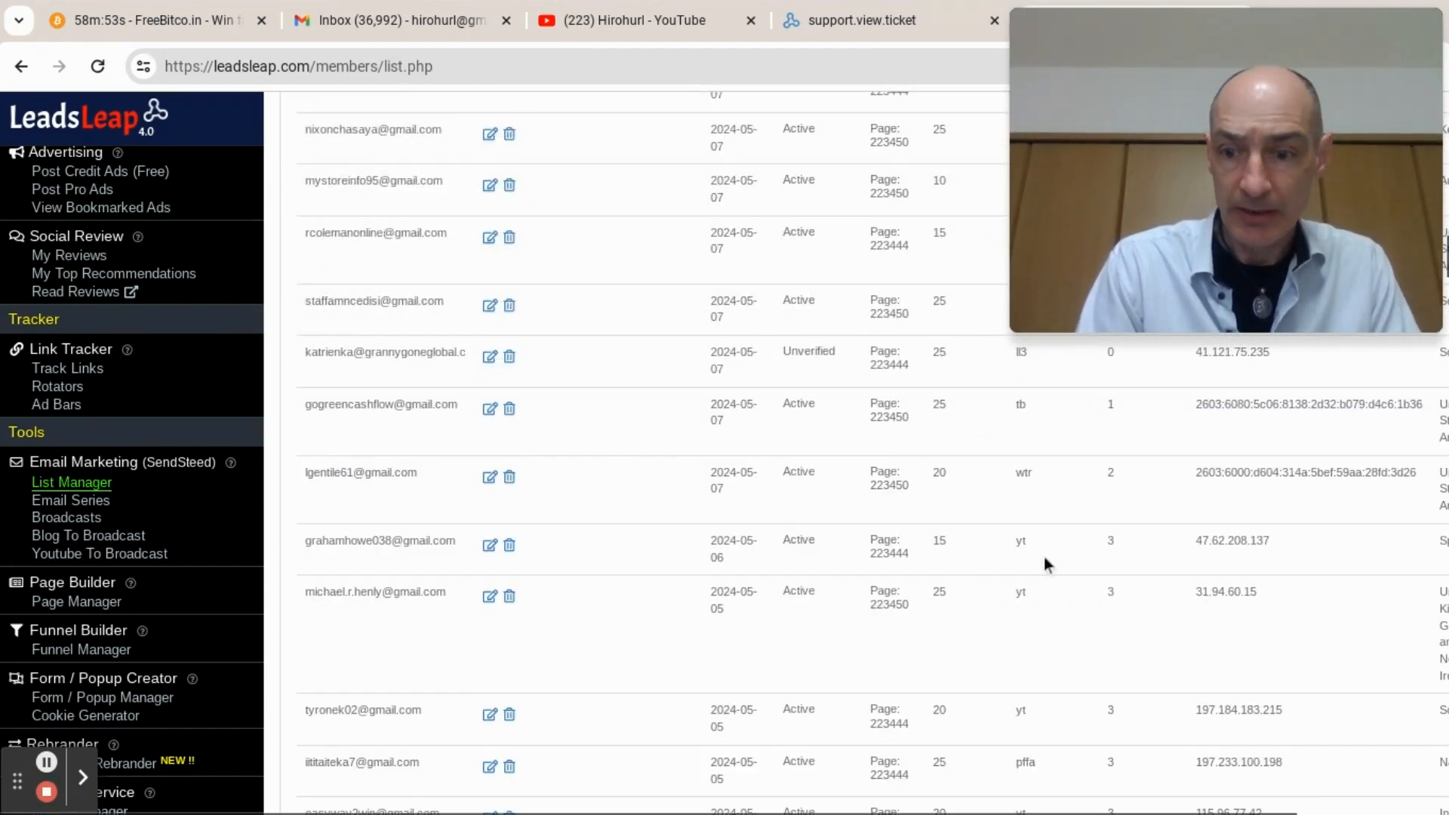
scroll("down", 3)
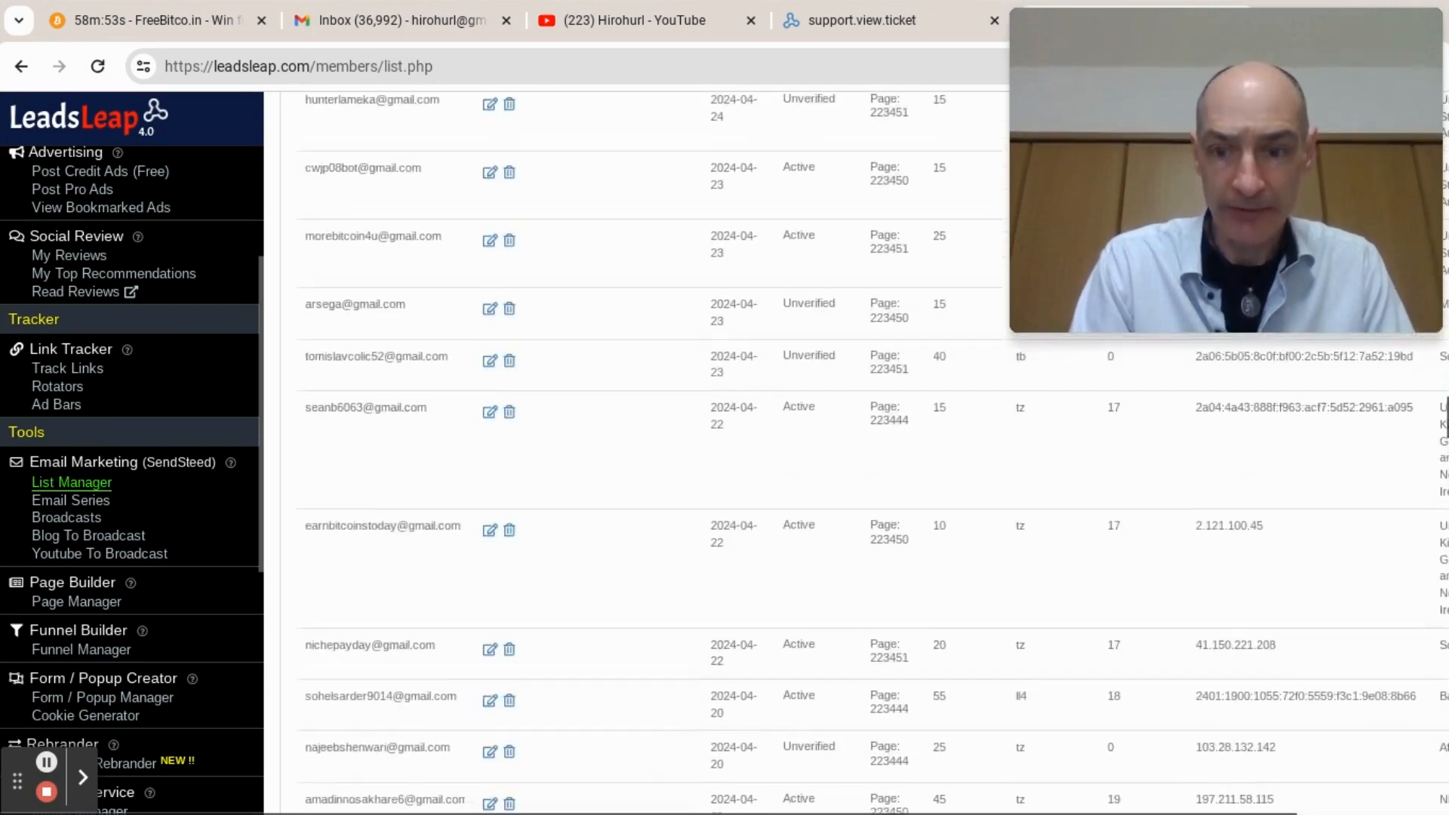
scroll("up", 3)
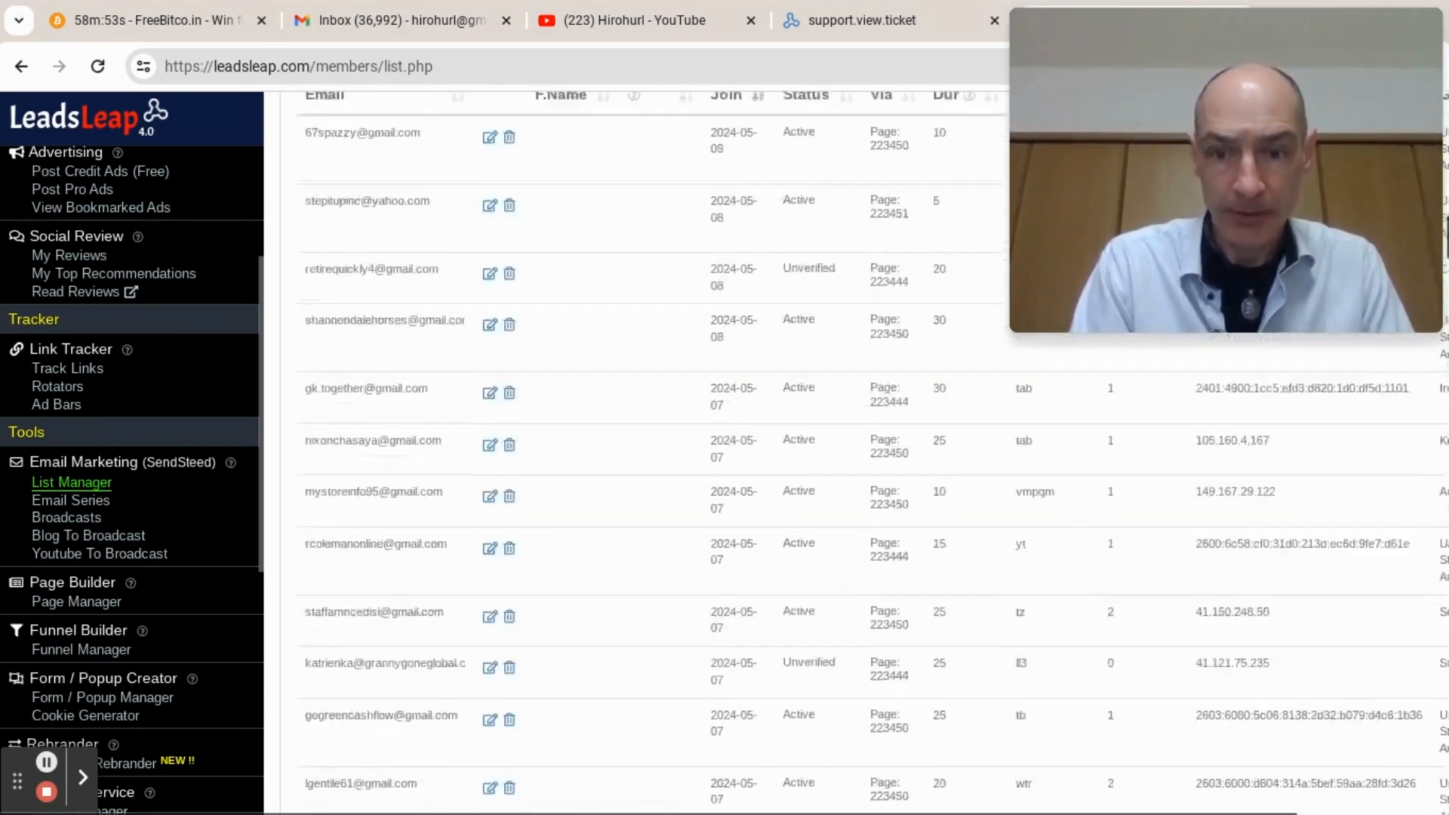
Search the subscriber table for '2024-04' and scroll through the April 2024 results
scroll("up", 3)
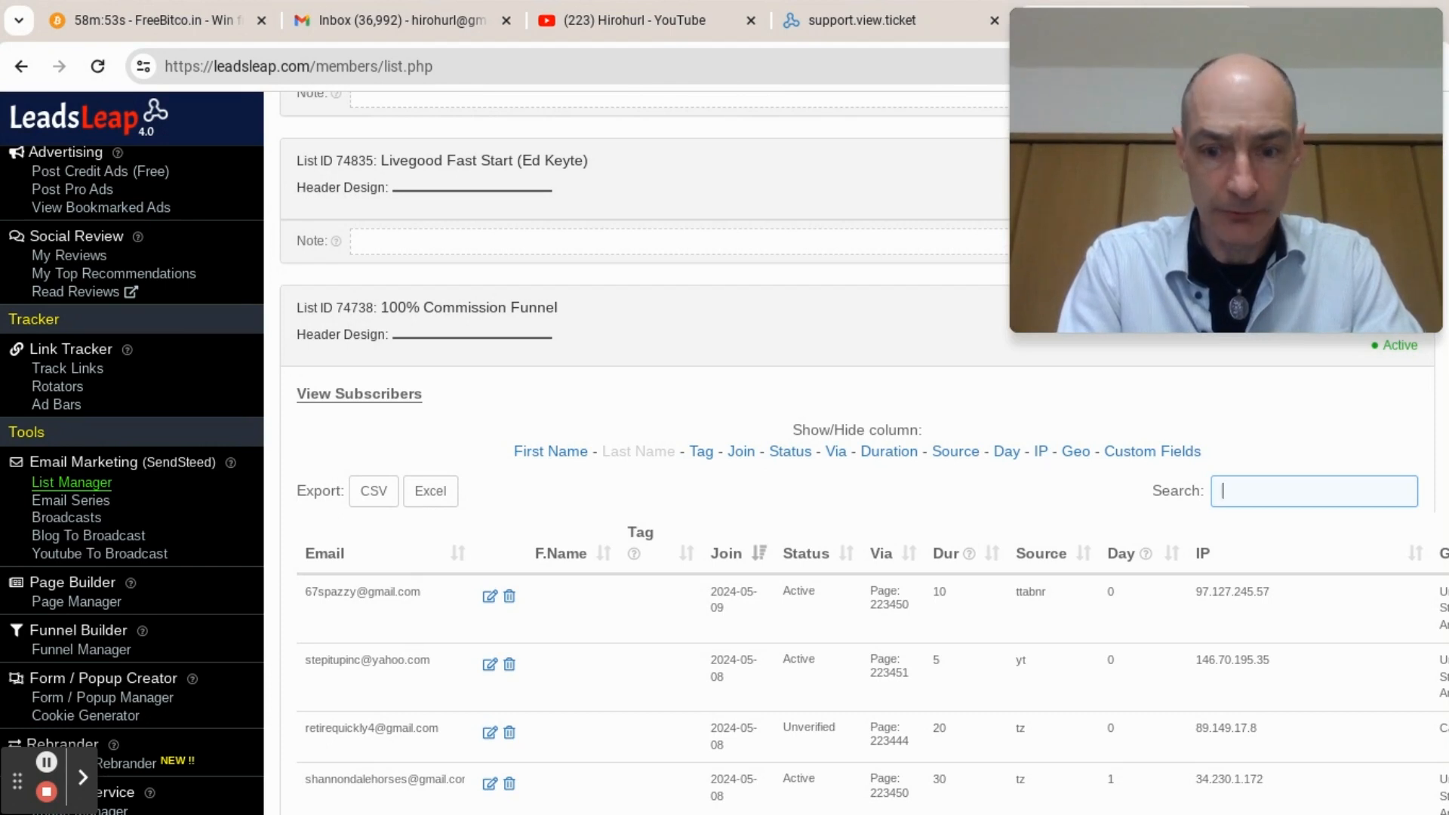
type("2")
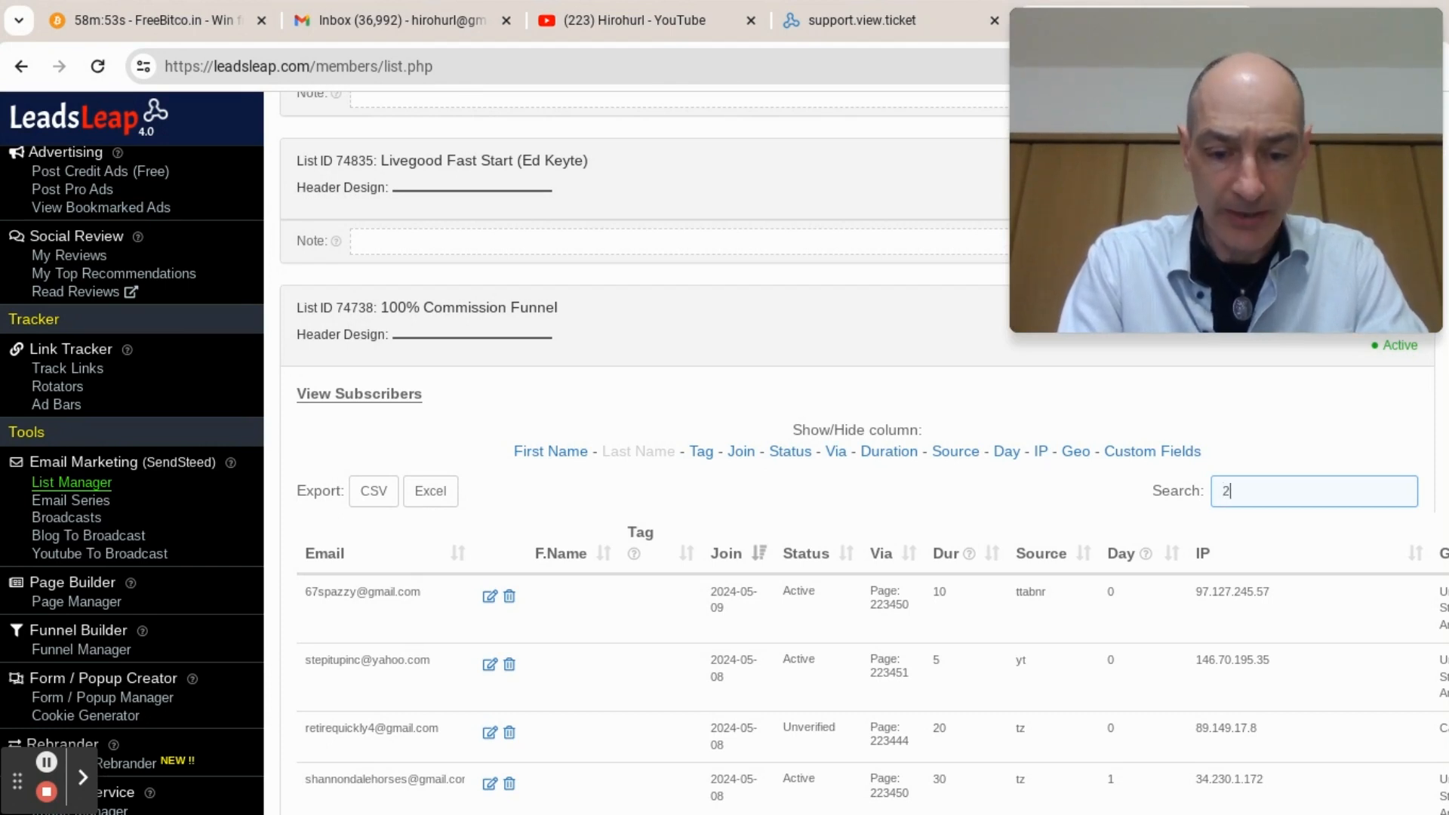
type("024-0")
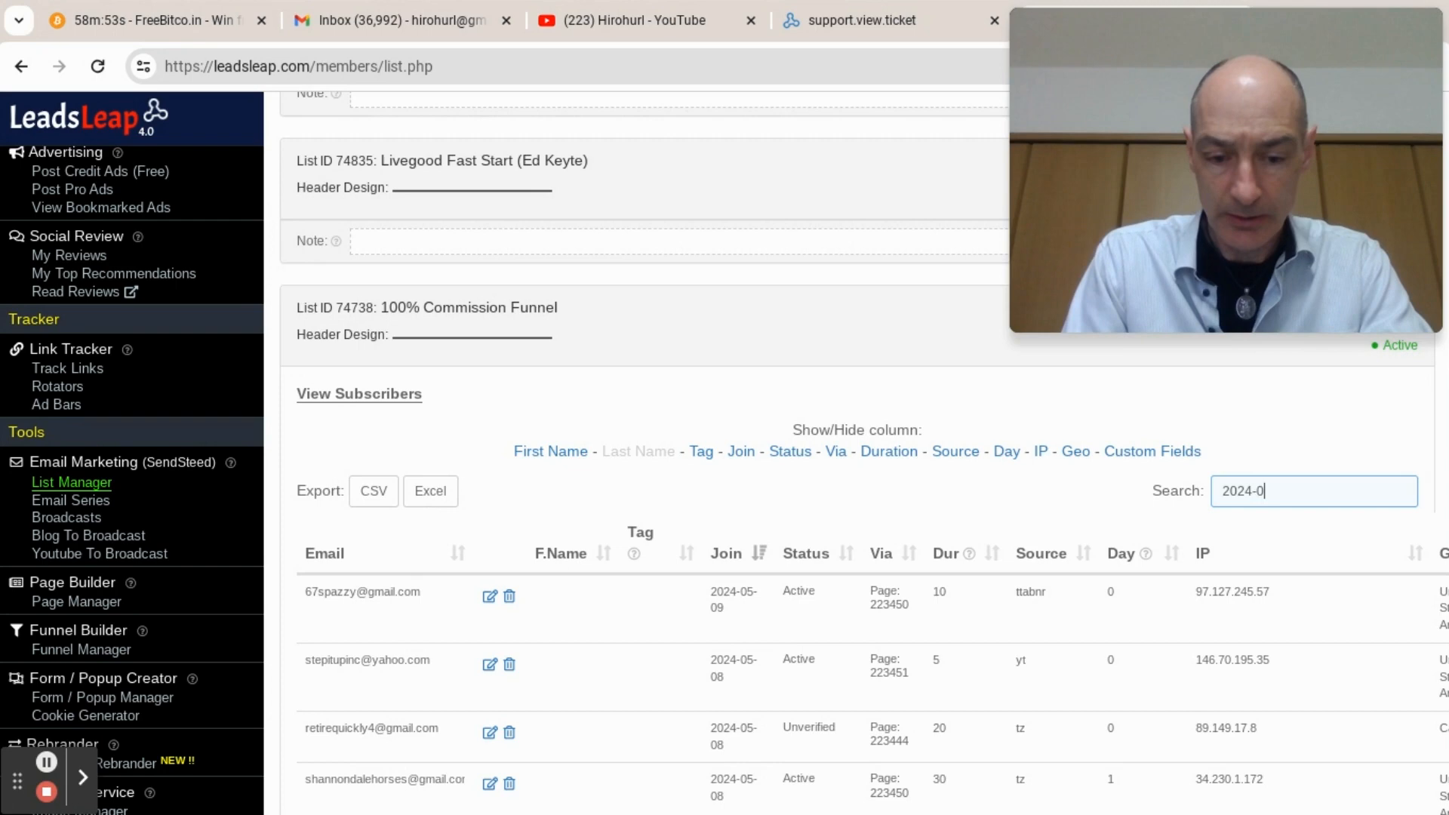
type("4")
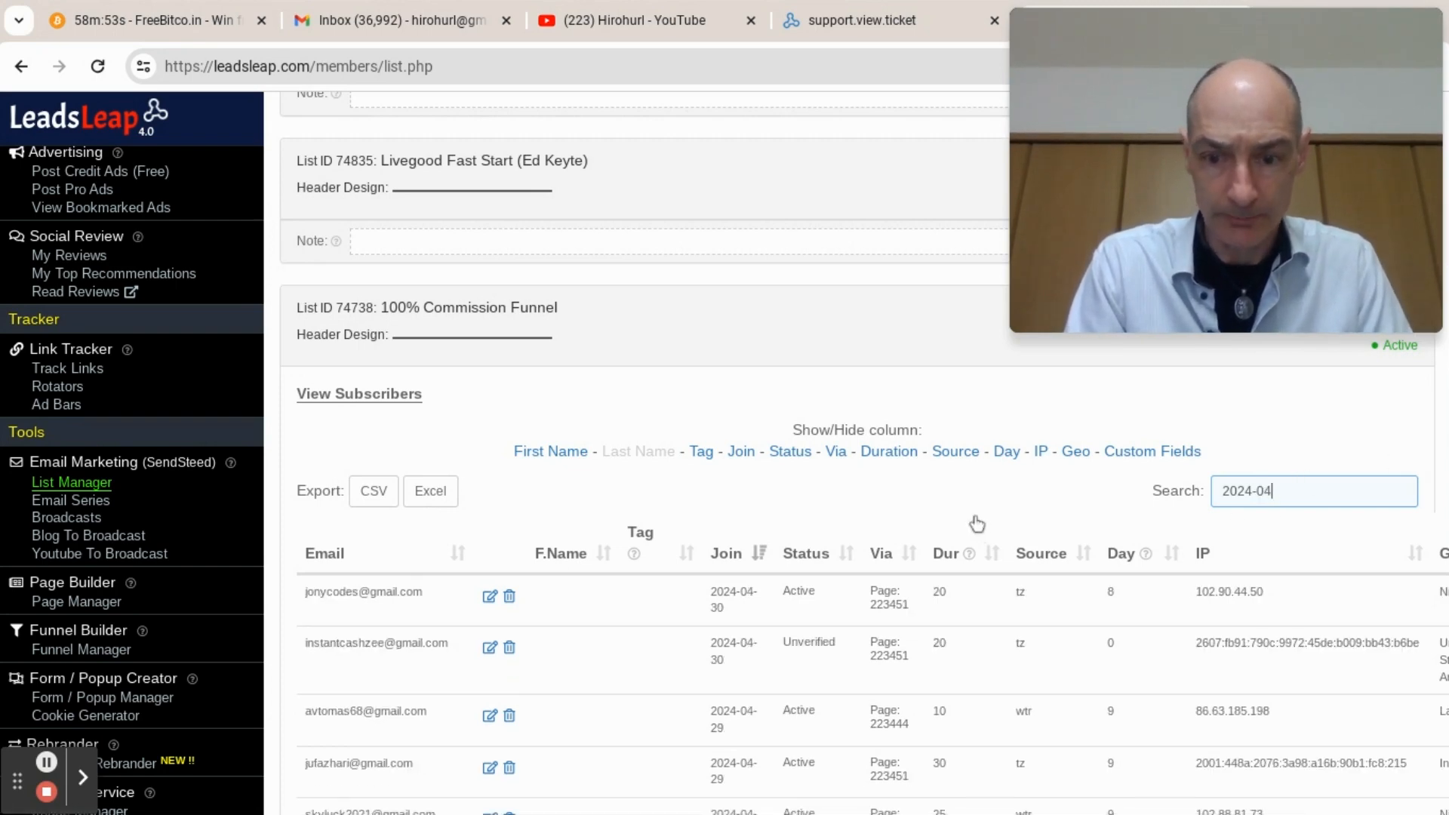
scroll("down", 3)
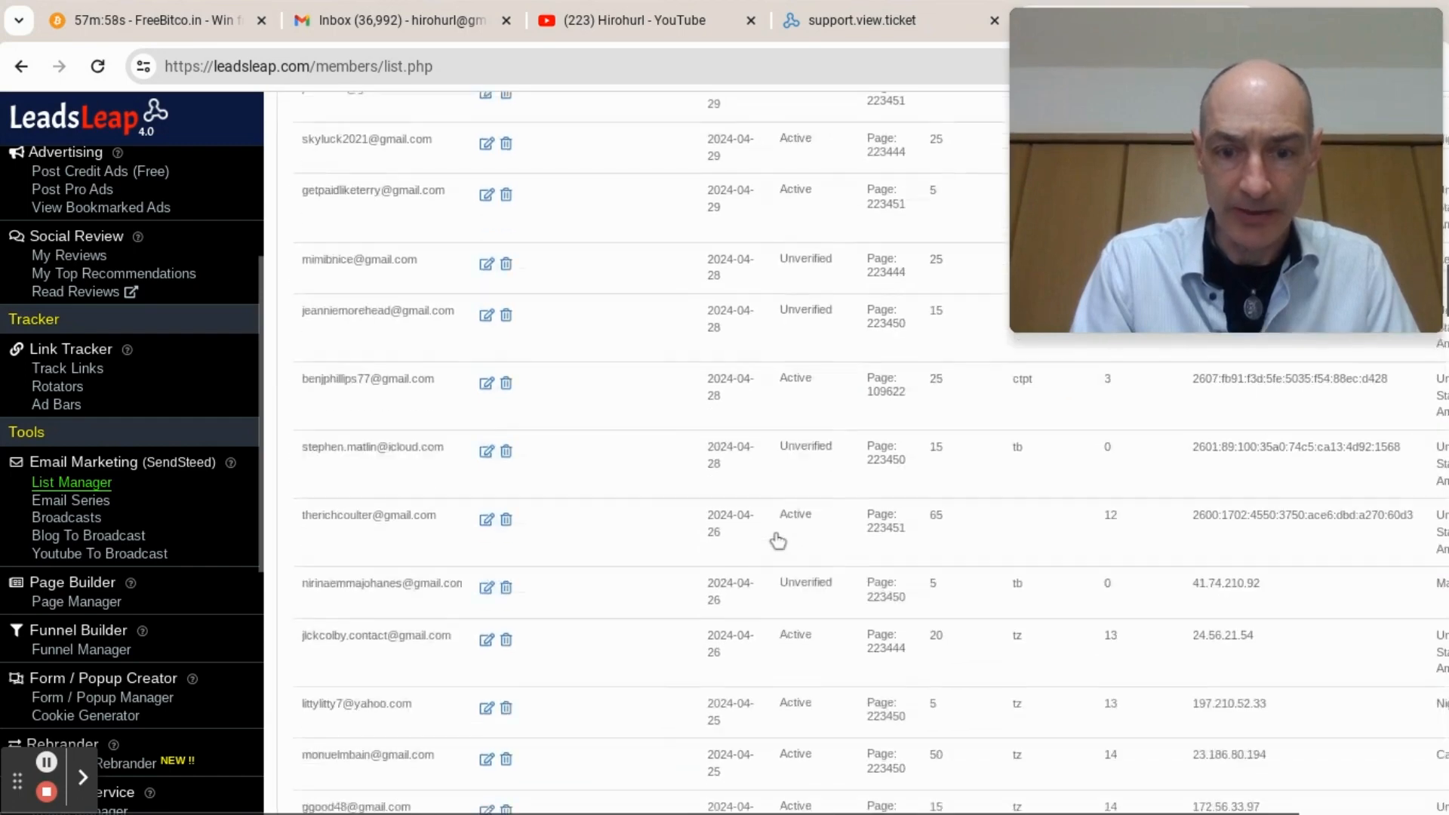
scroll("down", 3)
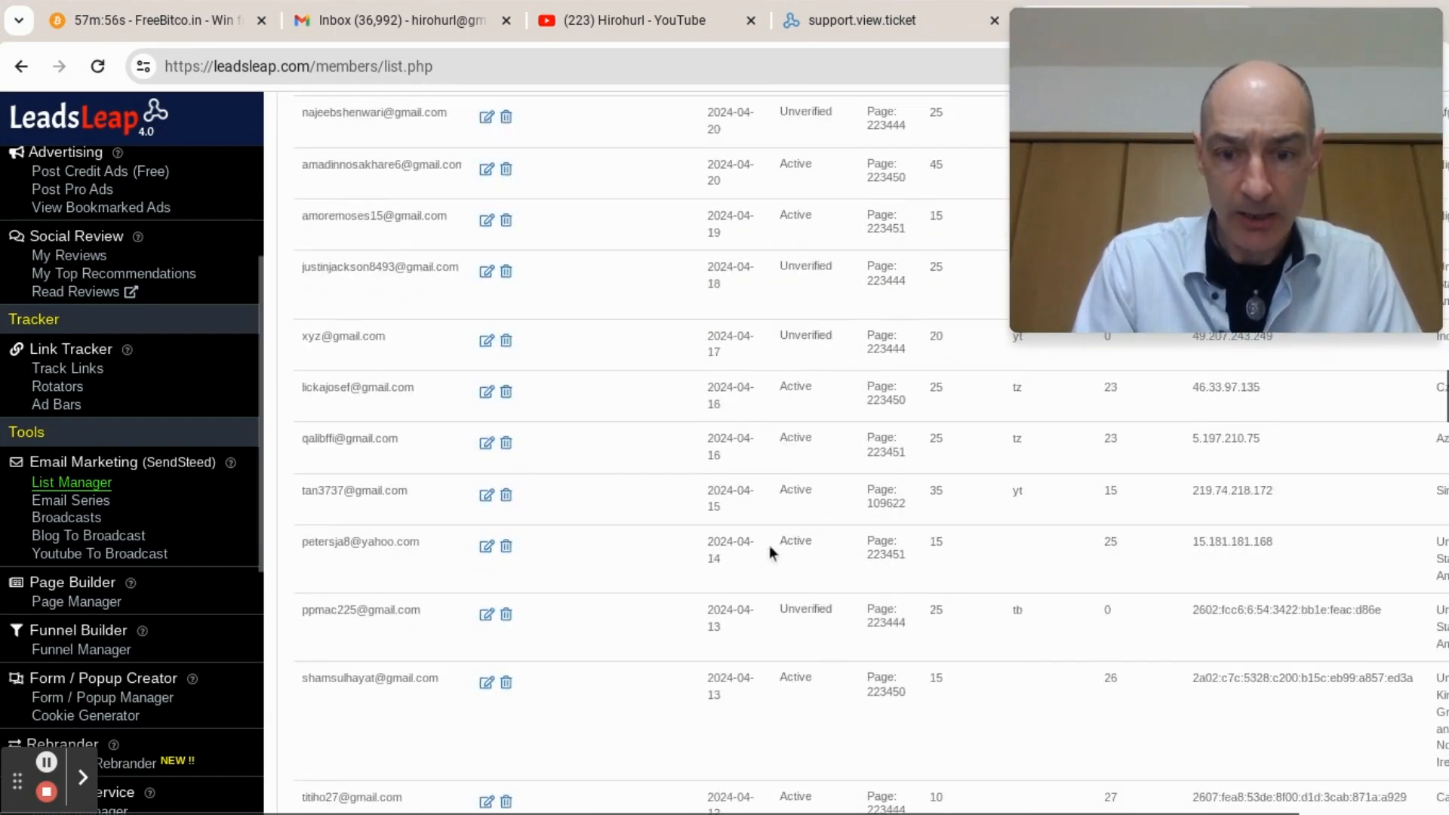
scroll("down", 3)
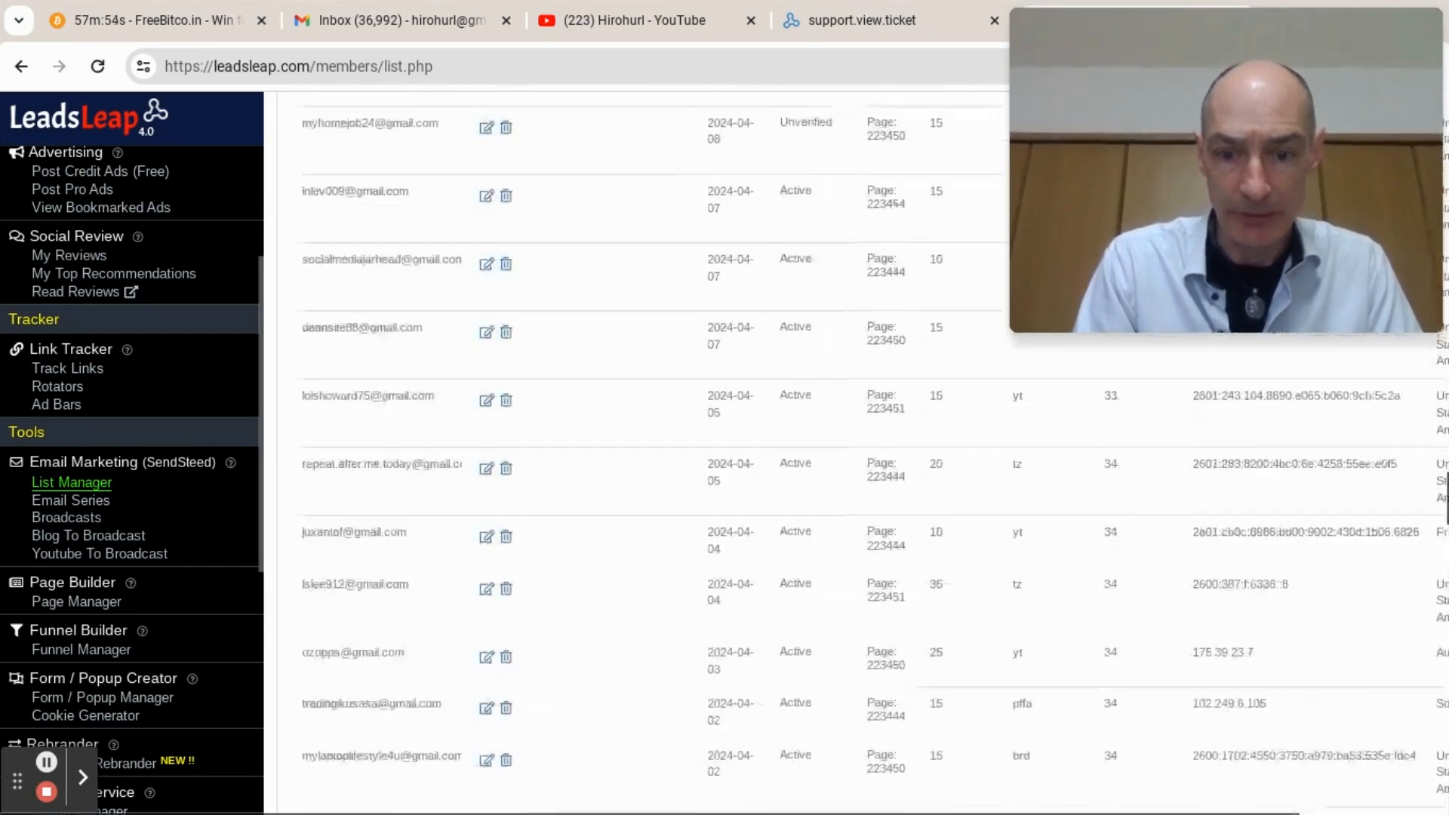
scroll("down", 3)
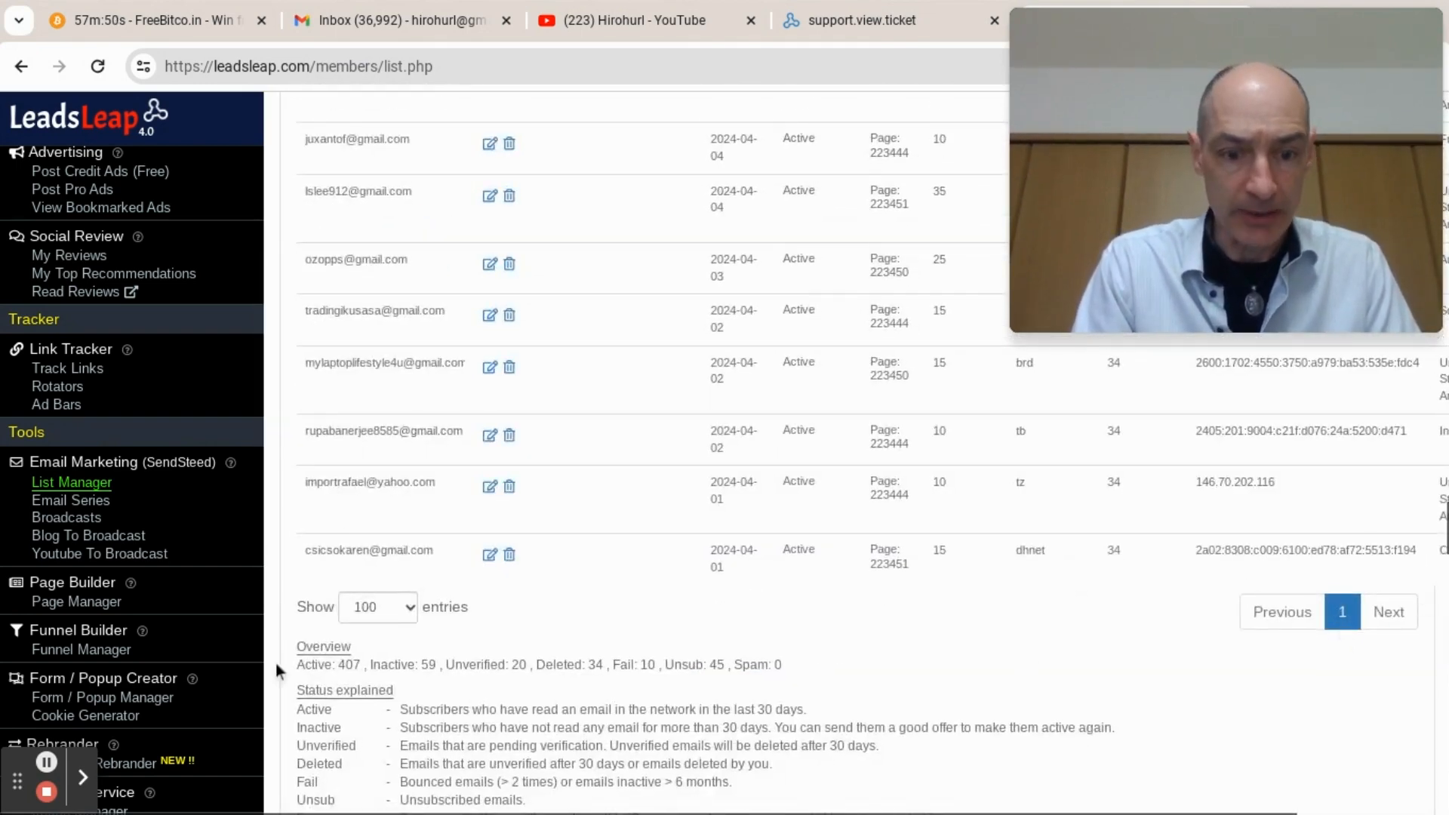
mouse_move(1339, 656)
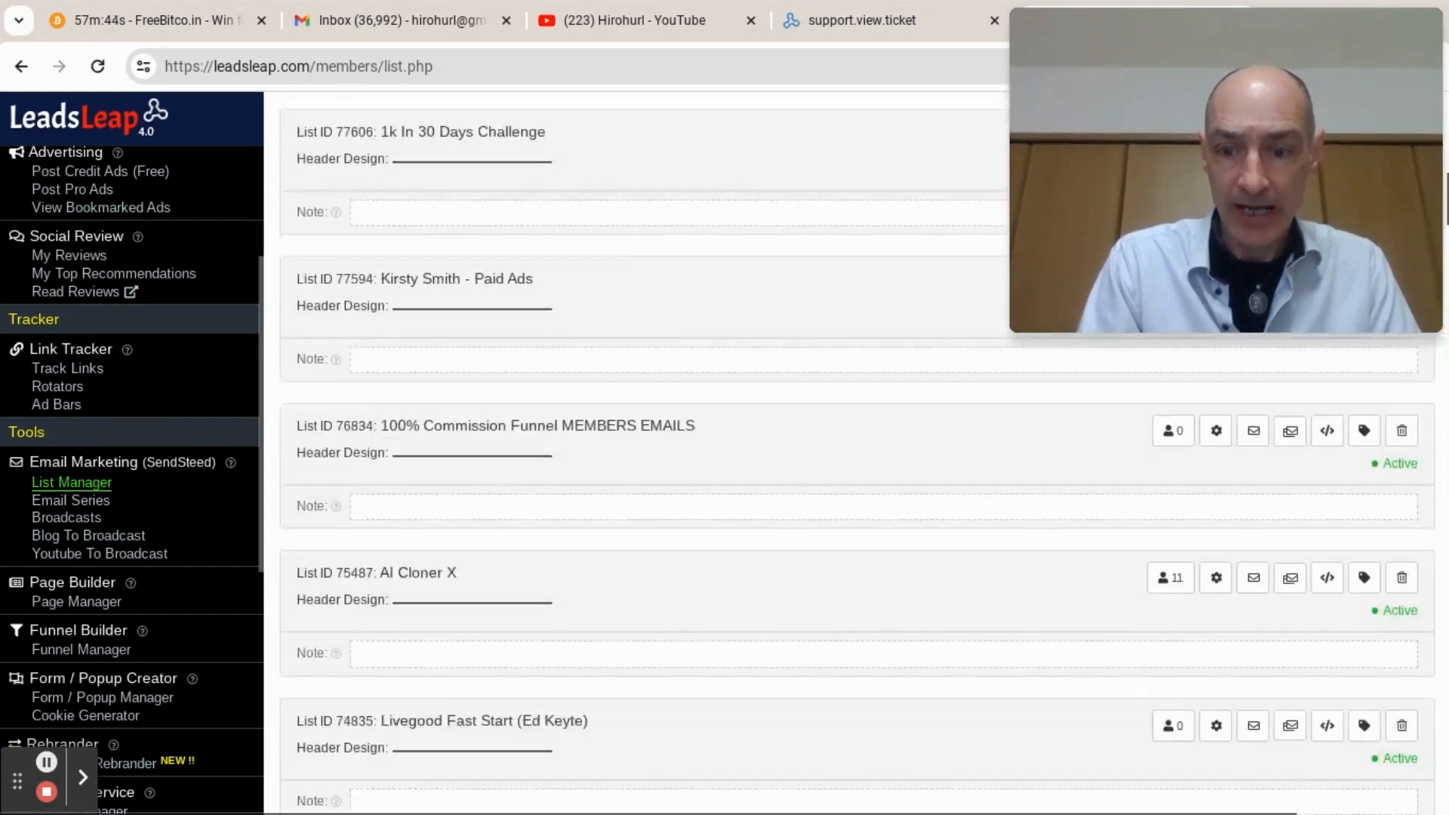
left_click(1166, 429)
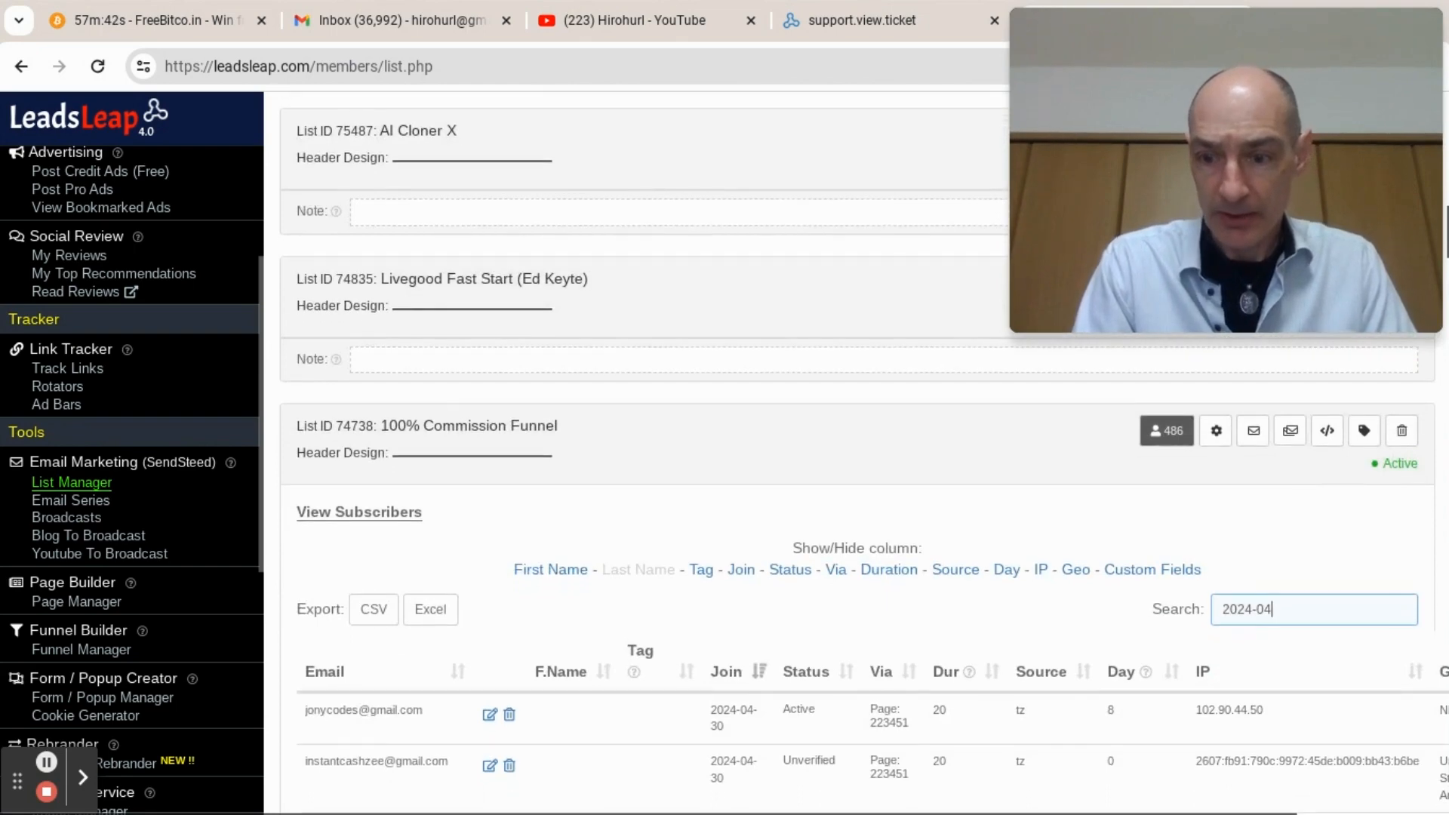
scroll("down", 3)
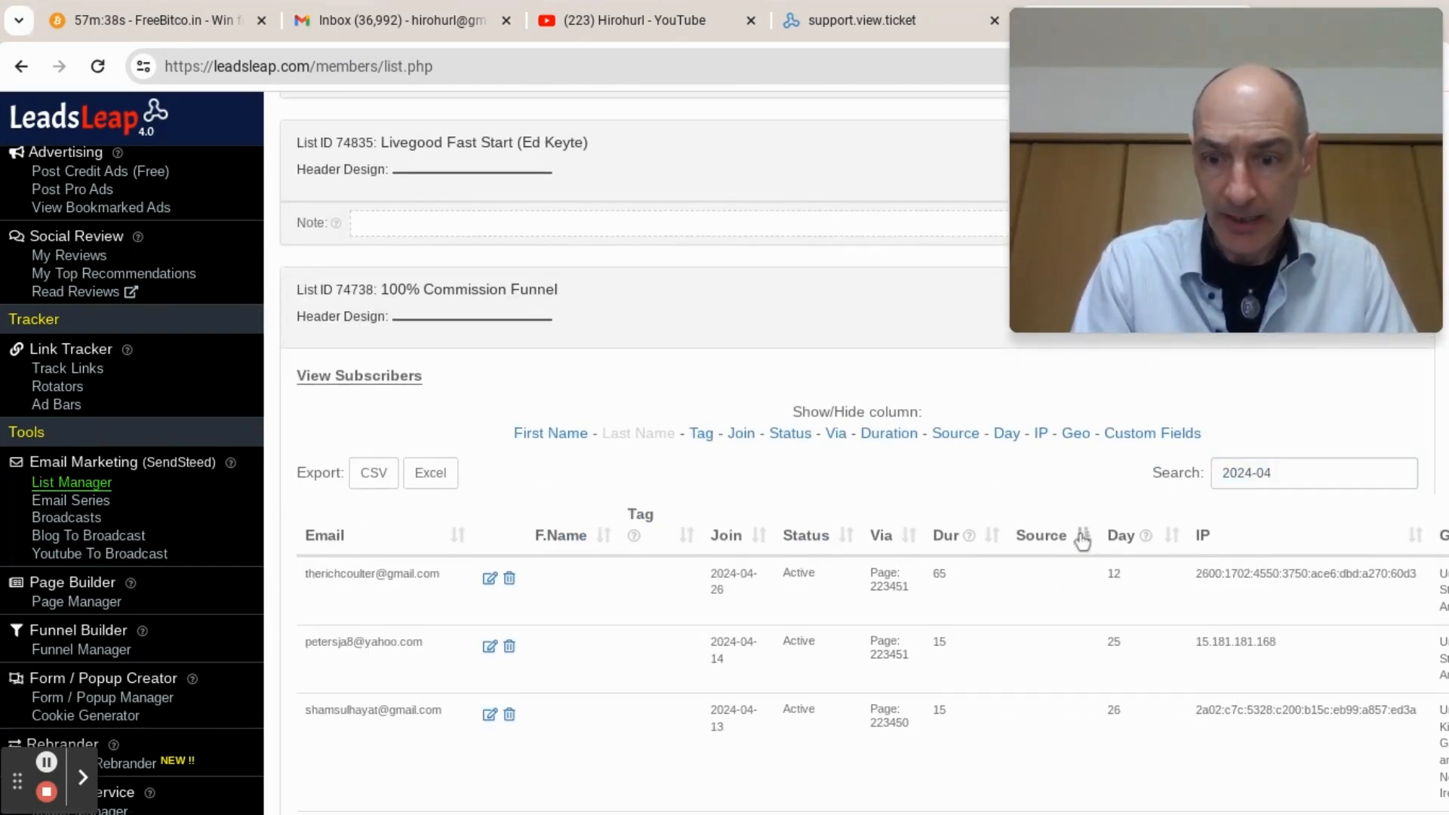
left_click(1083, 535)
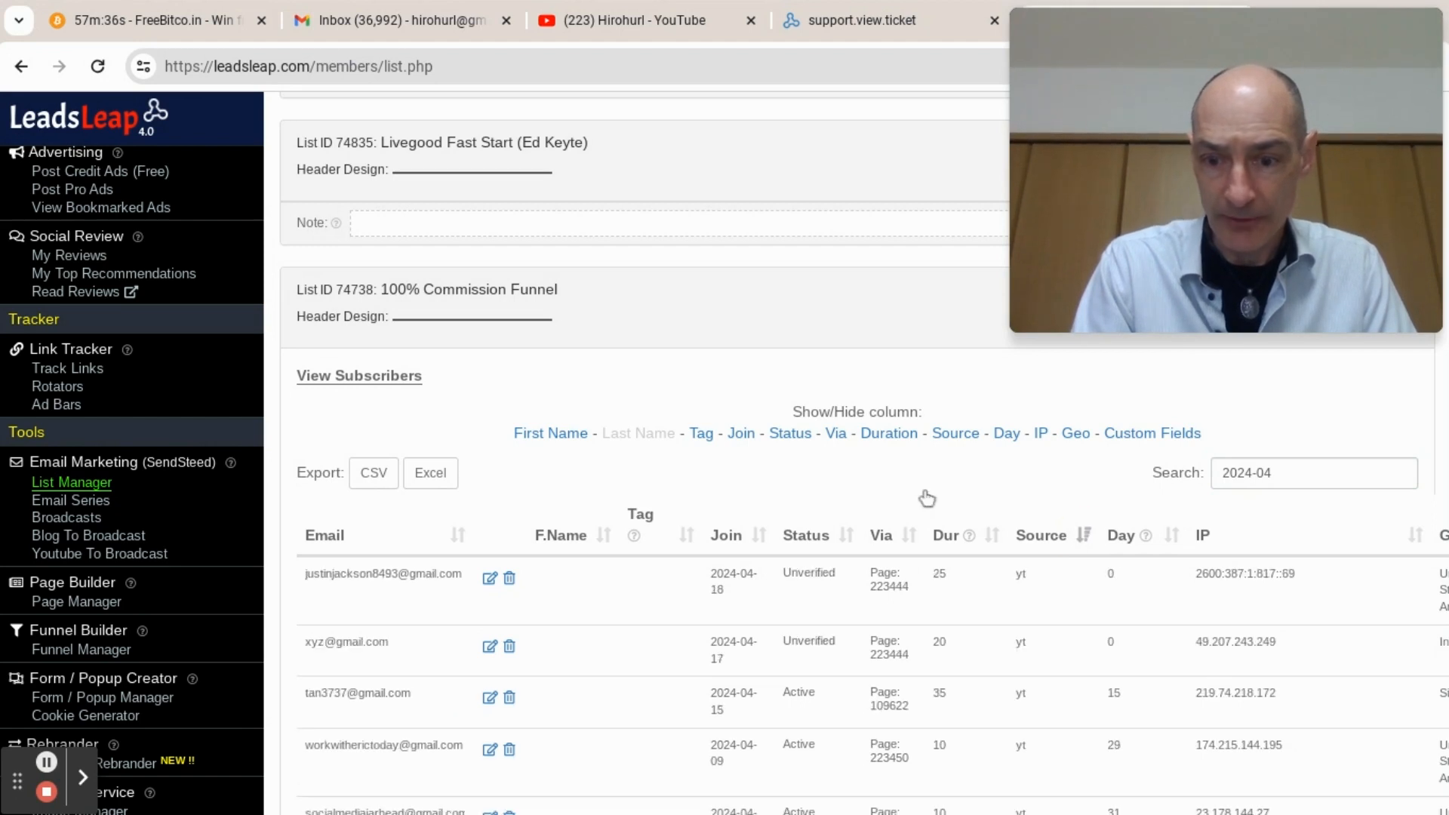
scroll("down", 3)
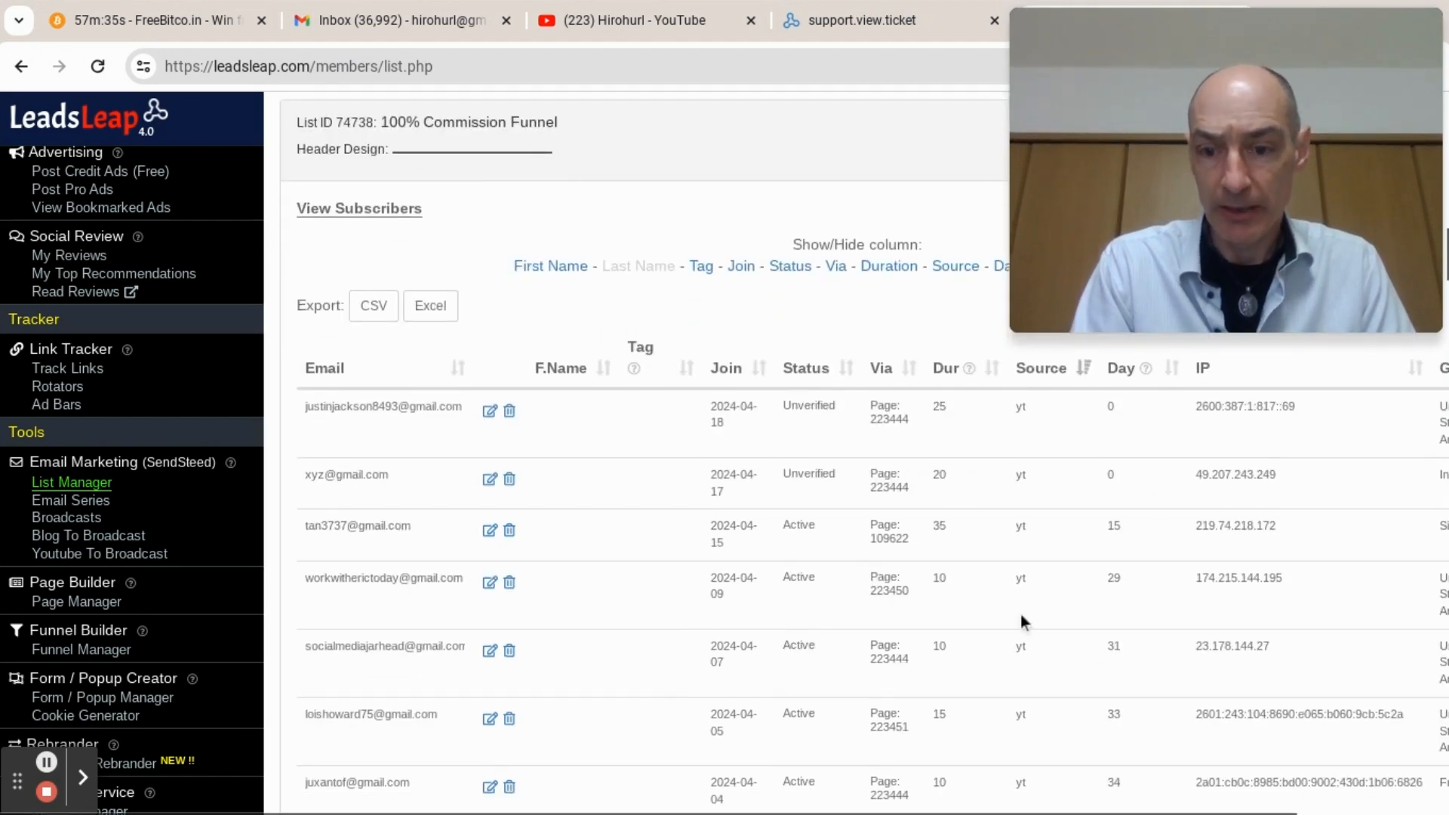
scroll("down", 3)
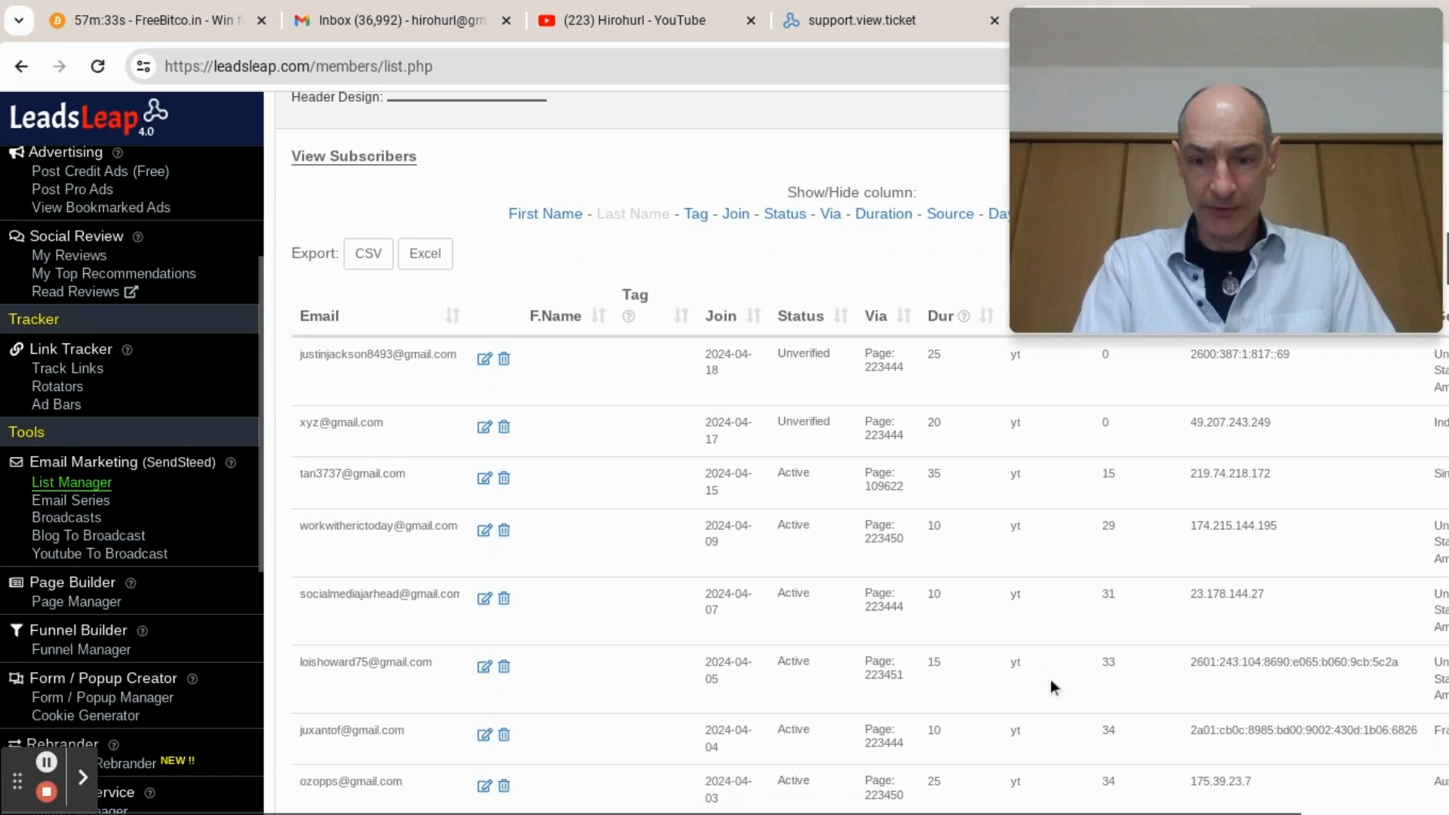
scroll("up", 3)
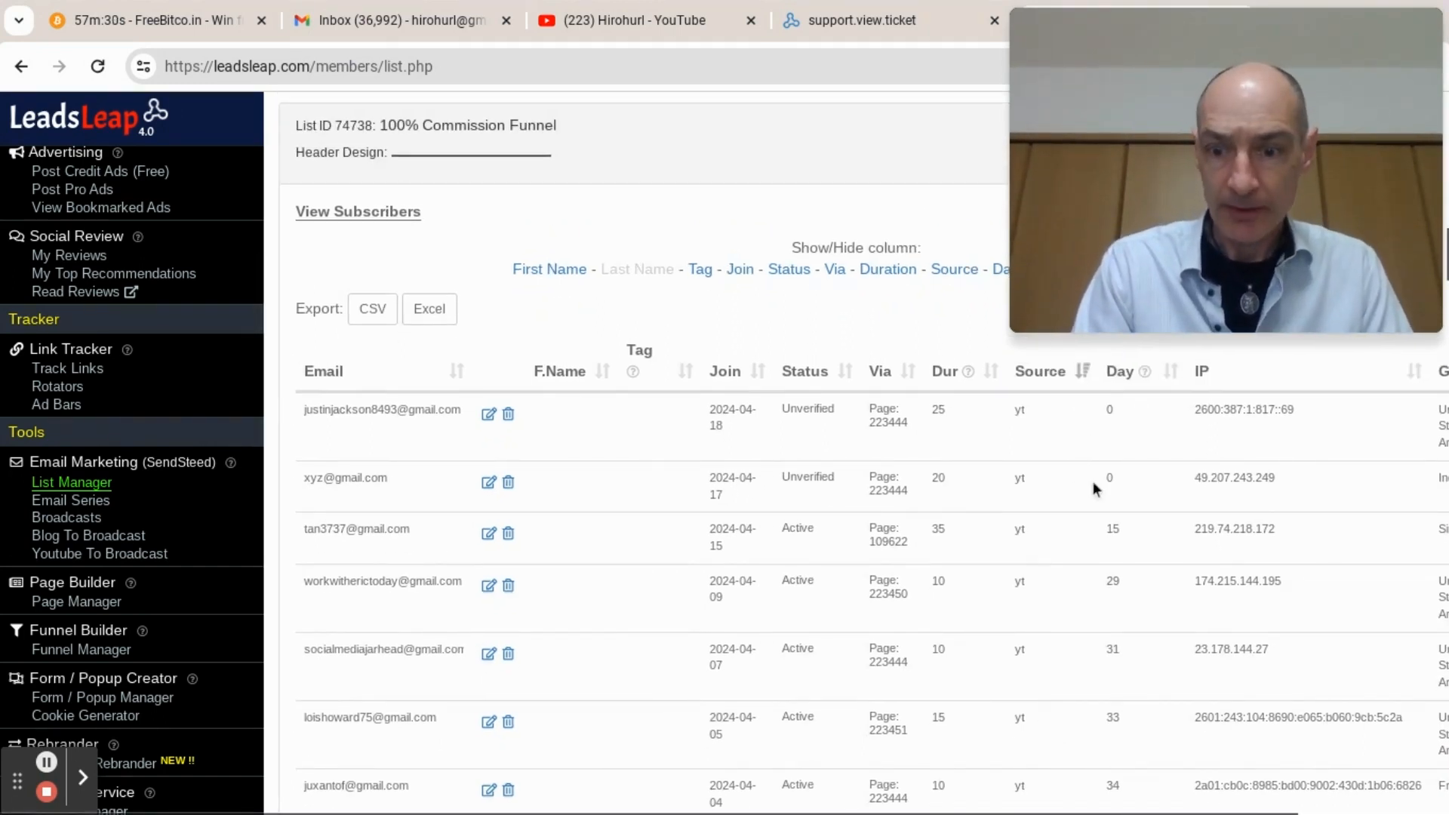
scroll("down", 3)
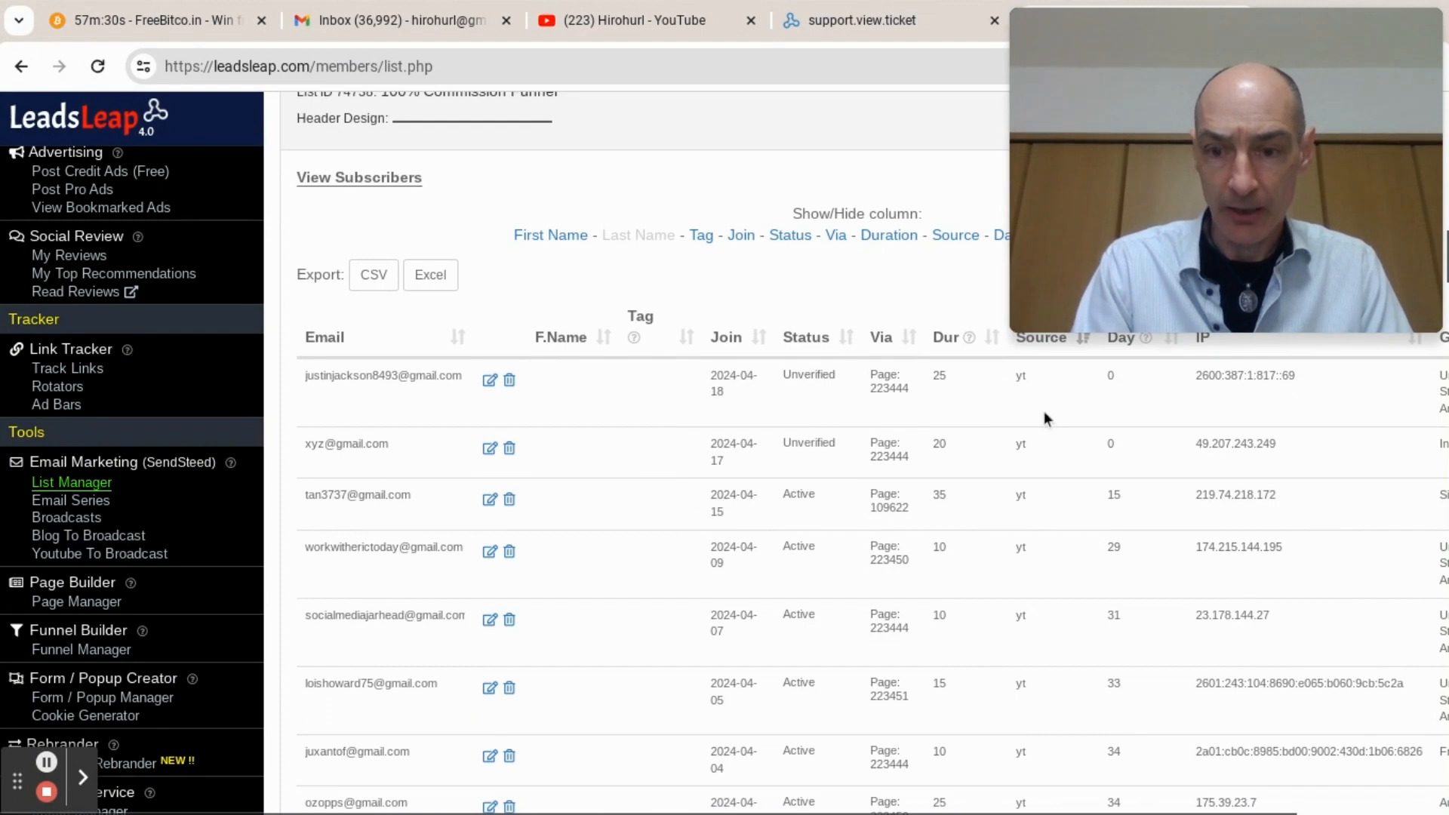
scroll("down", 3)
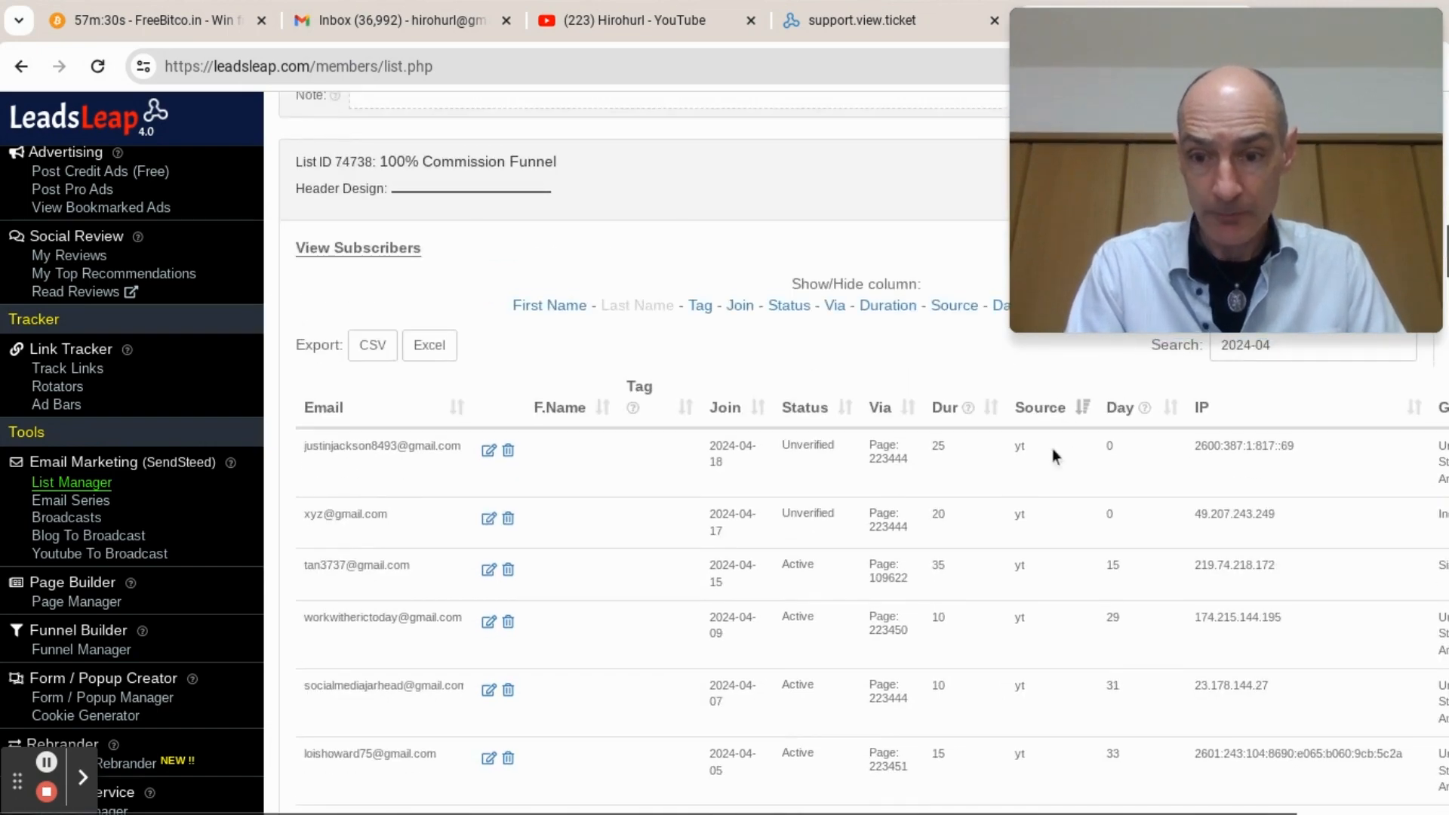
mouse_move(1047, 695)
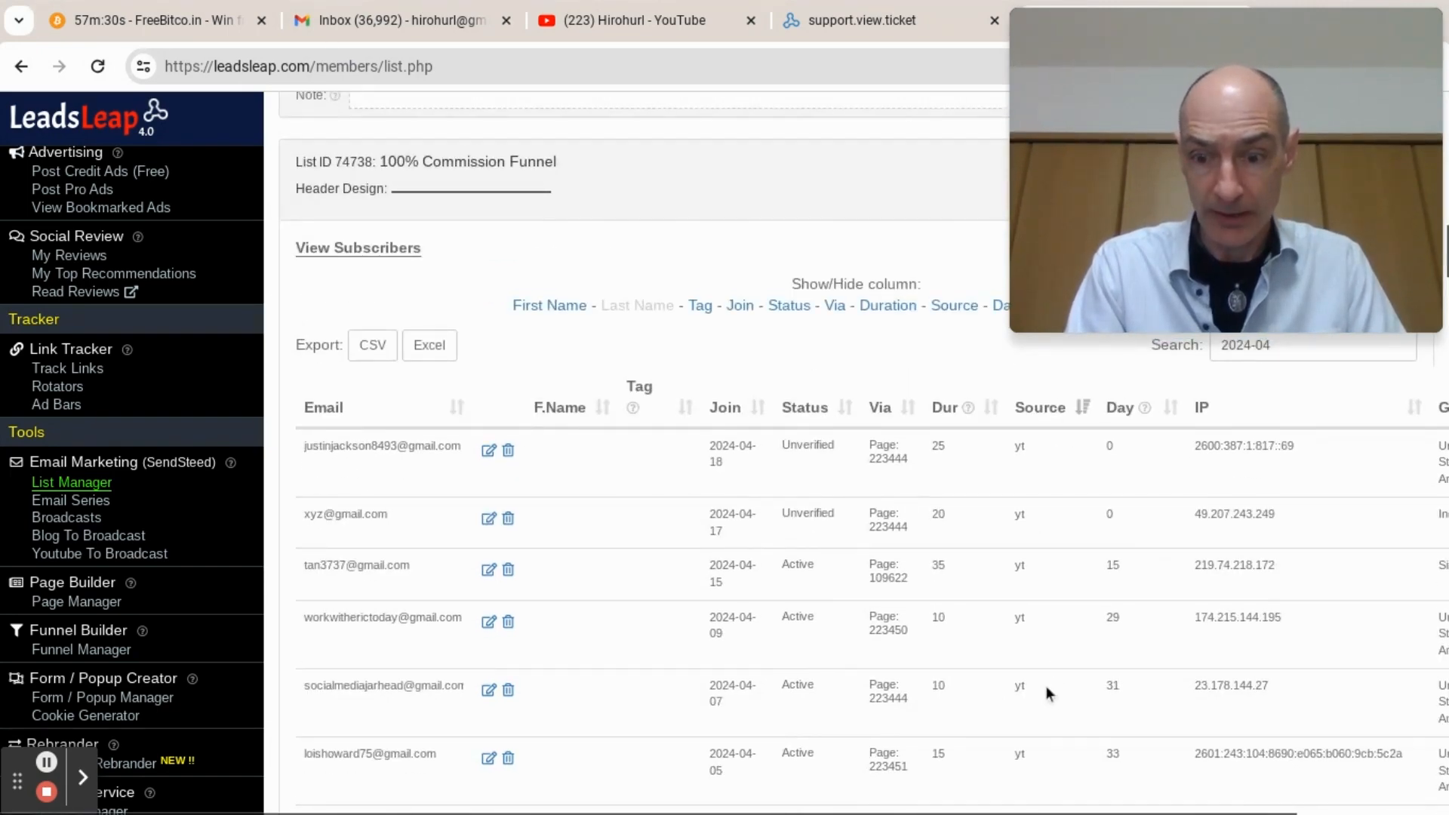
scroll("down", 3)
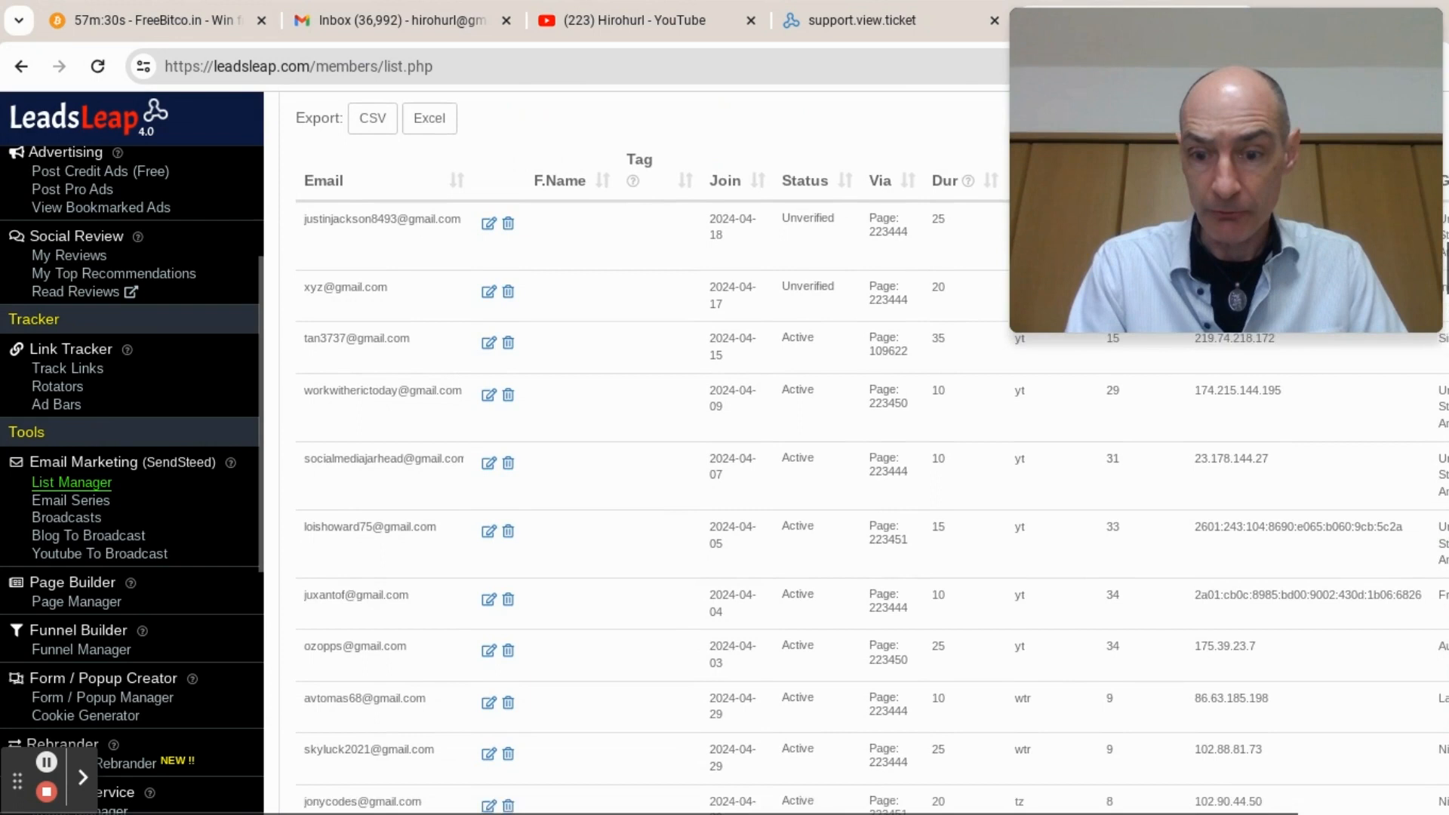
scroll("down", 3)
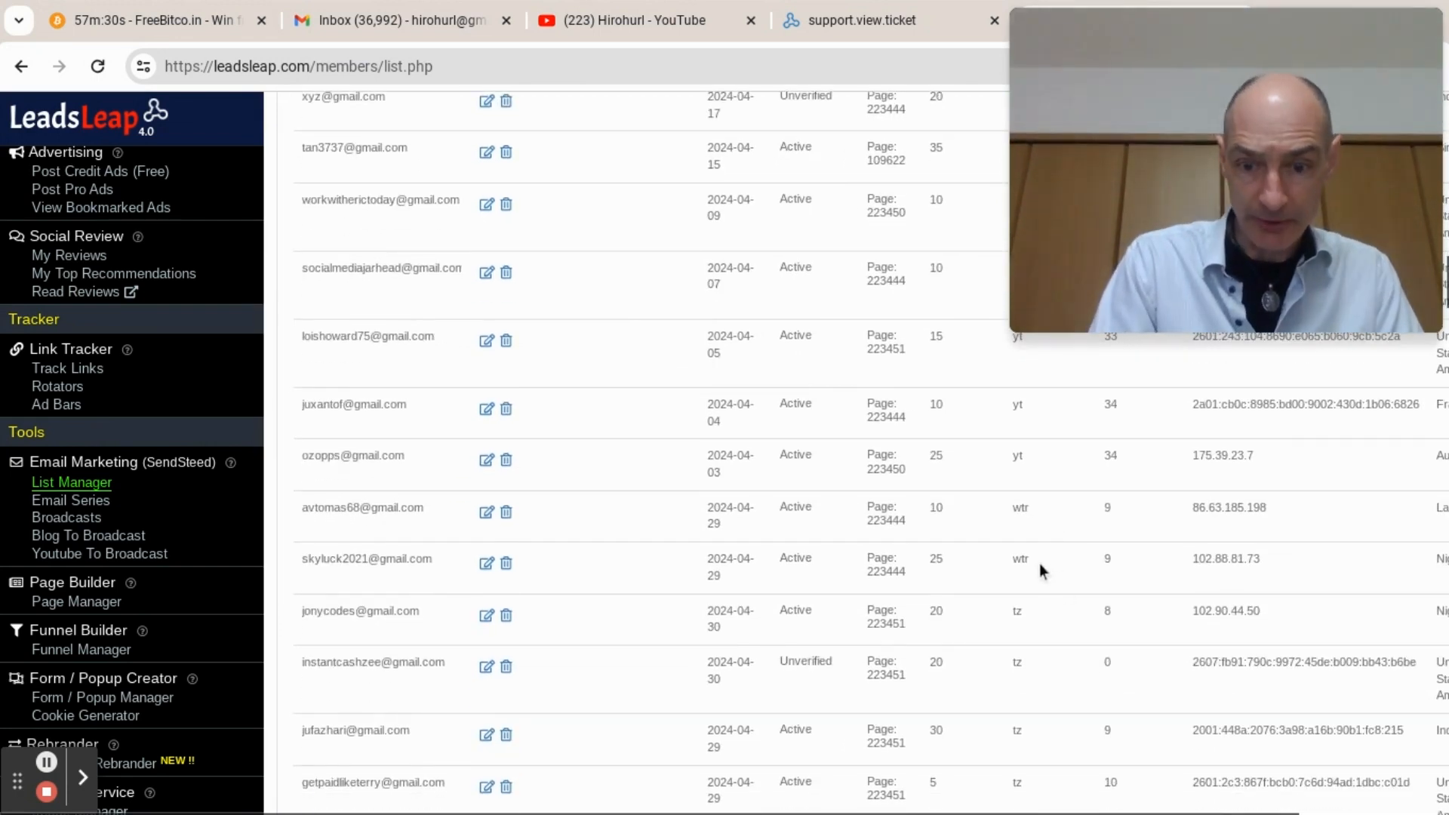
scroll("down", 3)
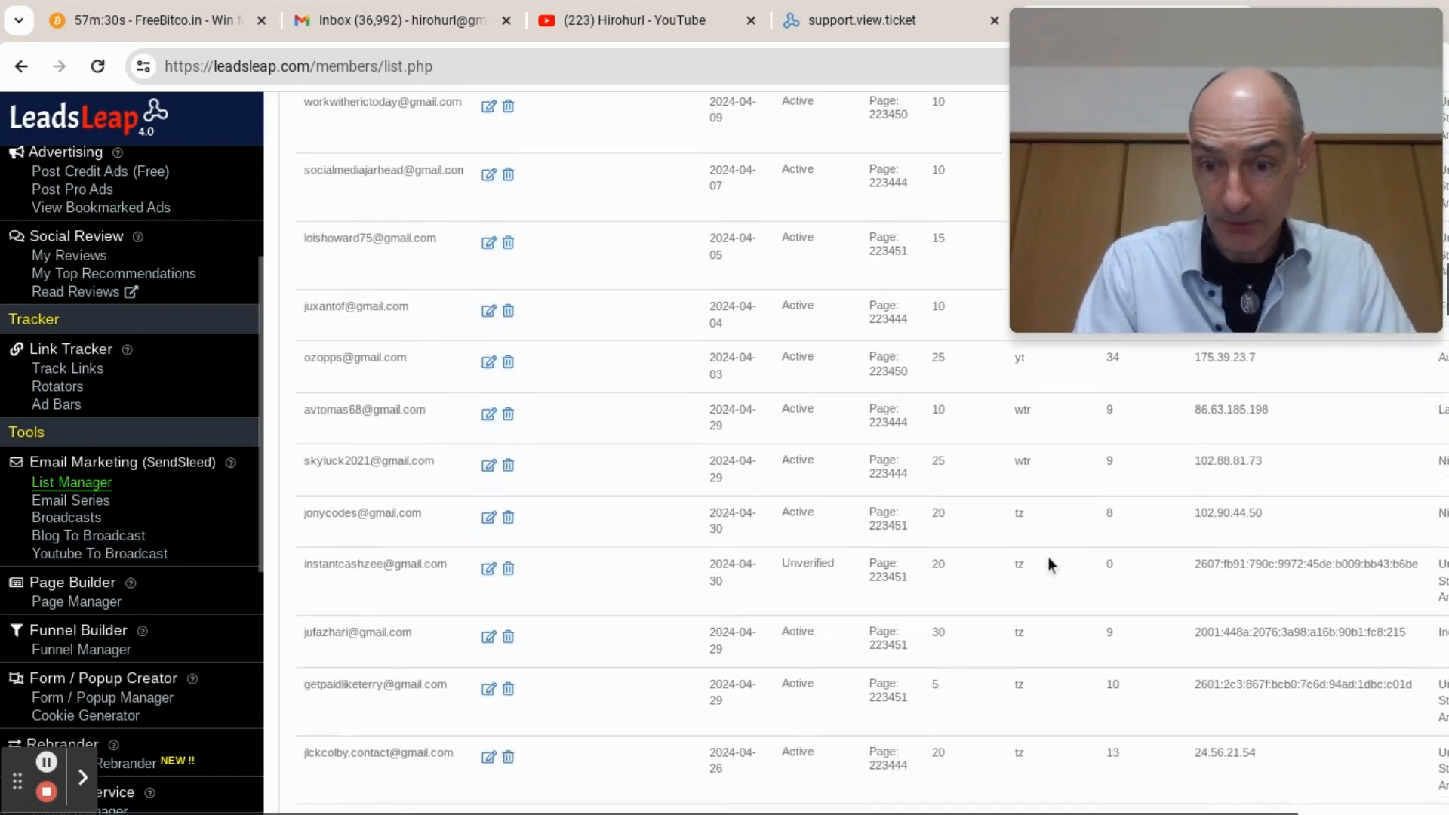
scroll("down", 3)
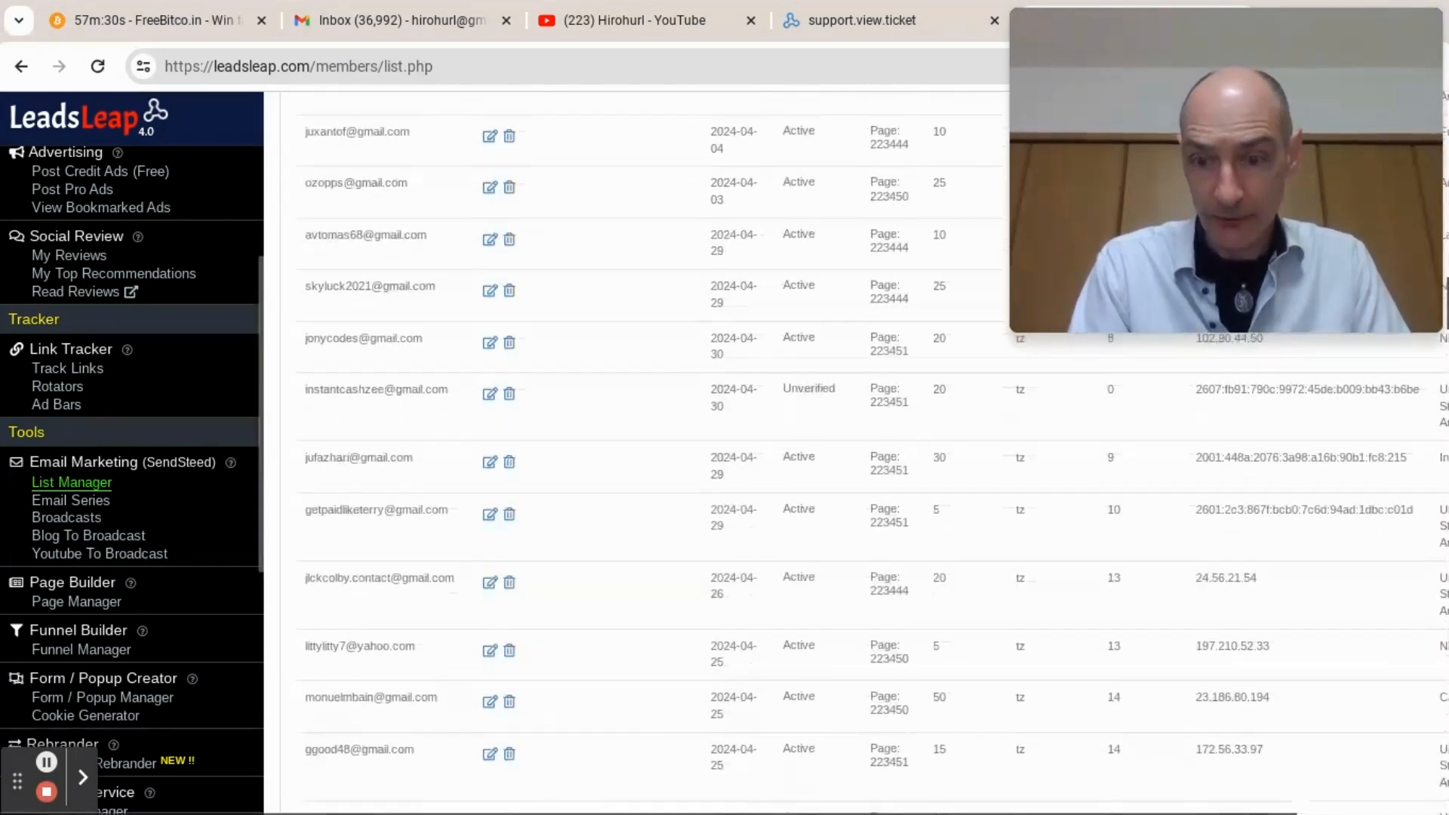
scroll("down", 3)
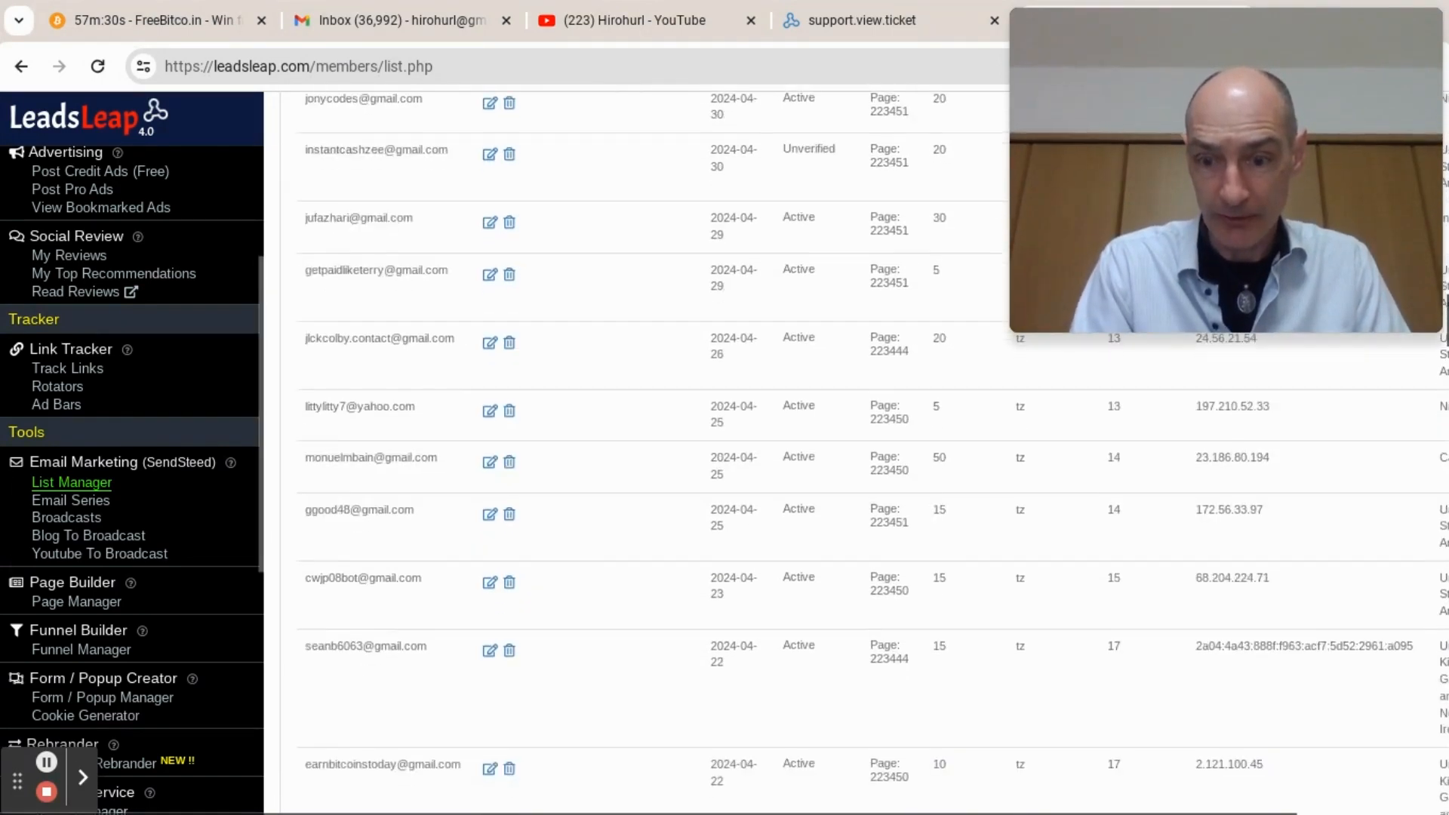
scroll("down", 3)
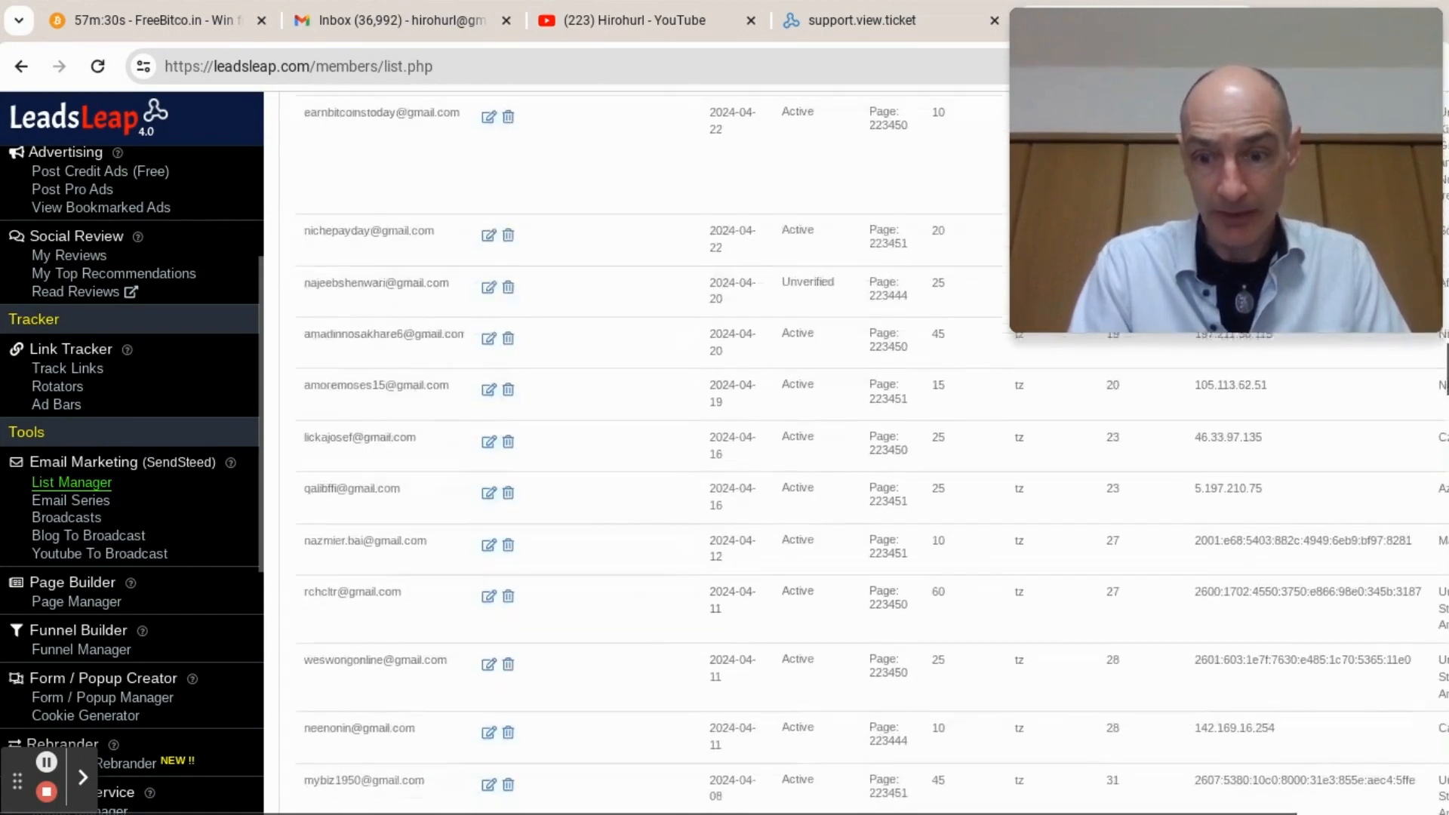
scroll("down", 3)
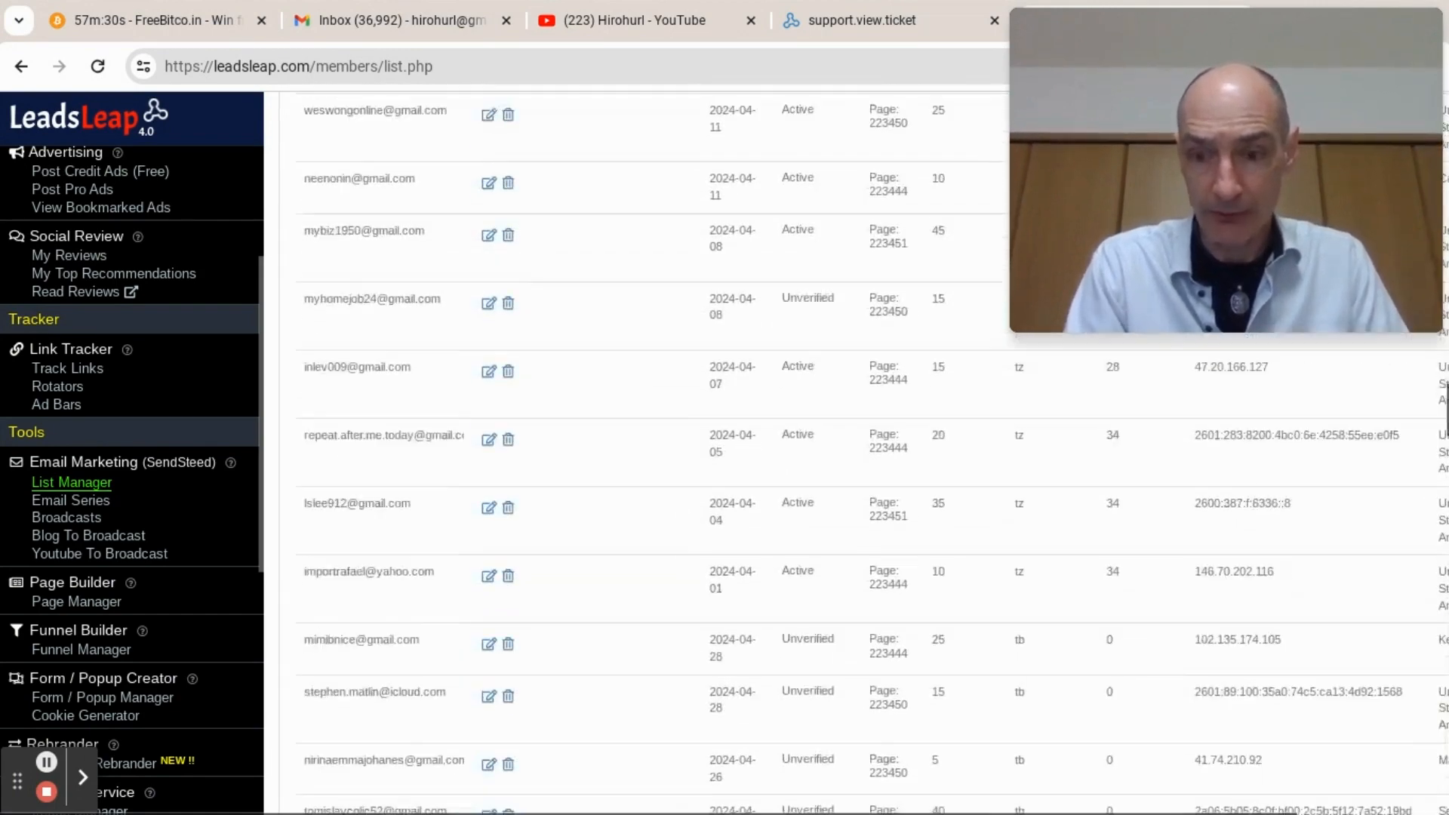
scroll("down", 3)
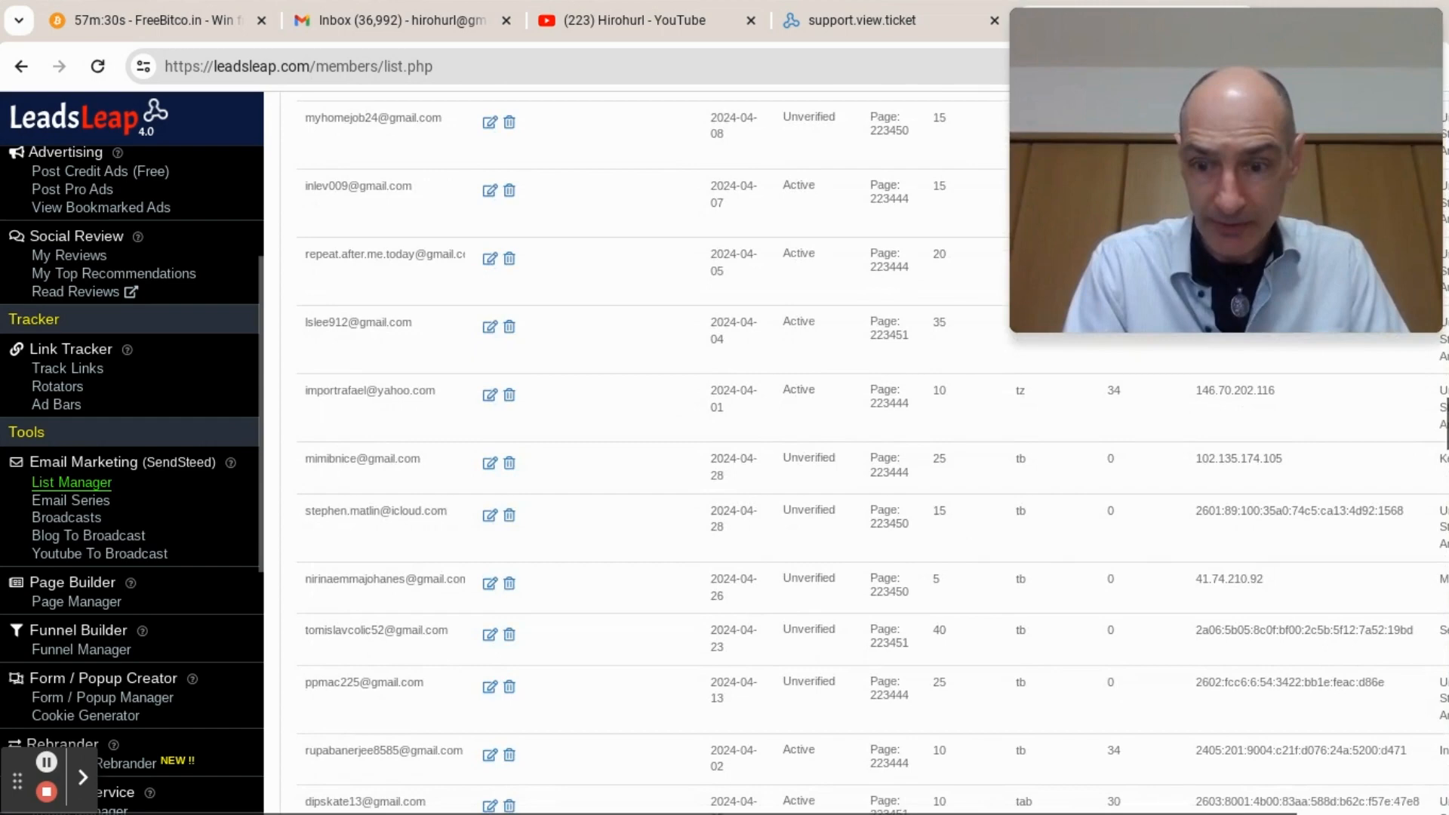
scroll("down", 3)
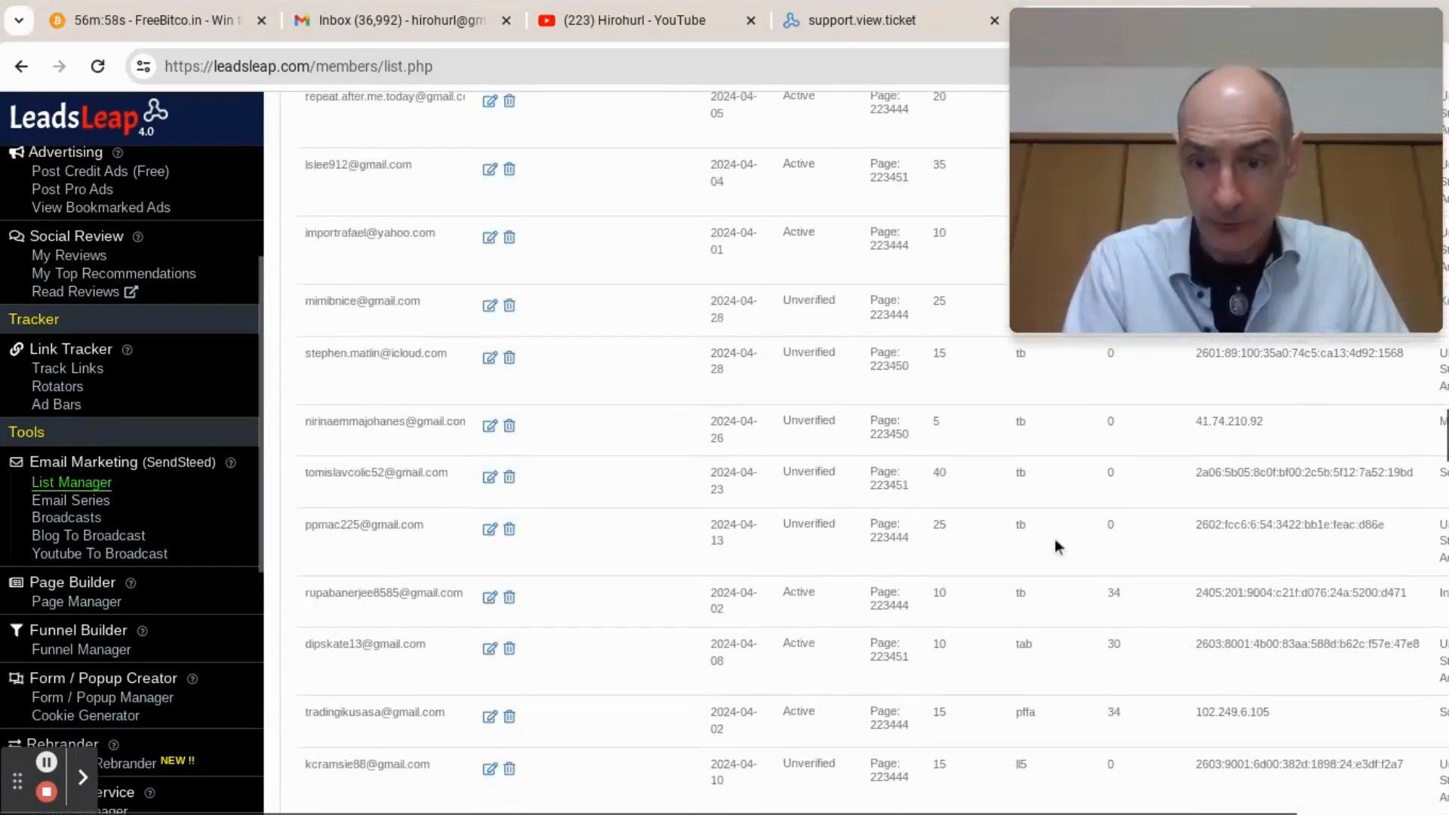
scroll("down", 3)
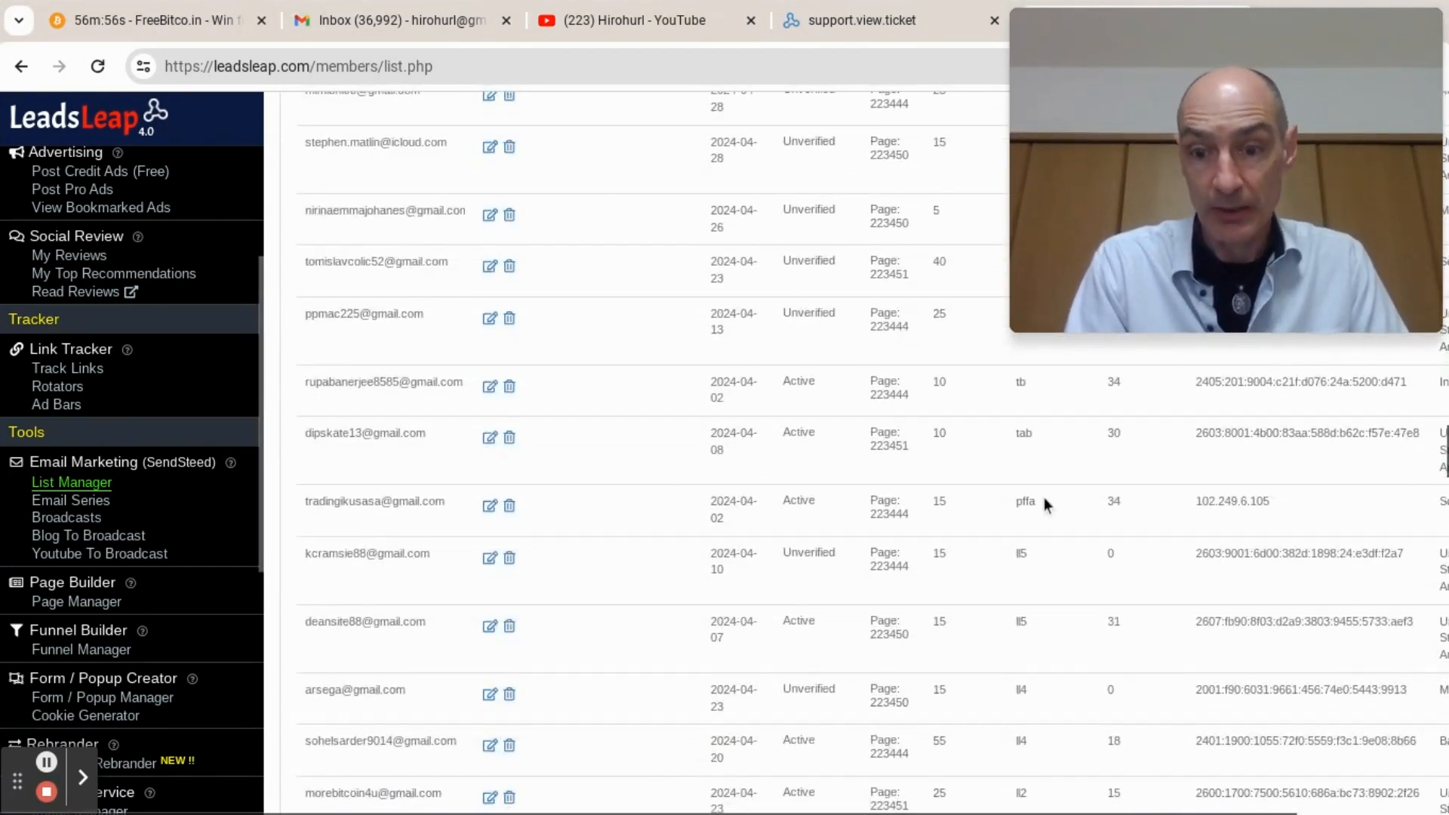
scroll("down", 3)
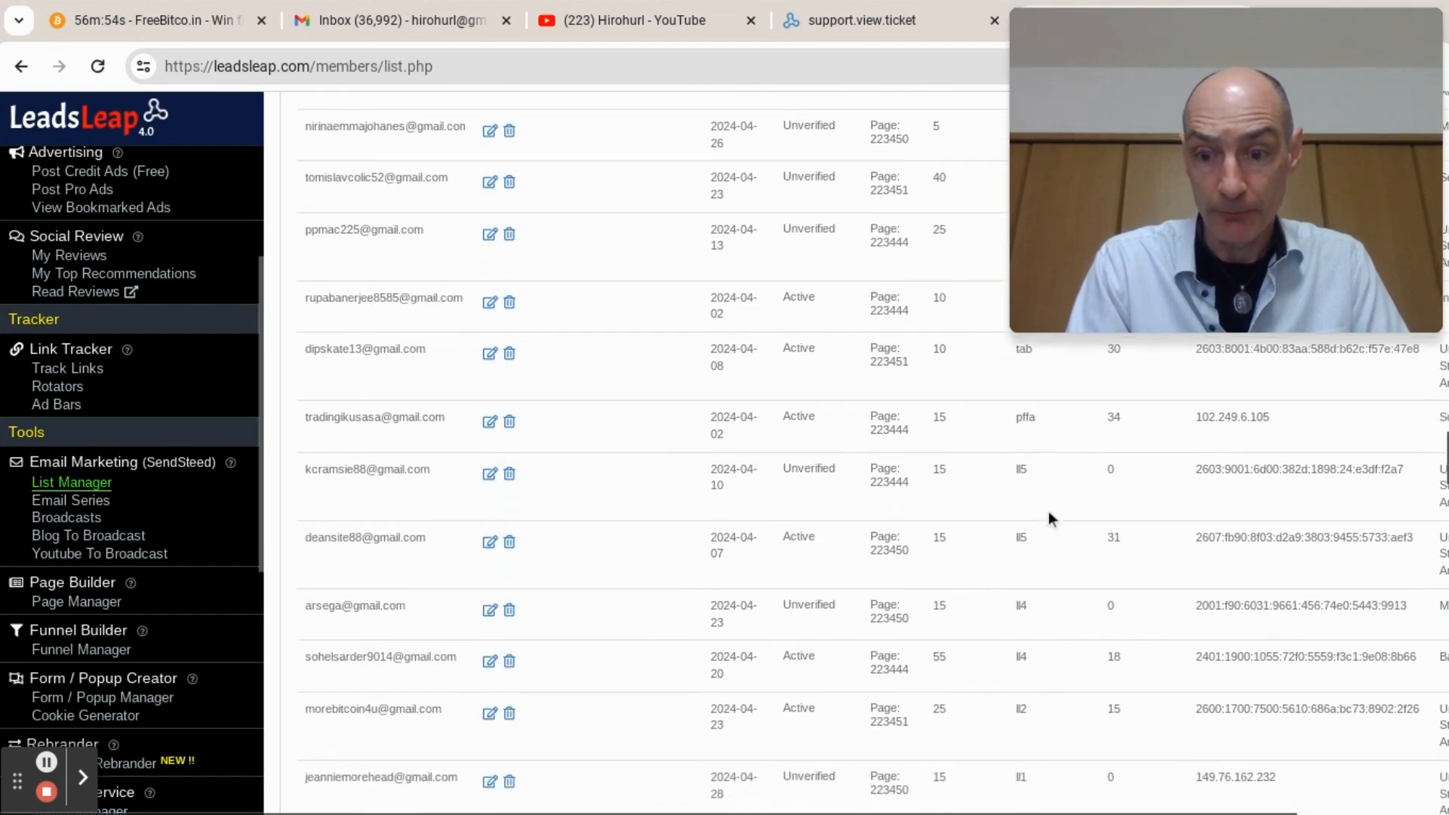
scroll("down", 3)
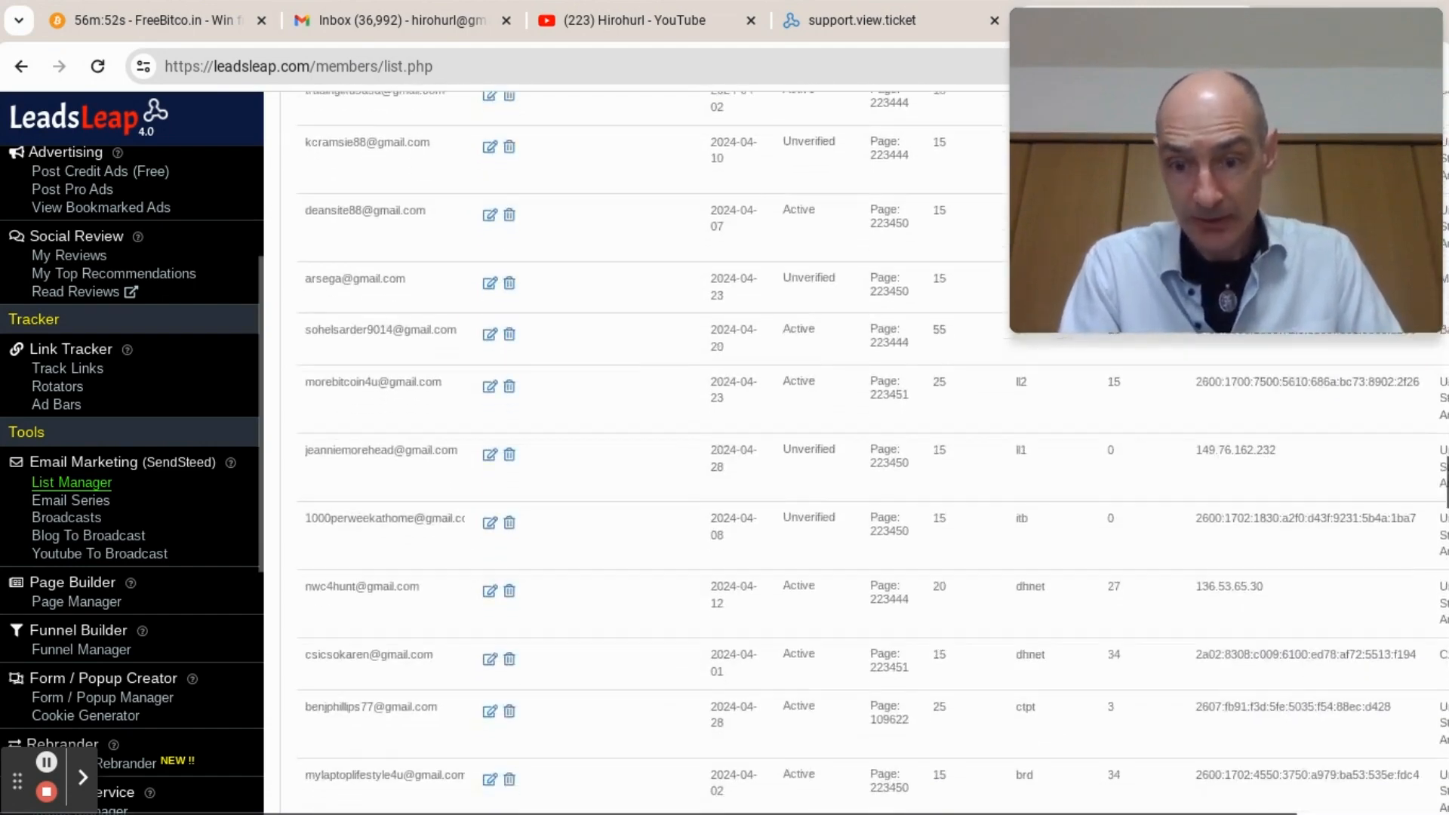
scroll("down", 3)
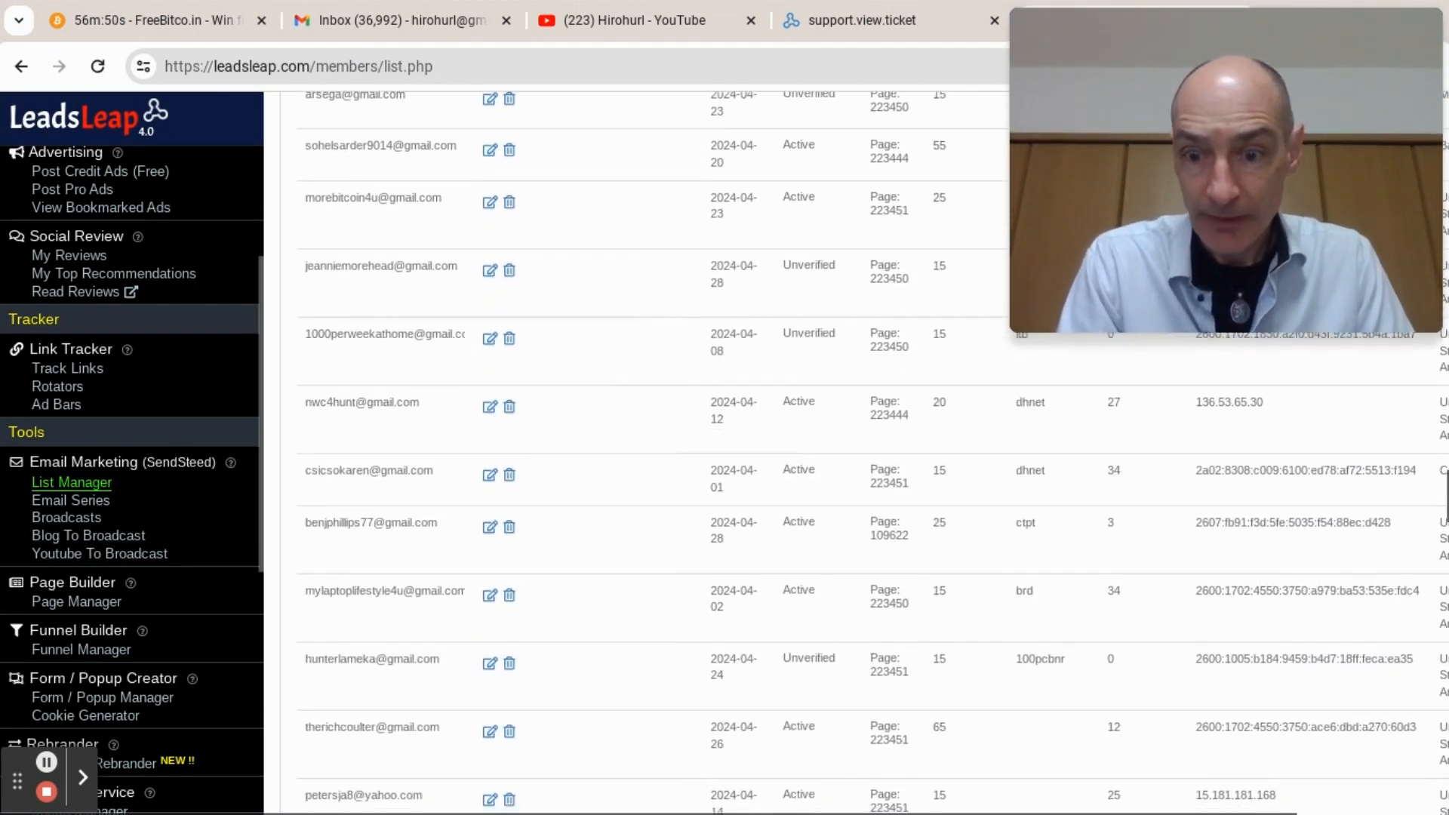
scroll("down", 3)
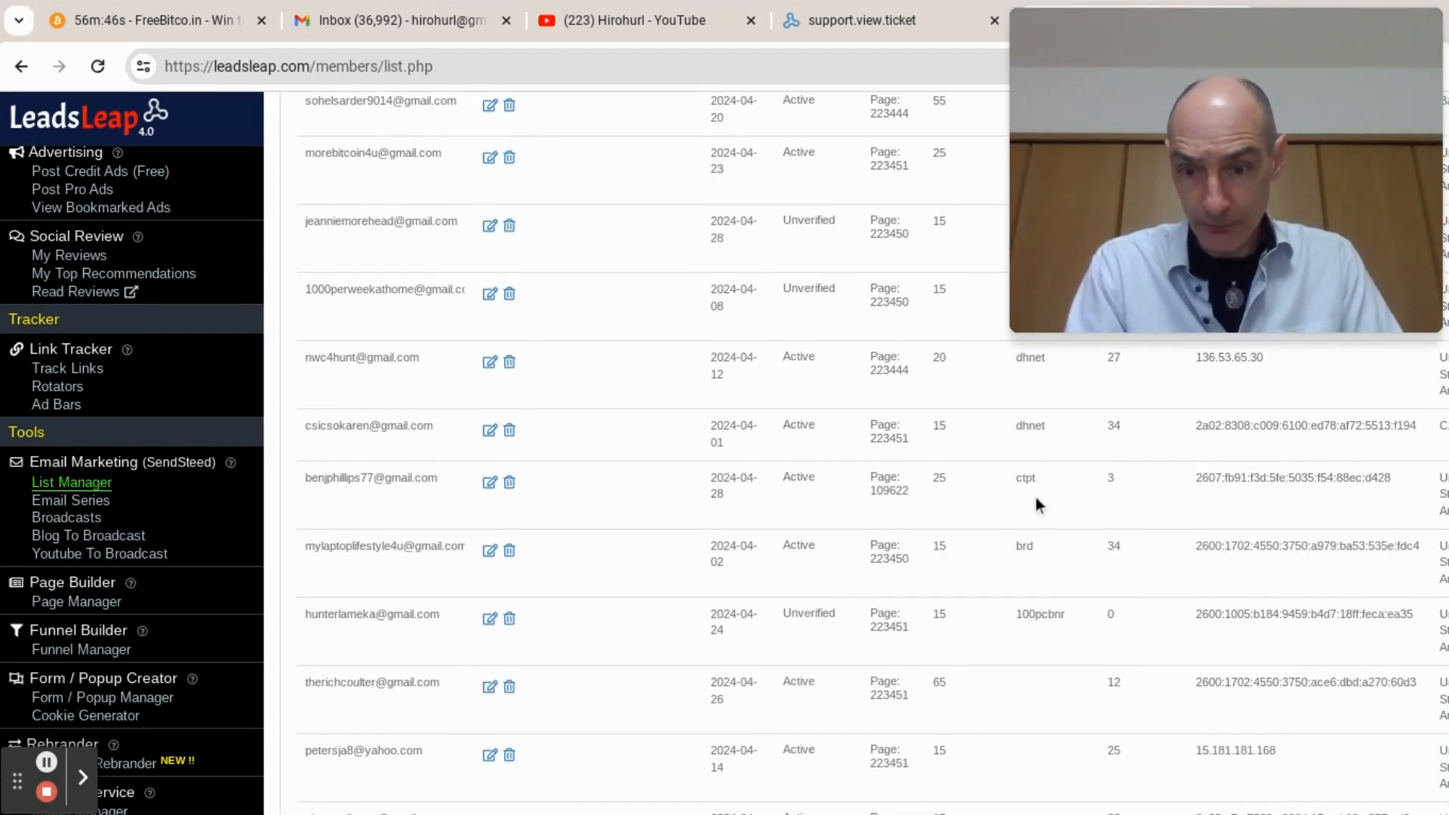
scroll("down", 3)
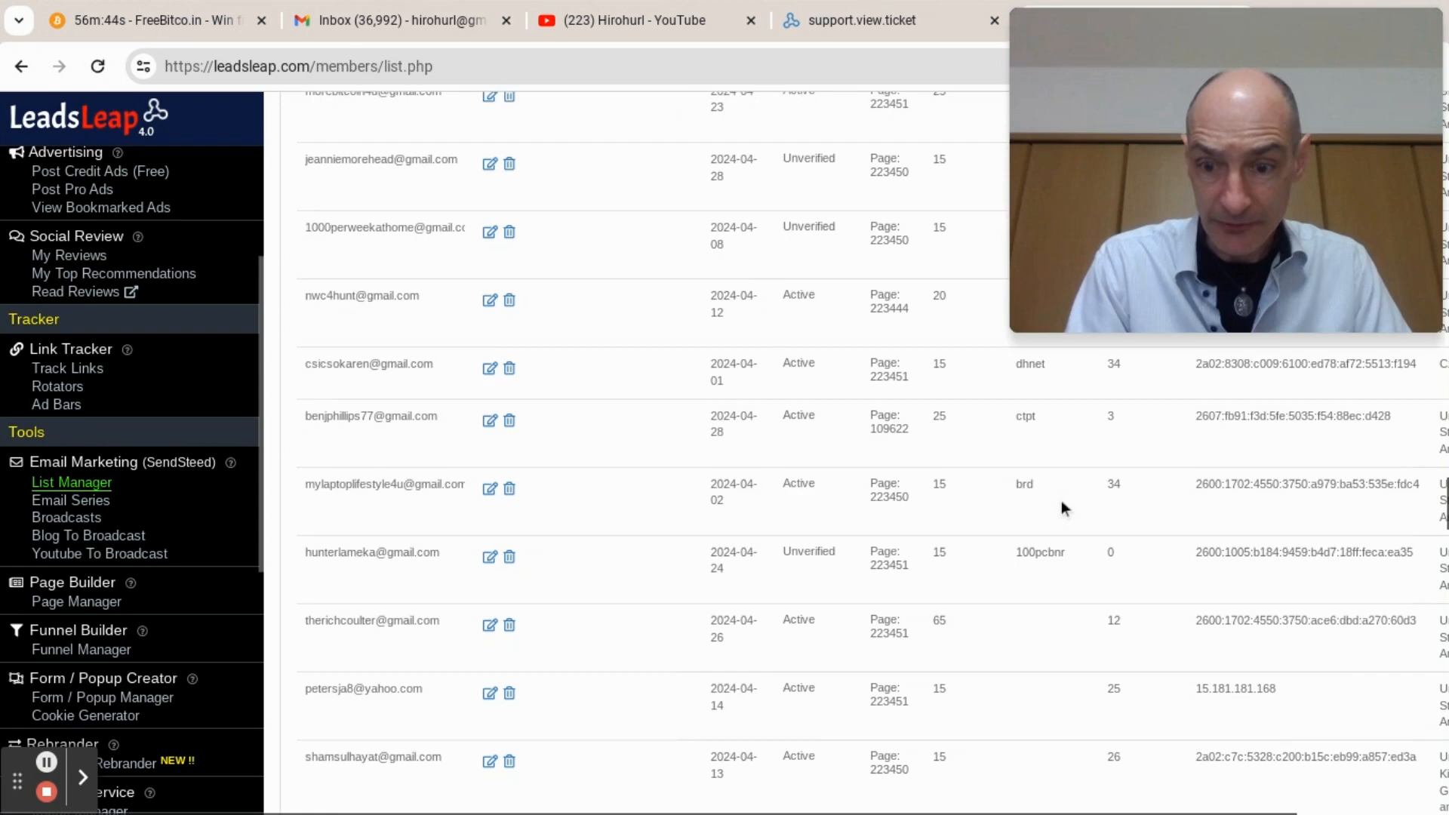
scroll("down", 3)
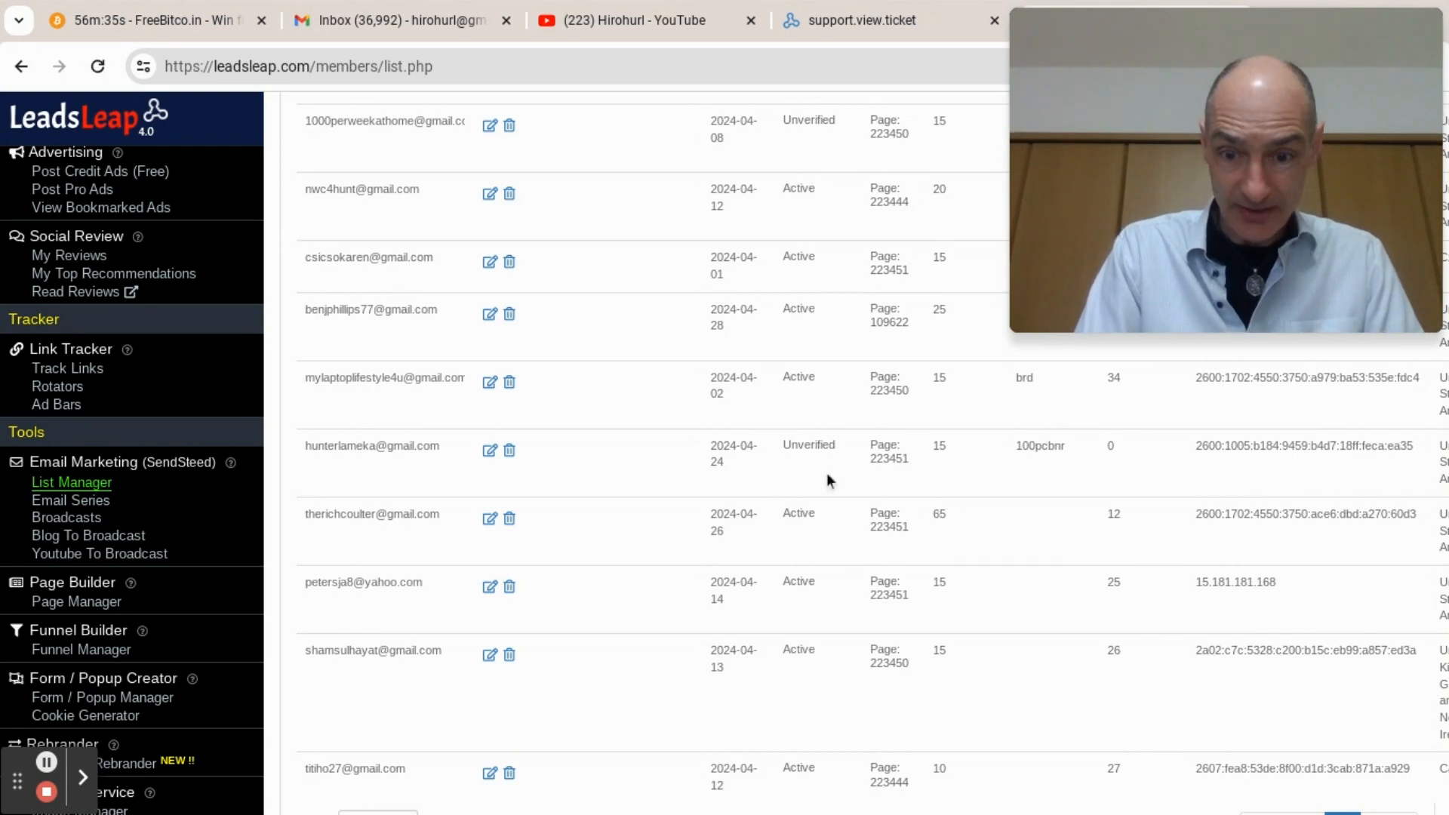
scroll("down", 3)
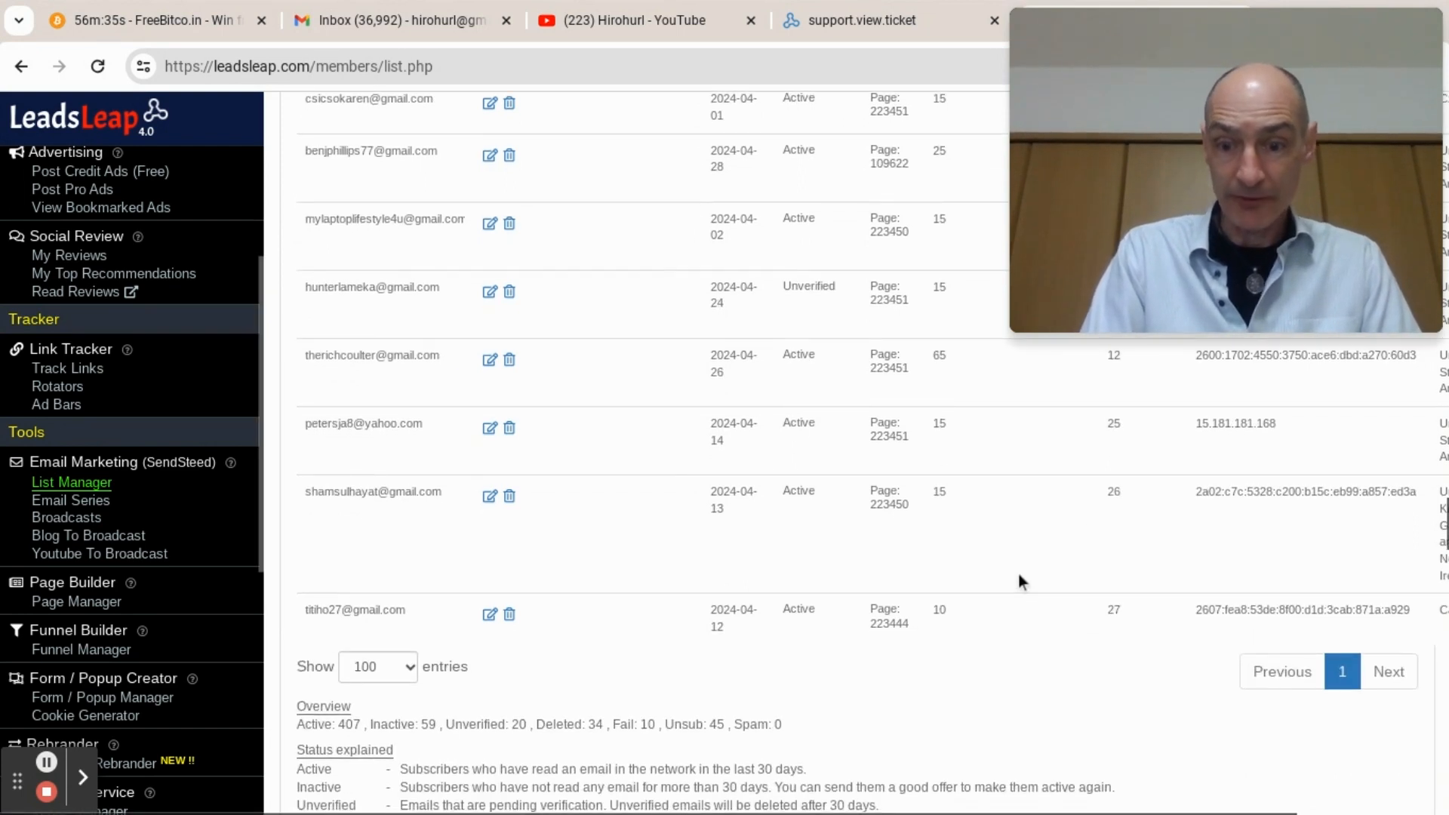
scroll("up", 3)
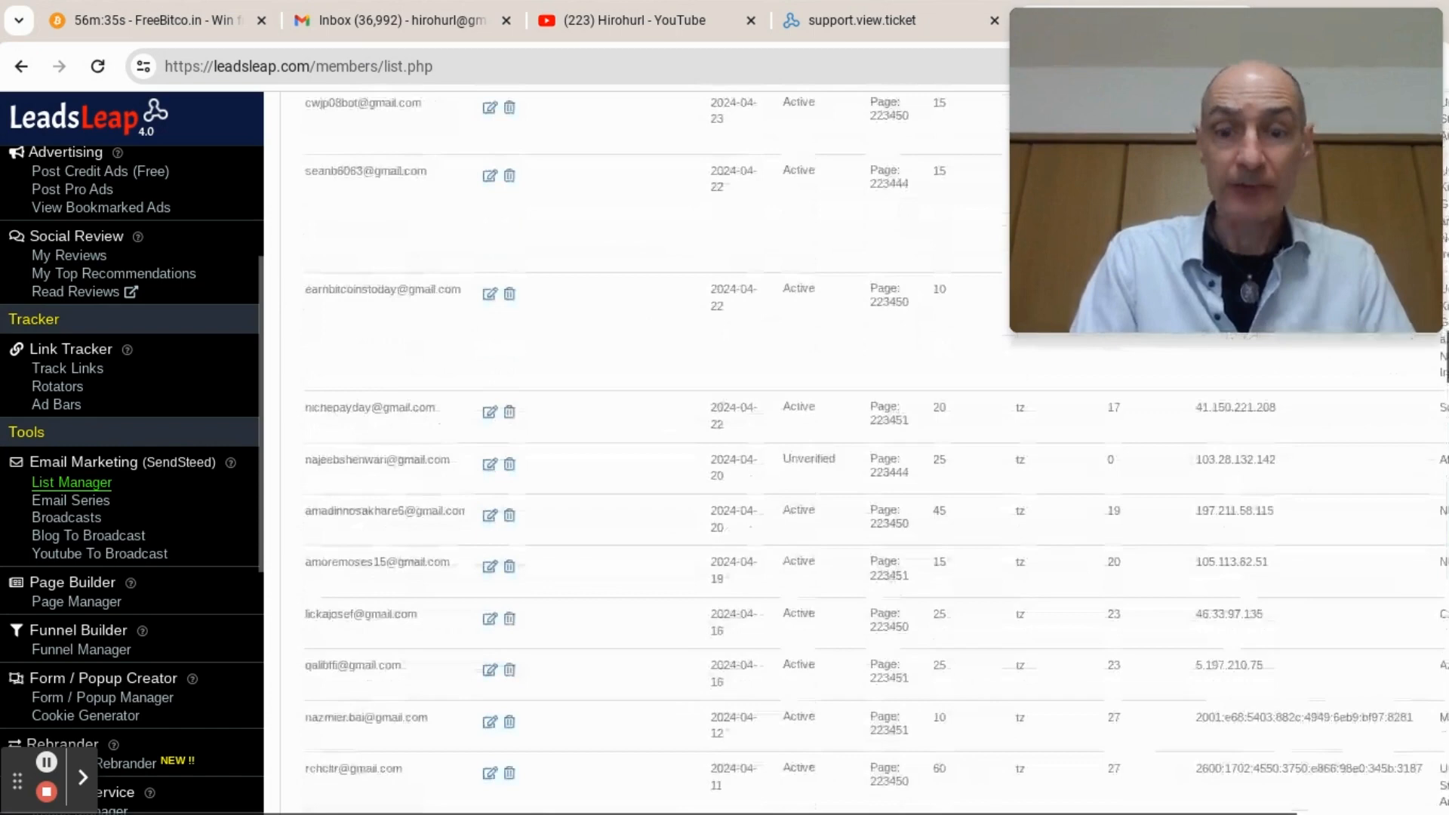
Scroll to the top of the April 2024 table, now sorted by status with active first
scroll("up", 3)
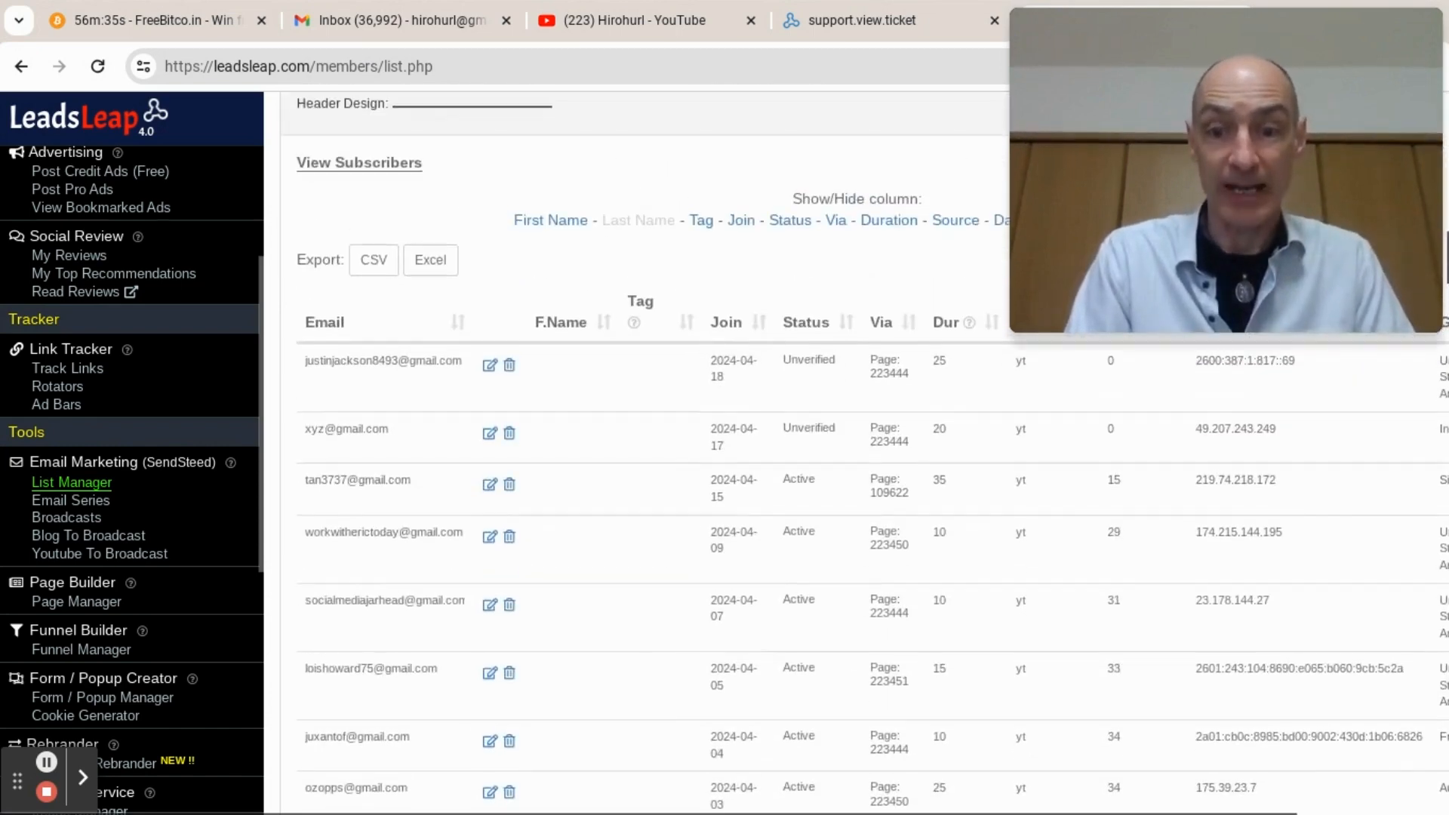
scroll("up", 3)
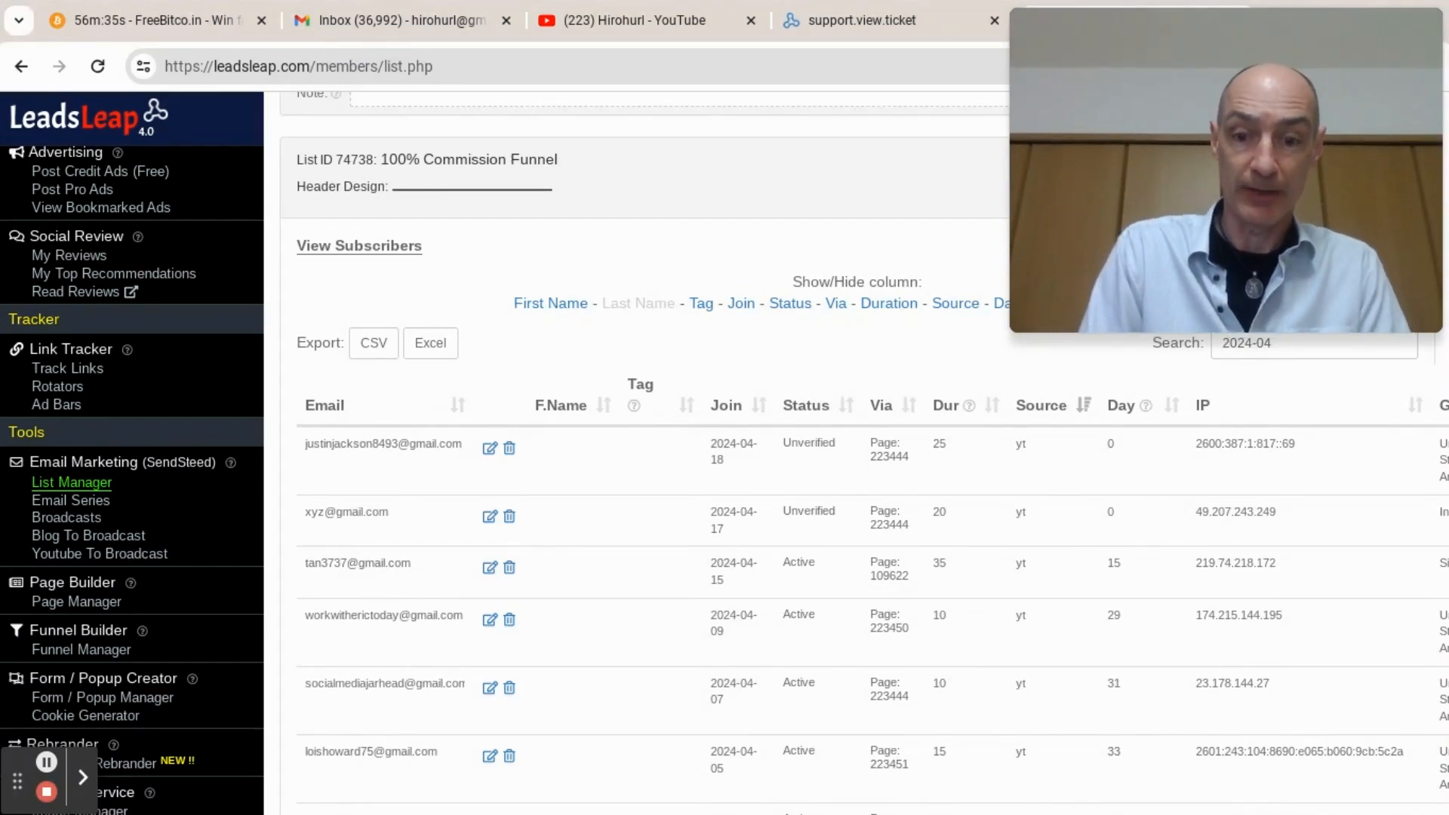
mouse_move(906, 445)
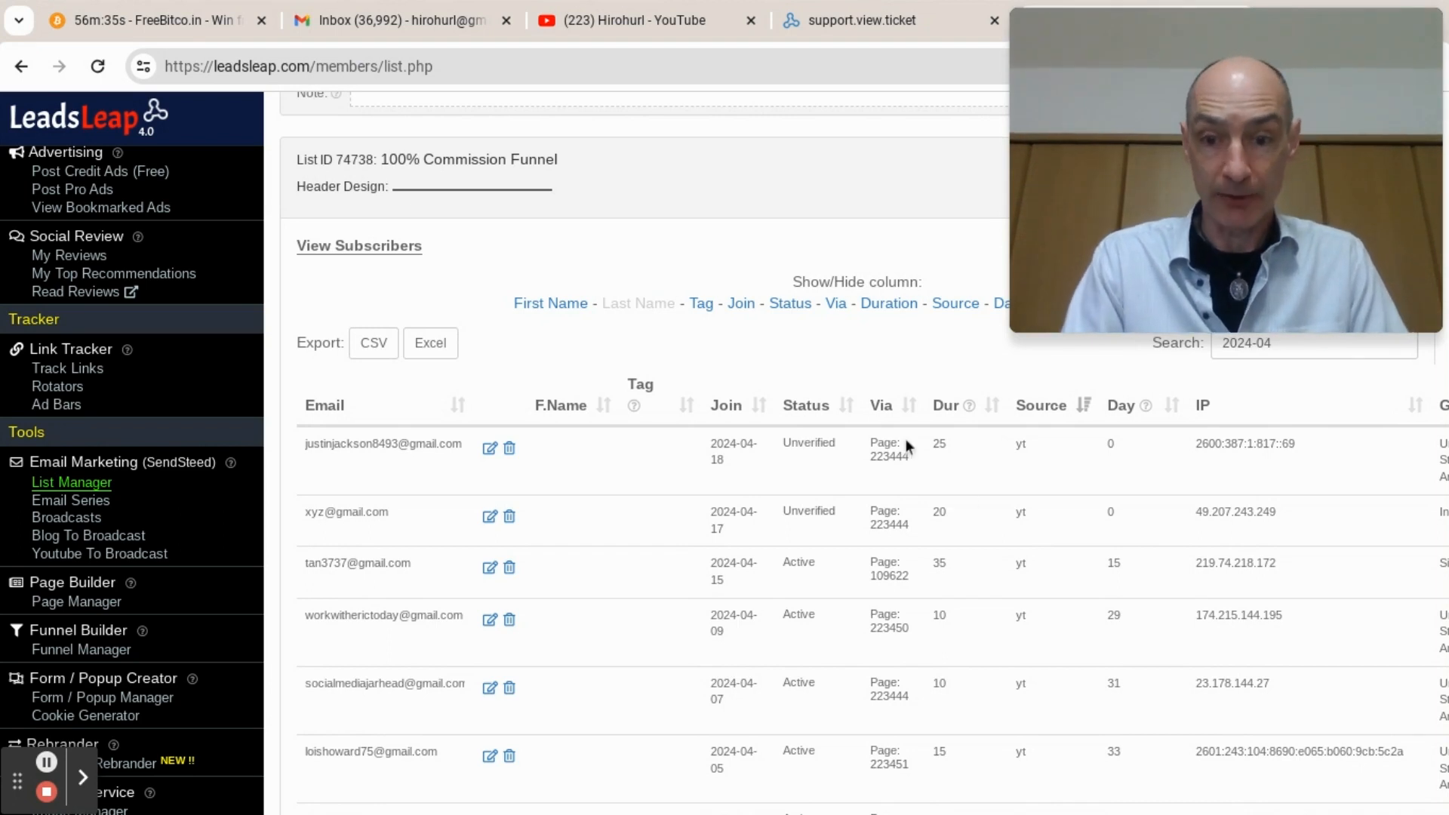
mouse_move(844, 414)
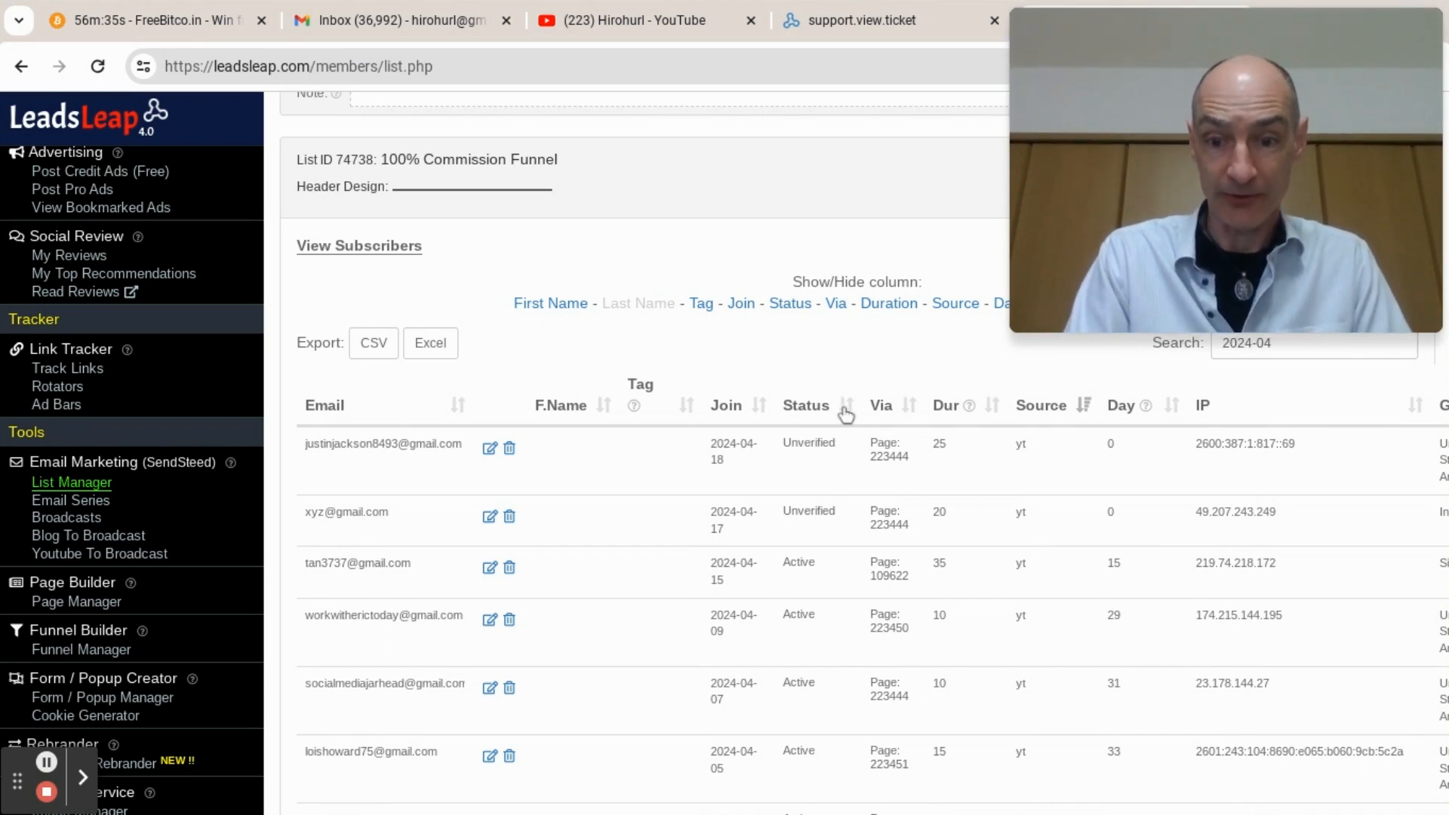
scroll("down", 3)
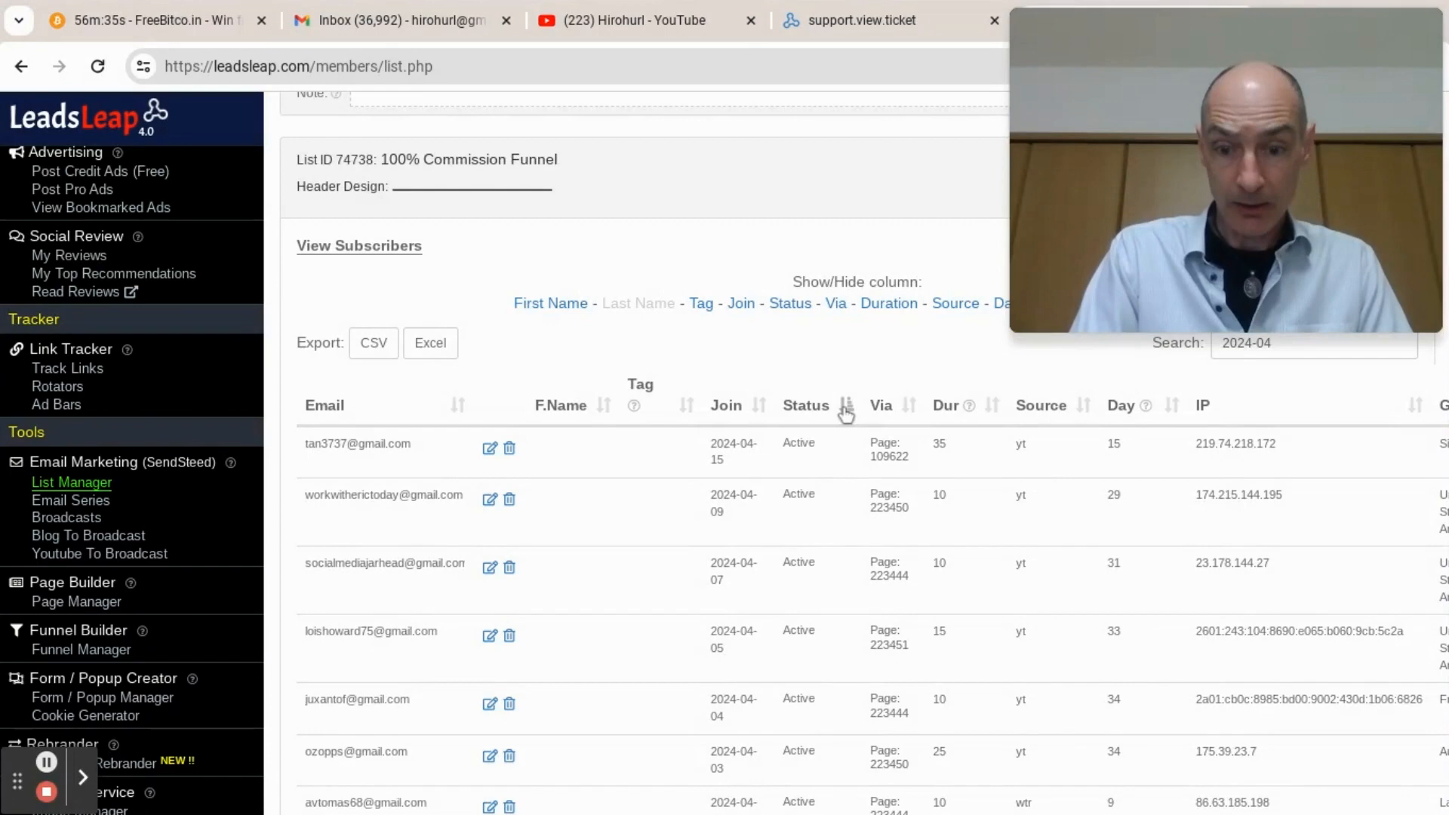
Reverse the Status sort so unverified subscribers come first, then scroll to review
left_click(845, 411)
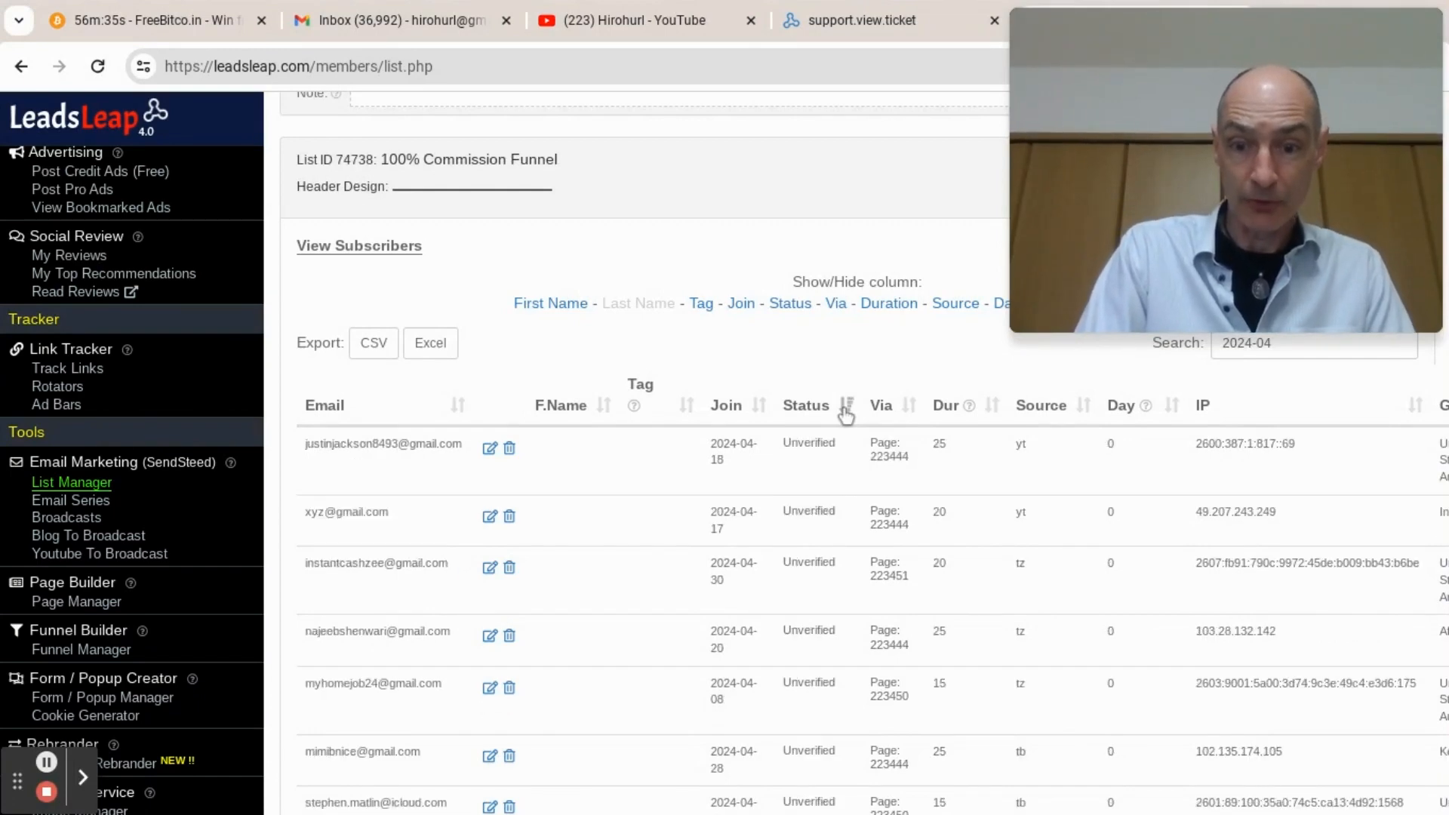
scroll("down", 3)
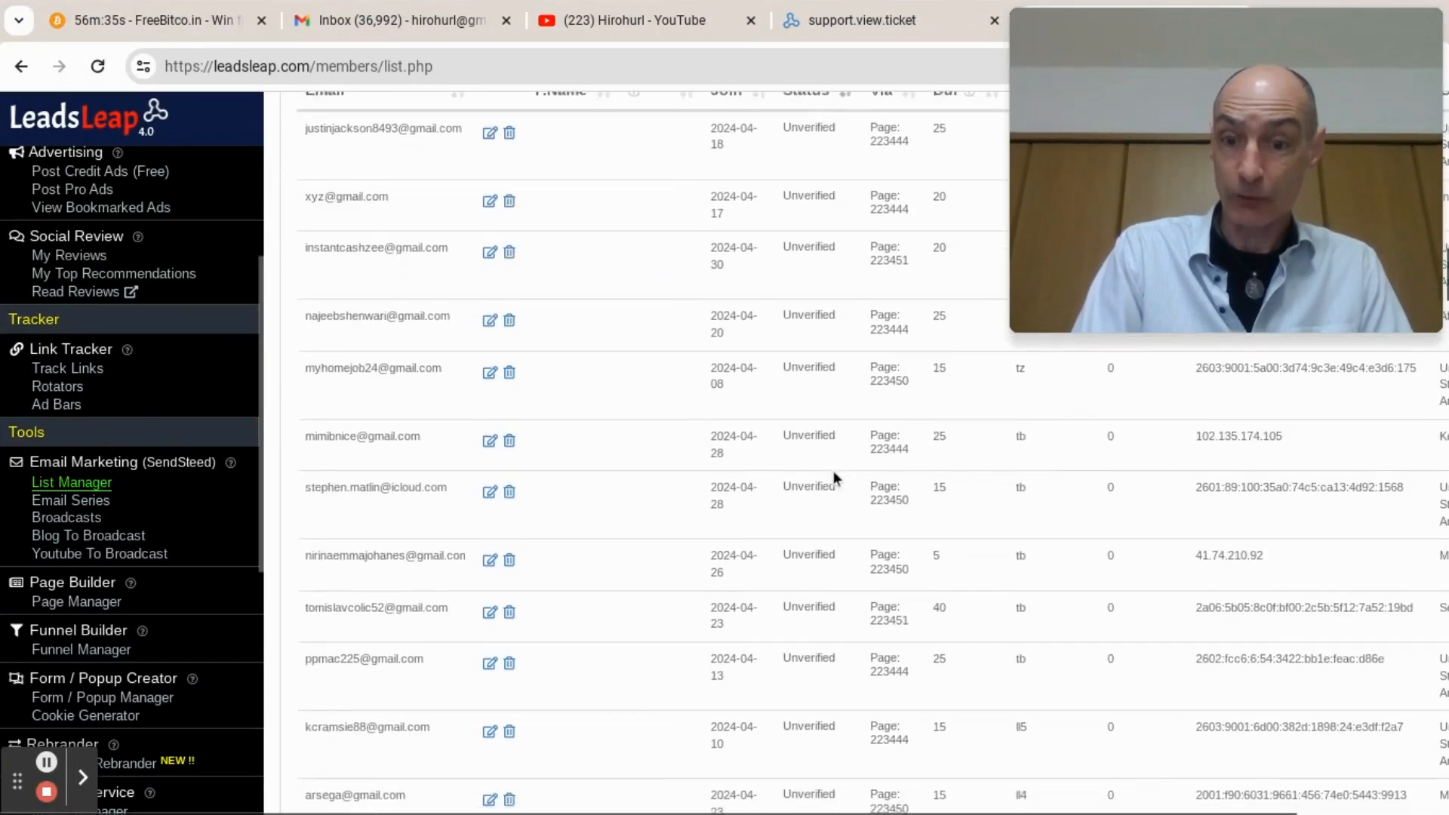
scroll("up", 3)
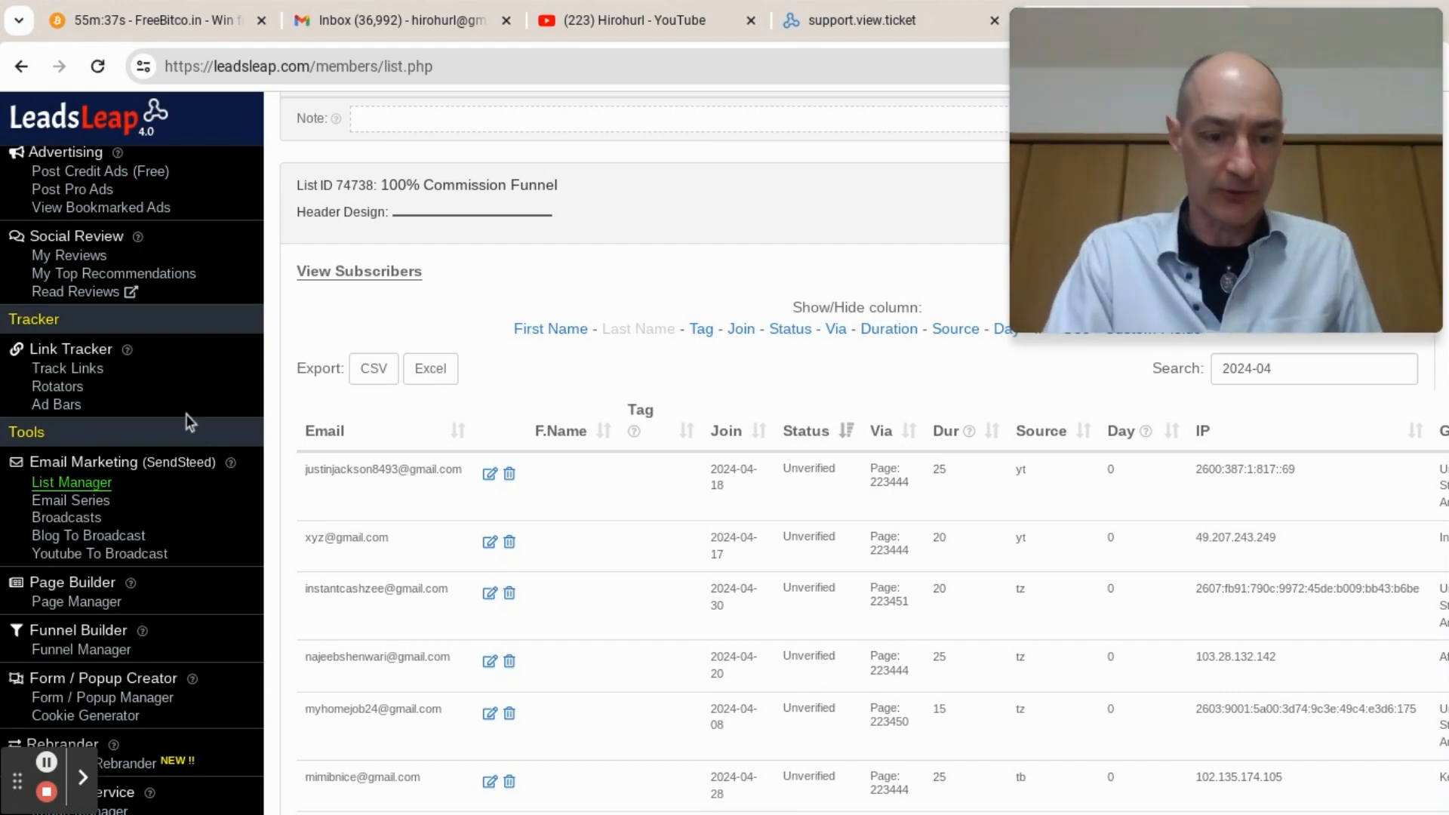
scroll("down", 3)
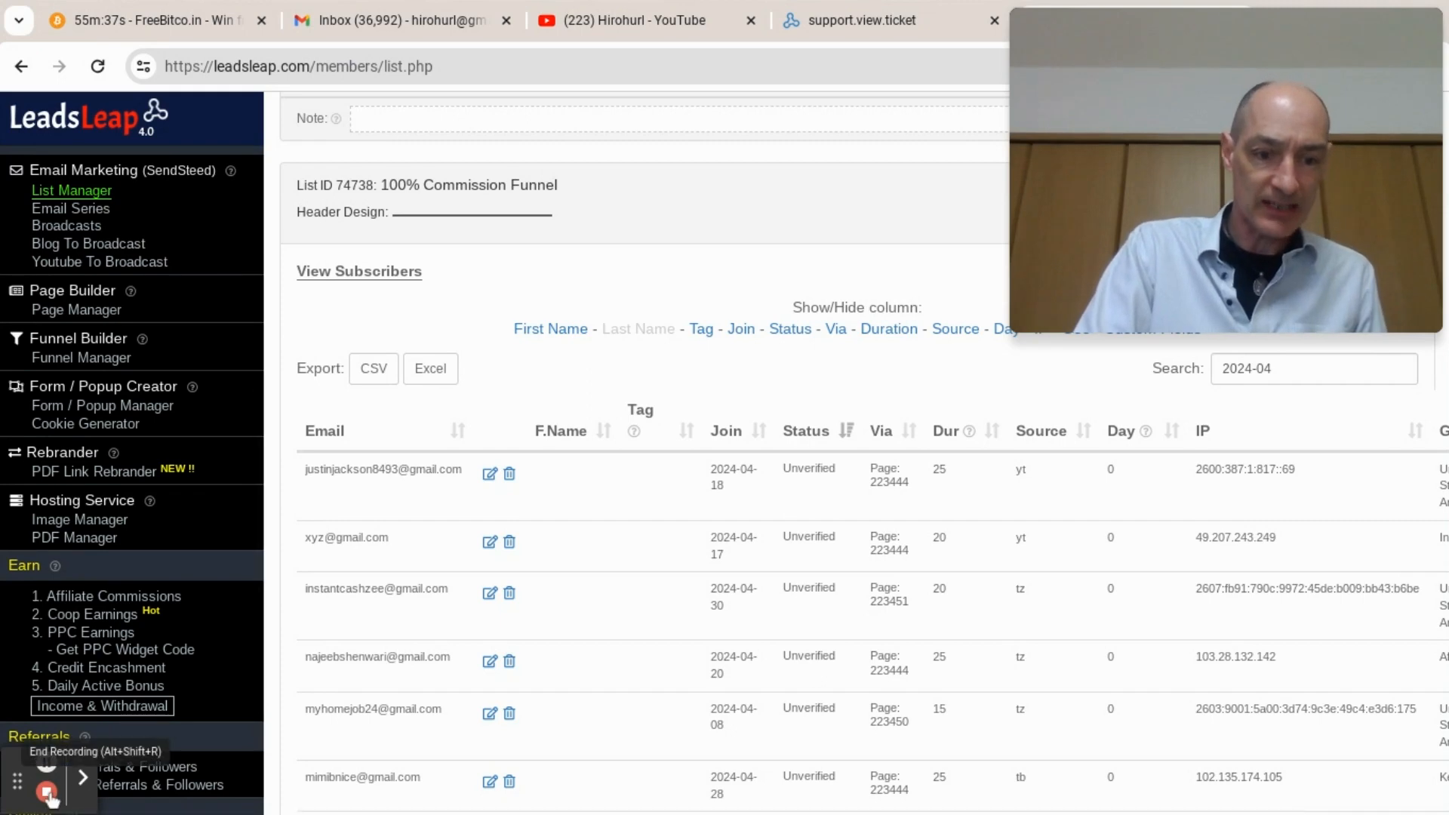